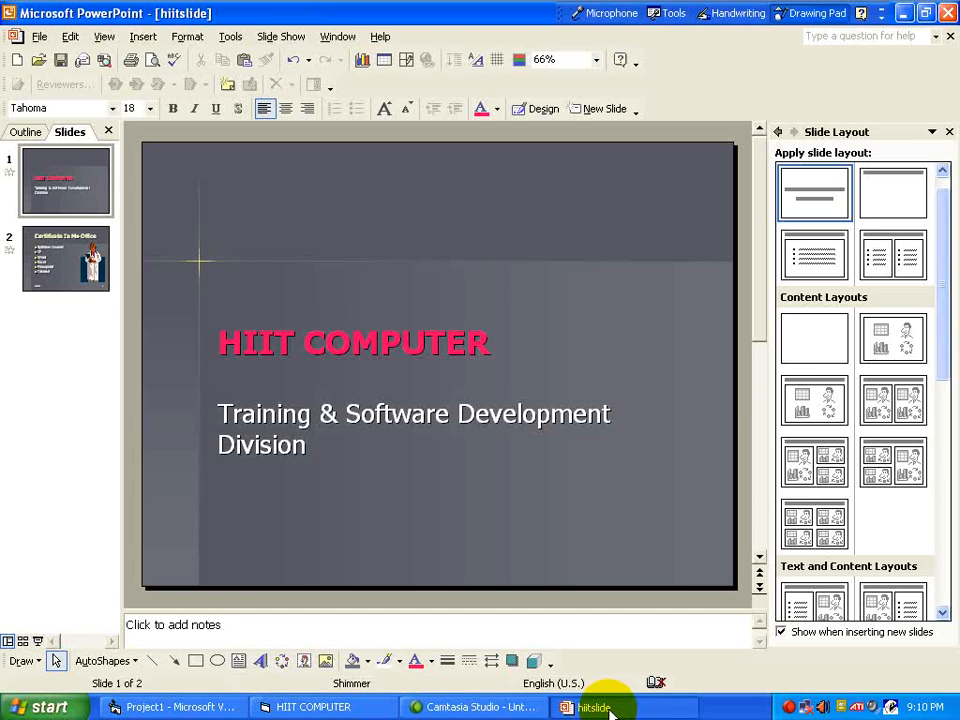
pyautogui.moveTo(212, 275)
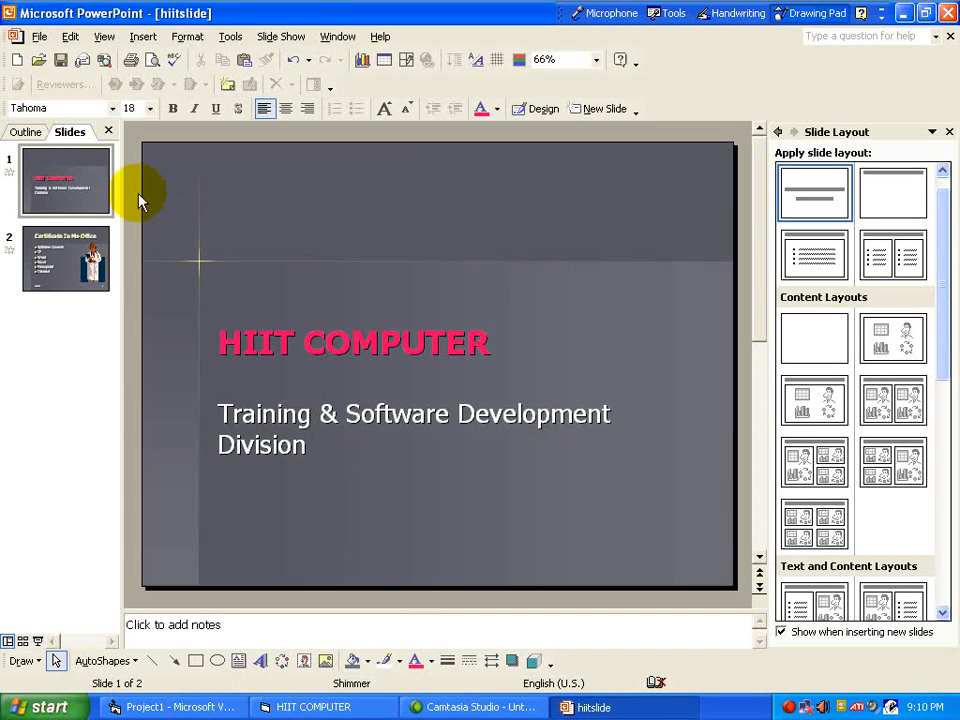
# Step: Insert a second slide after the HIIT COMPUTER title slide and apply the Blank layout
pyautogui.click(143, 36)
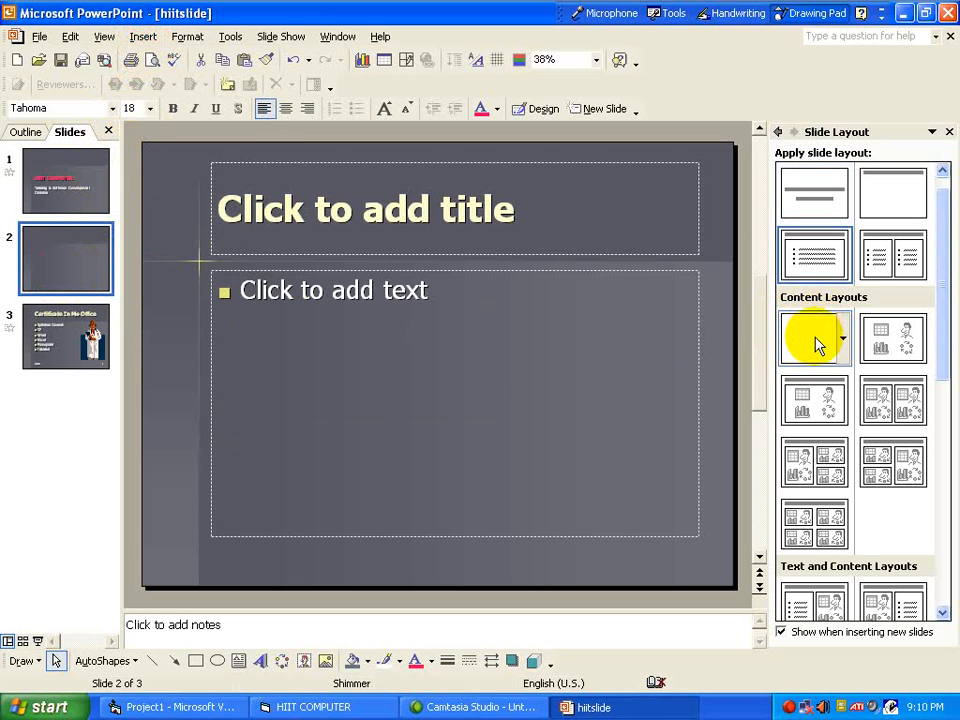
pyautogui.click(813, 338)
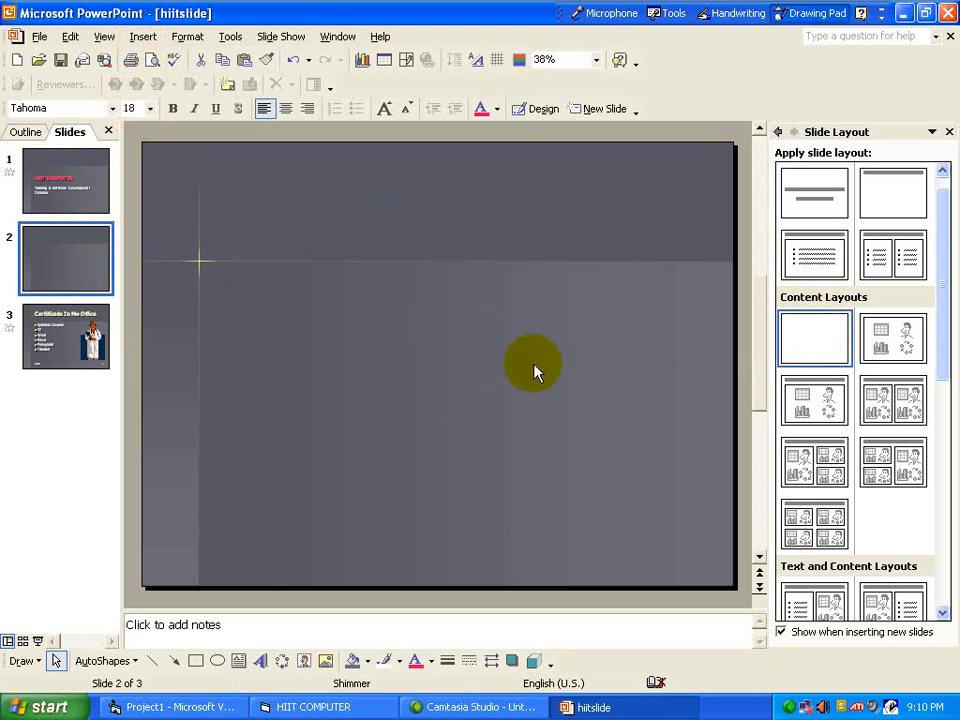
pyautogui.moveTo(142, 37)
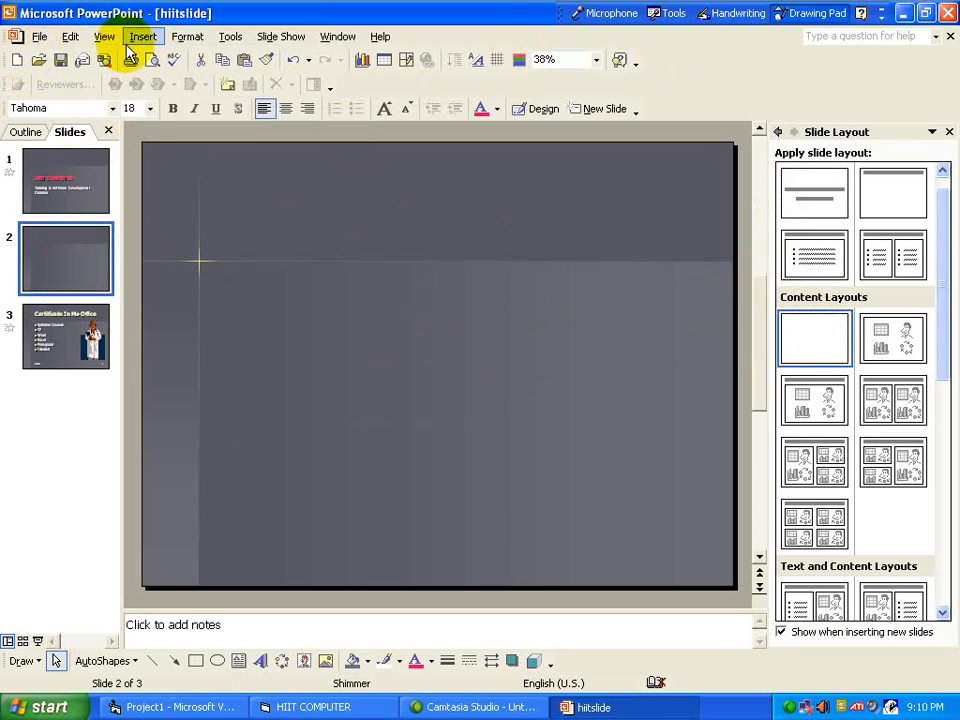
# Step: Search Clip Art across all collections and insert the school bus clip onto slide 2
pyautogui.click(142, 36)
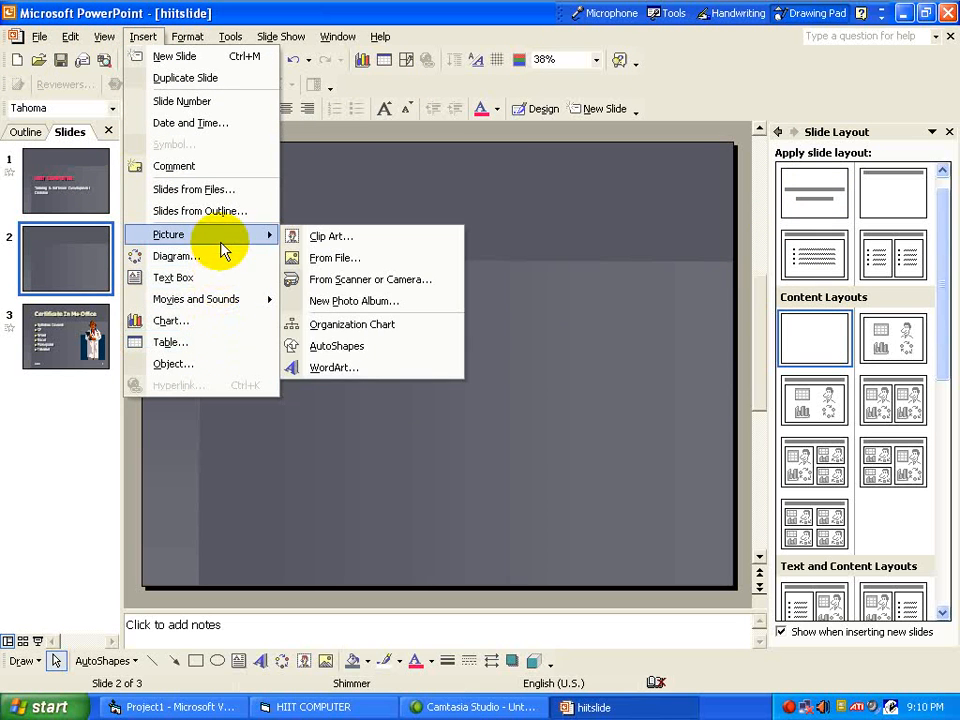
pyautogui.click(331, 236)
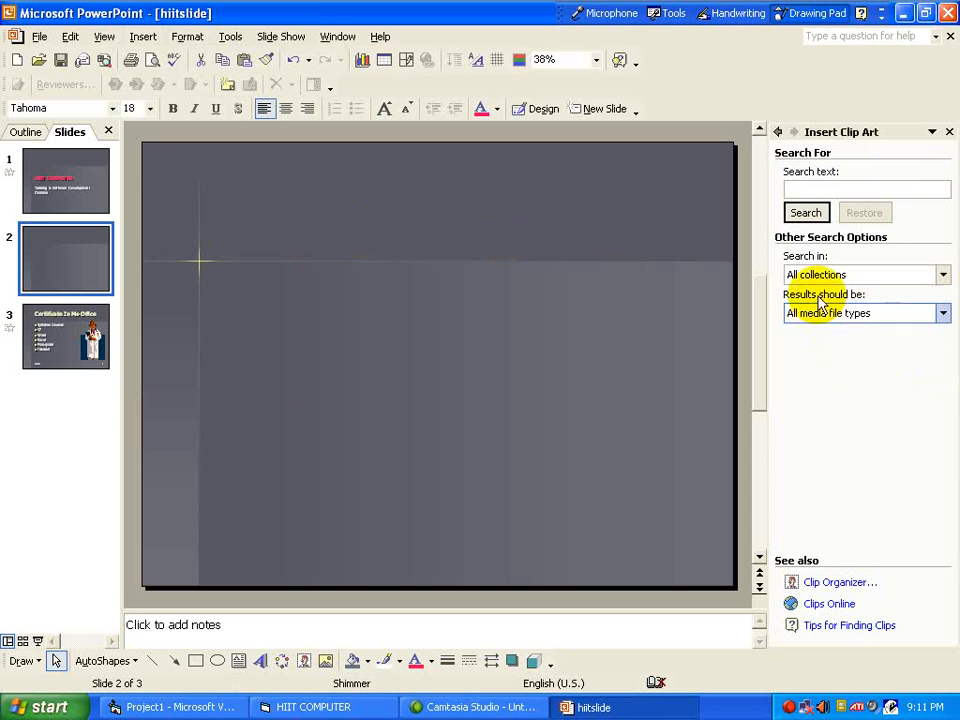
pyautogui.click(938, 313)
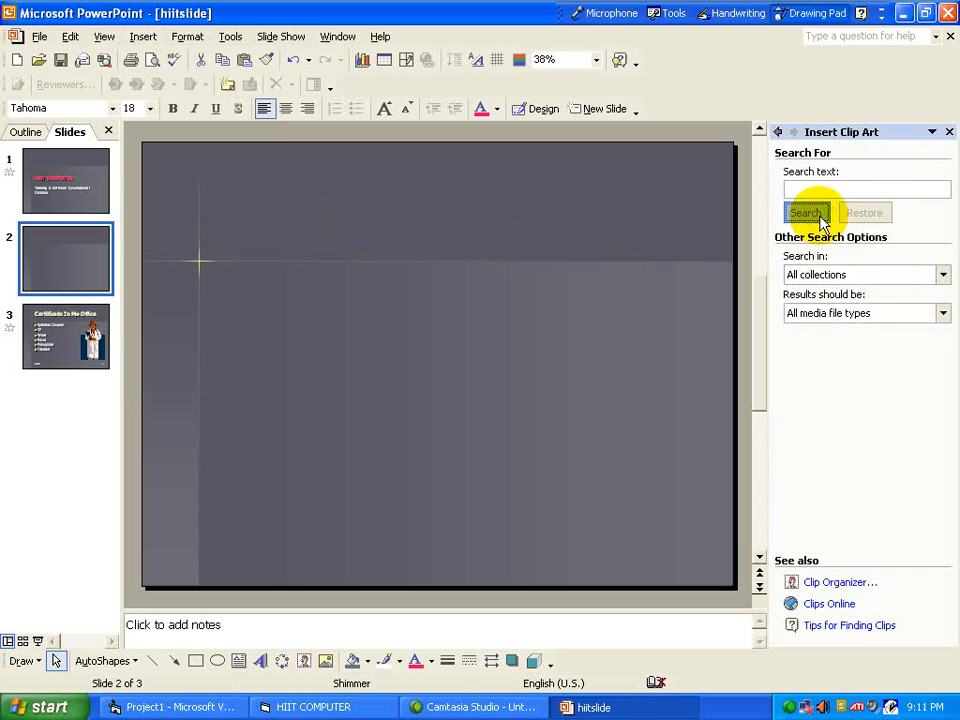
pyautogui.click(806, 213)
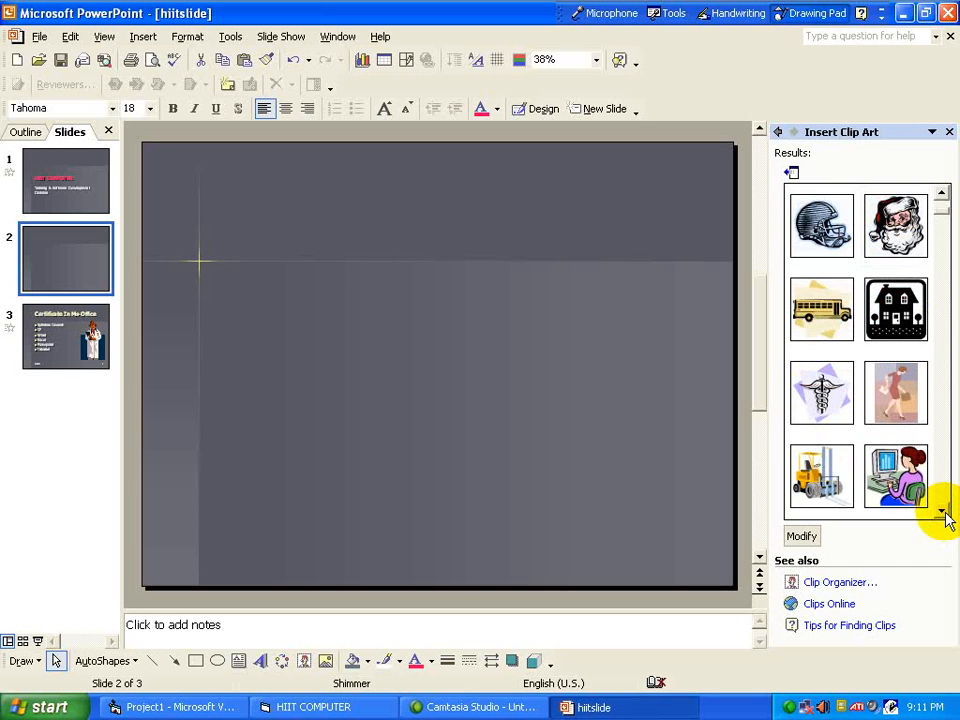
pyautogui.click(821, 309)
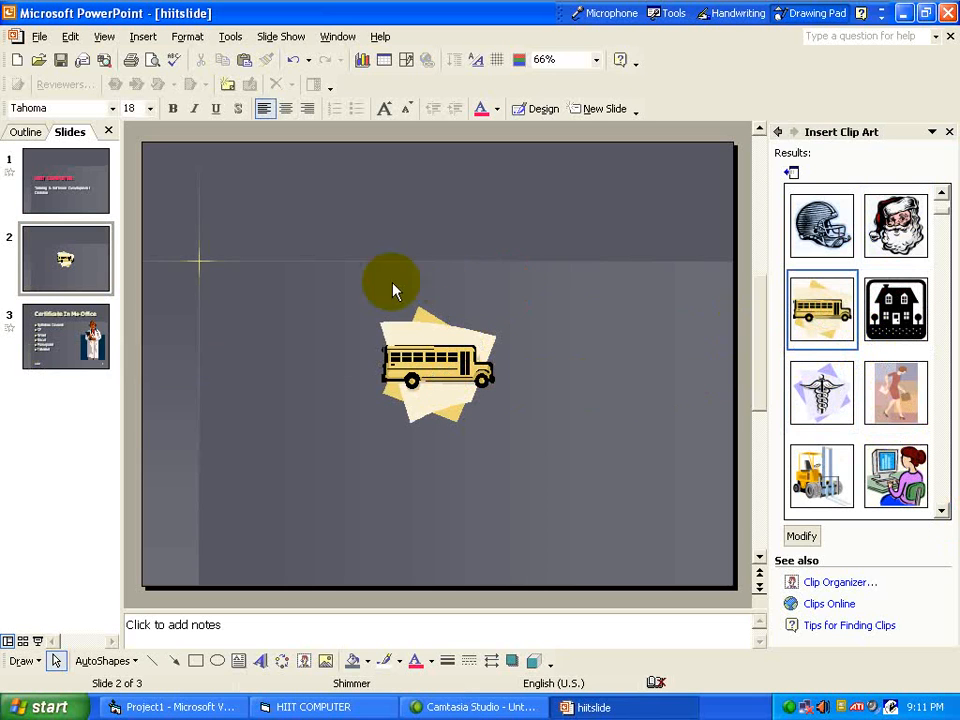
# Step: Ungroup the school bus, accept converting it to a drawing, then ungroup it again
pyautogui.click(438, 375)
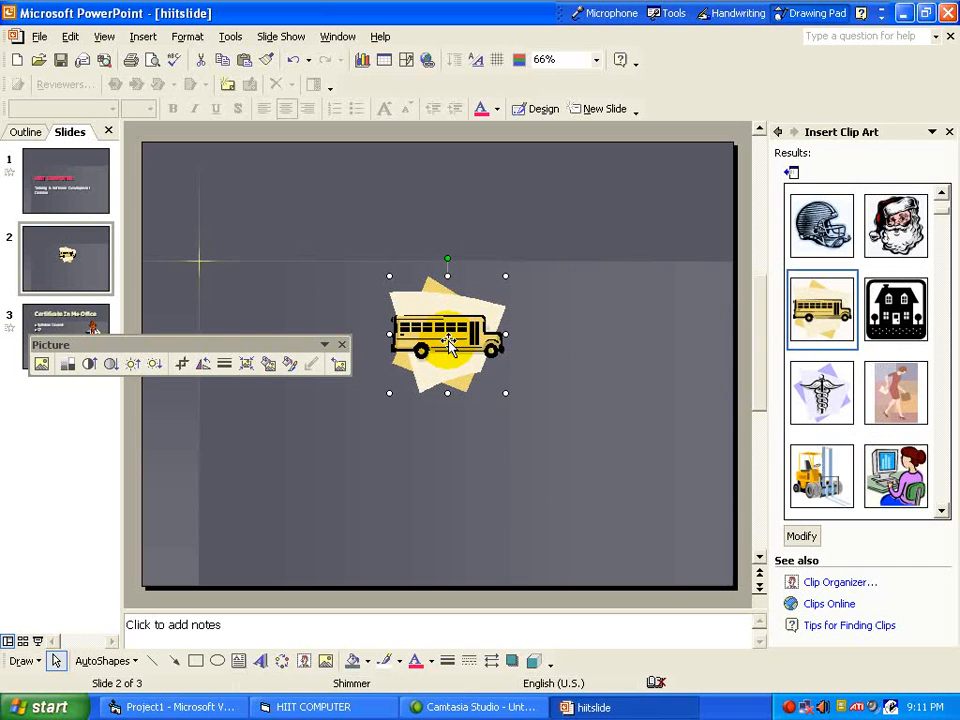
pyautogui.rightClick(447, 335)
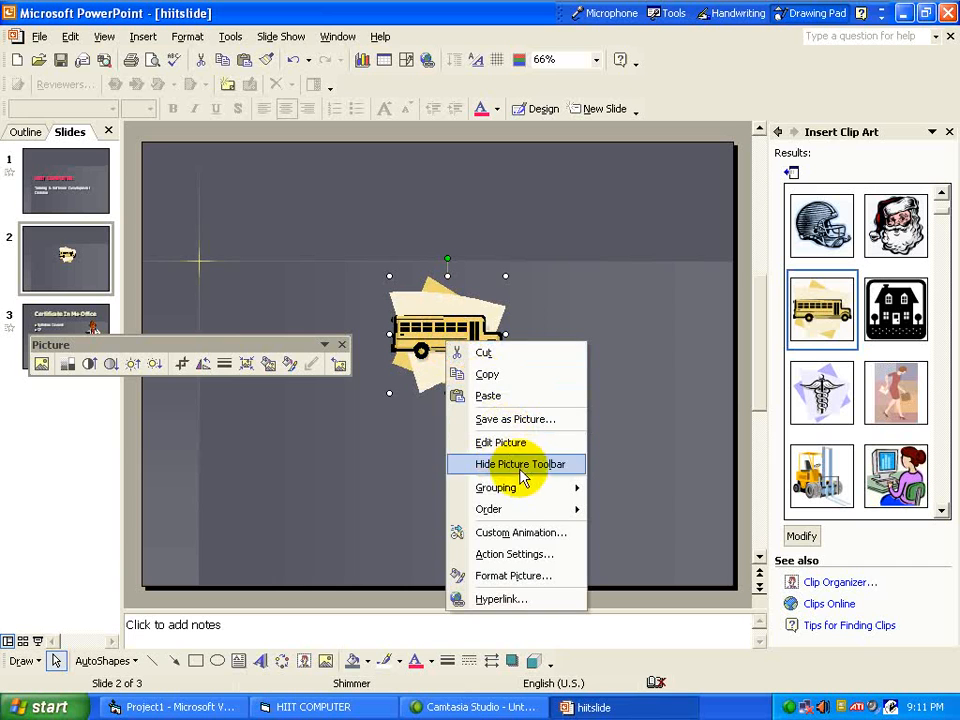
pyautogui.moveTo(496, 487)
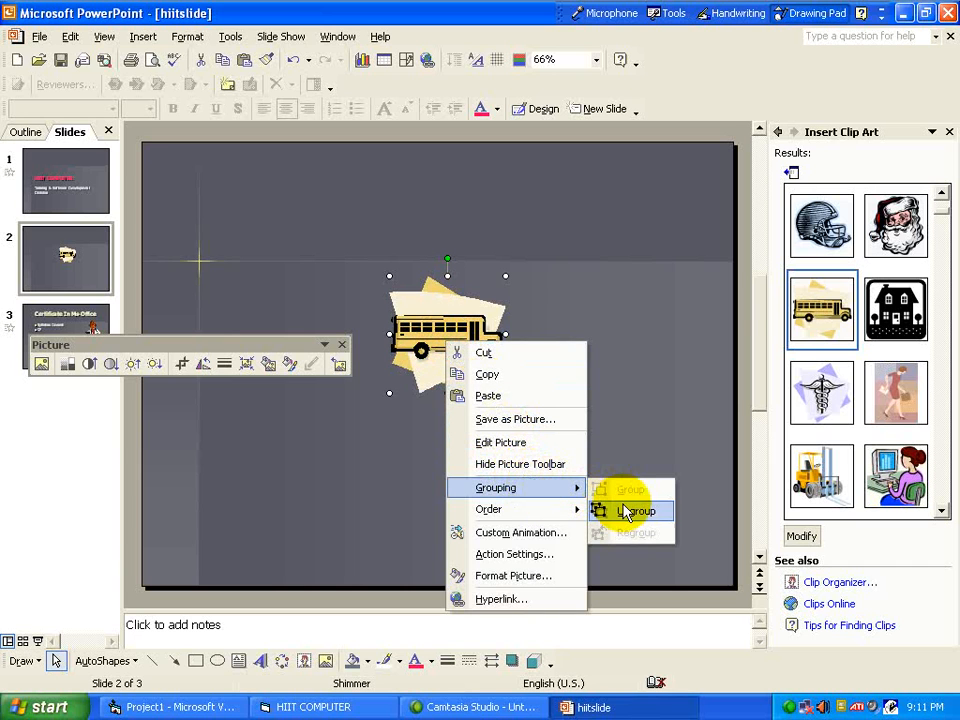
pyautogui.click(640, 510)
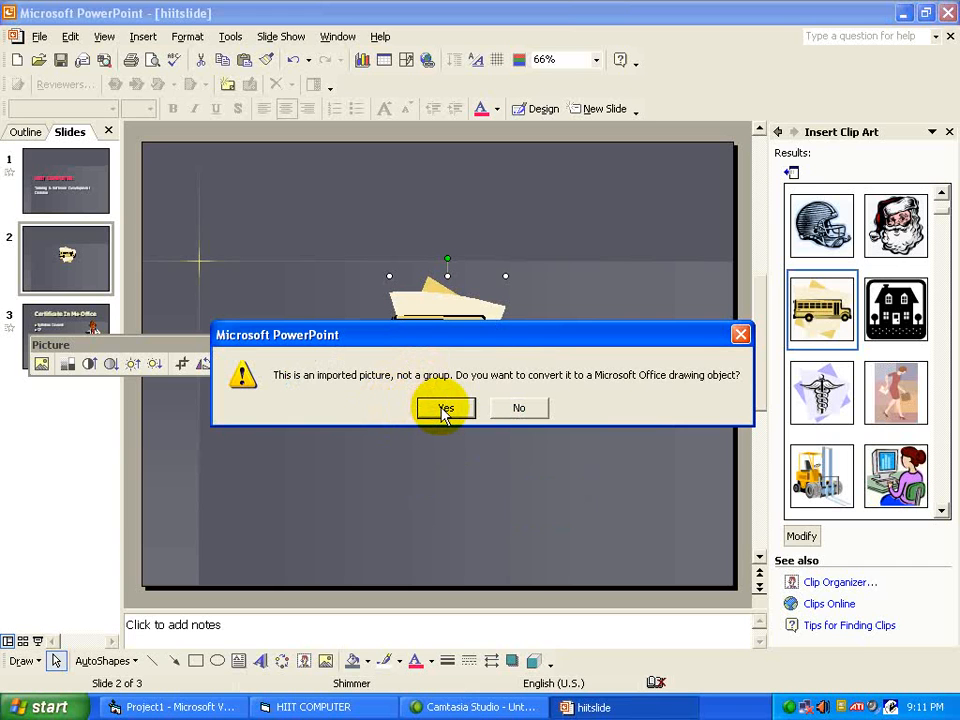
pyautogui.click(445, 408)
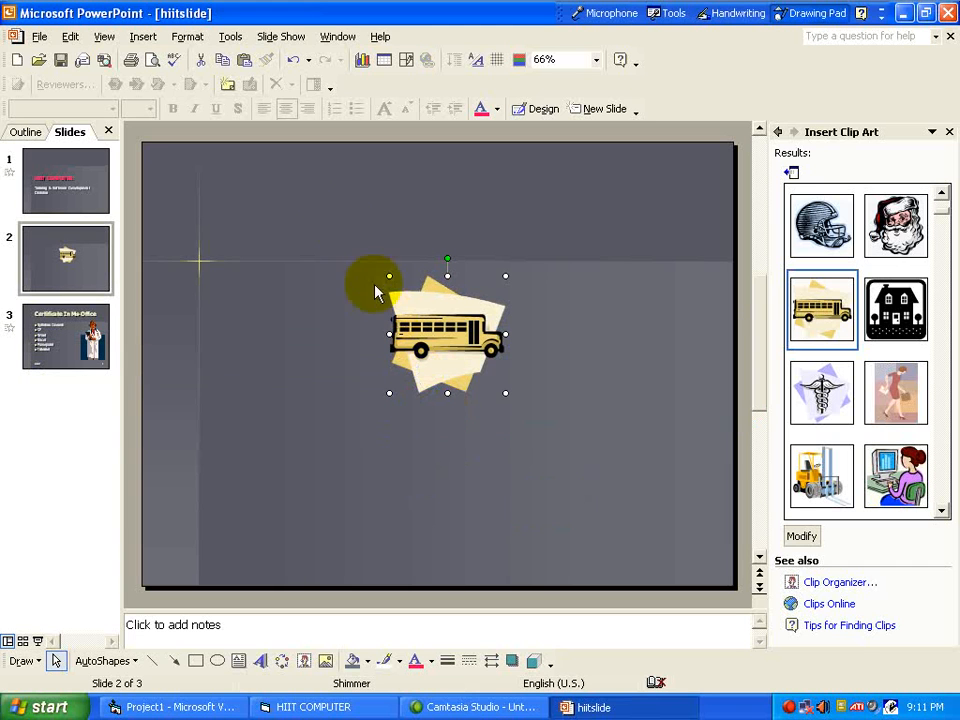
pyautogui.rightClick(475, 330)
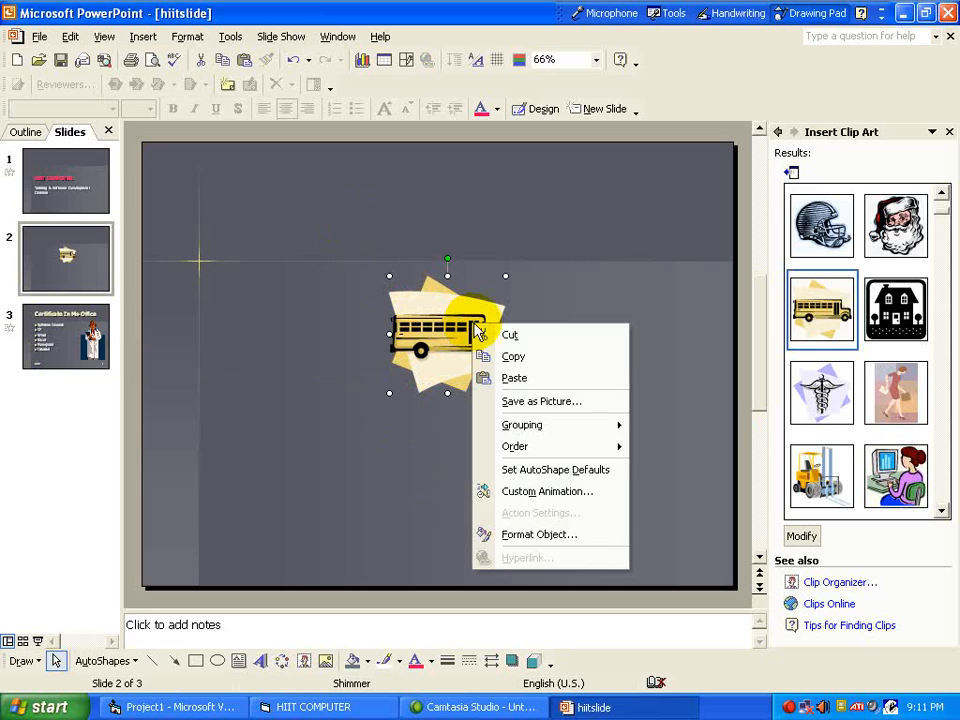
pyautogui.moveTo(521, 424)
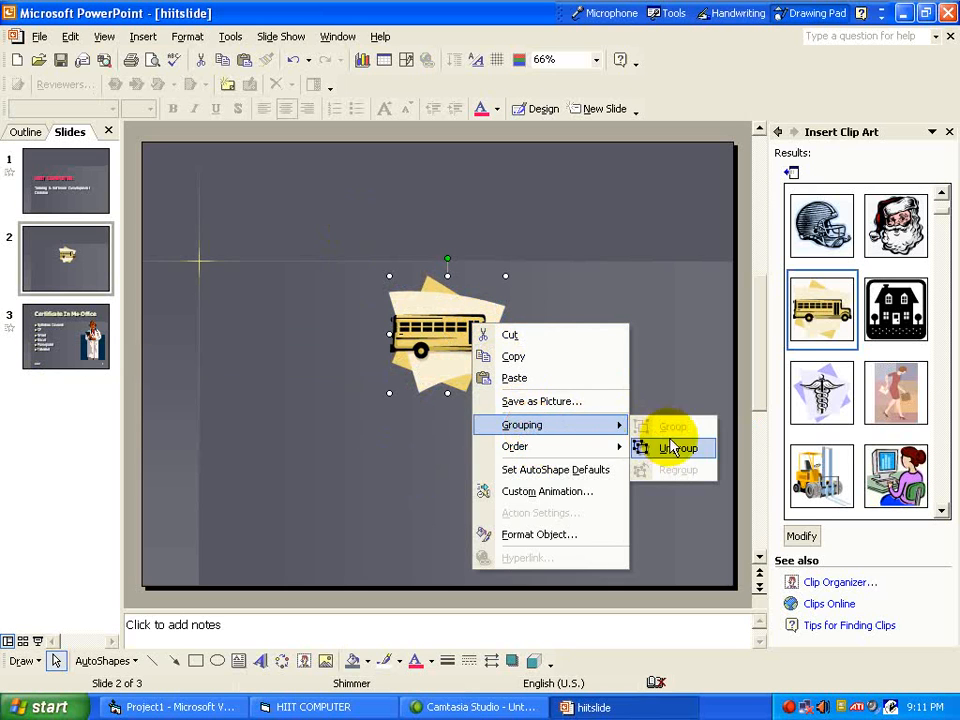
pyautogui.click(678, 447)
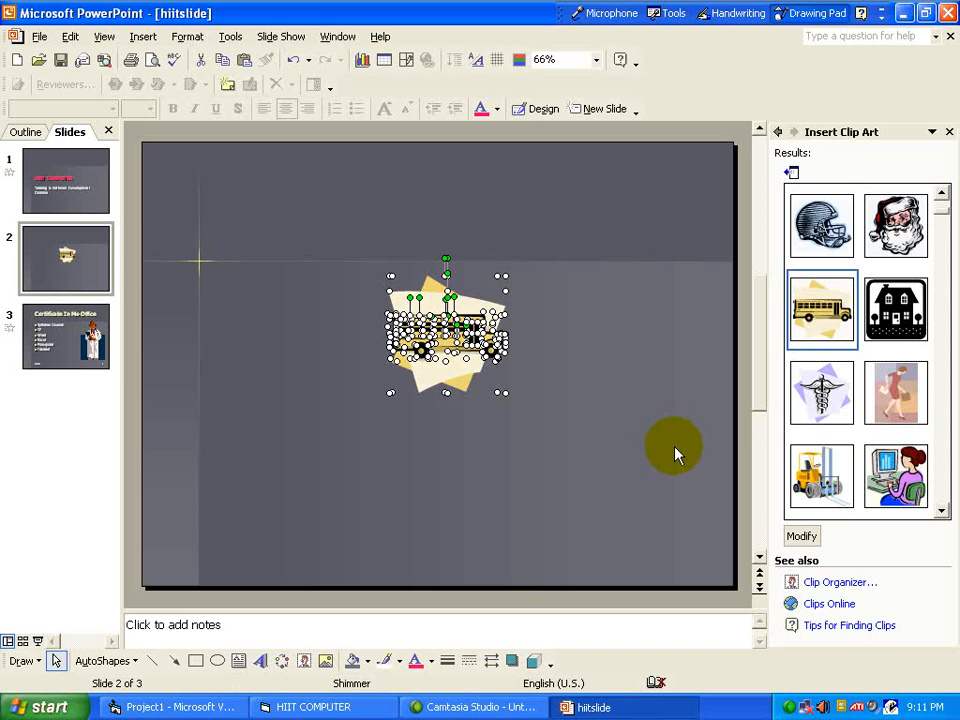
pyautogui.click(578, 378)
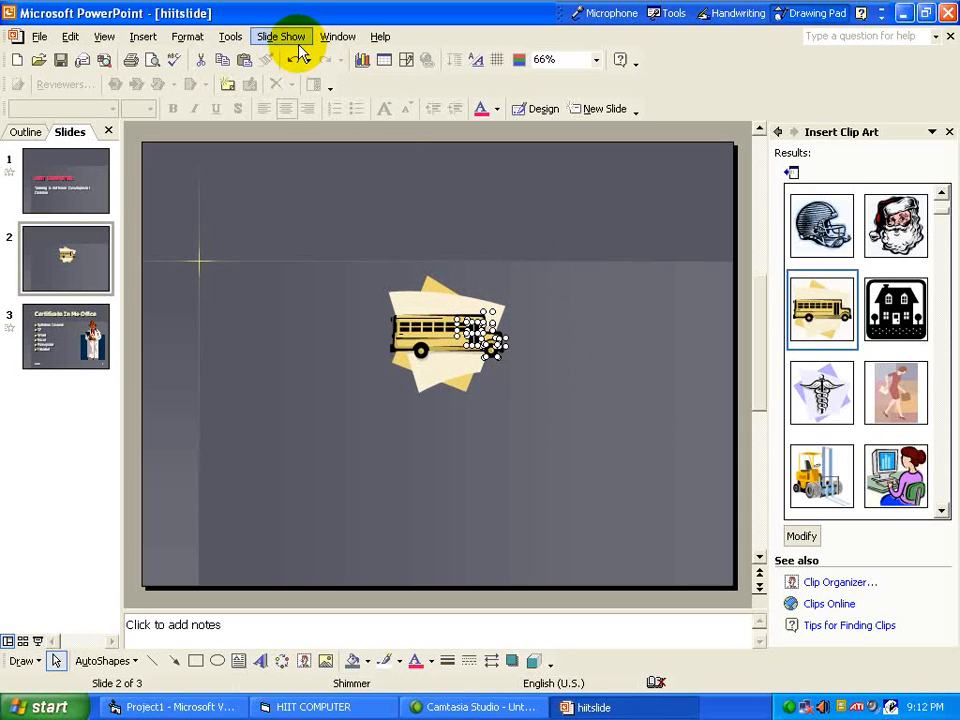
# Step: Open Custom Animation and give the selected bus pieces a Fly In entrance
pyautogui.click(281, 36)
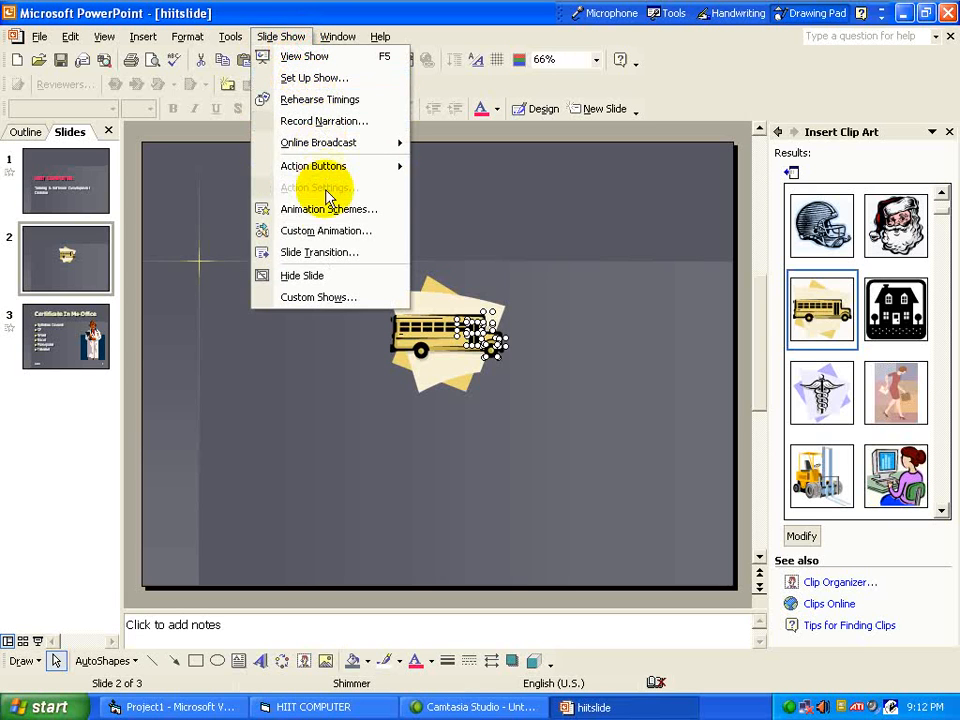
pyautogui.click(326, 230)
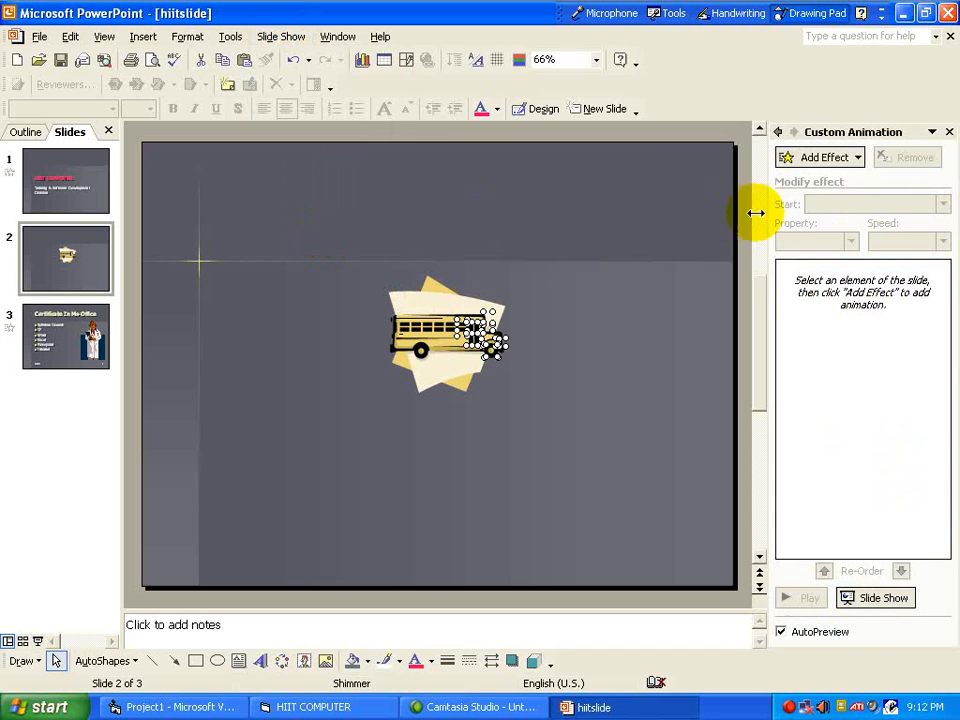
pyautogui.click(823, 157)
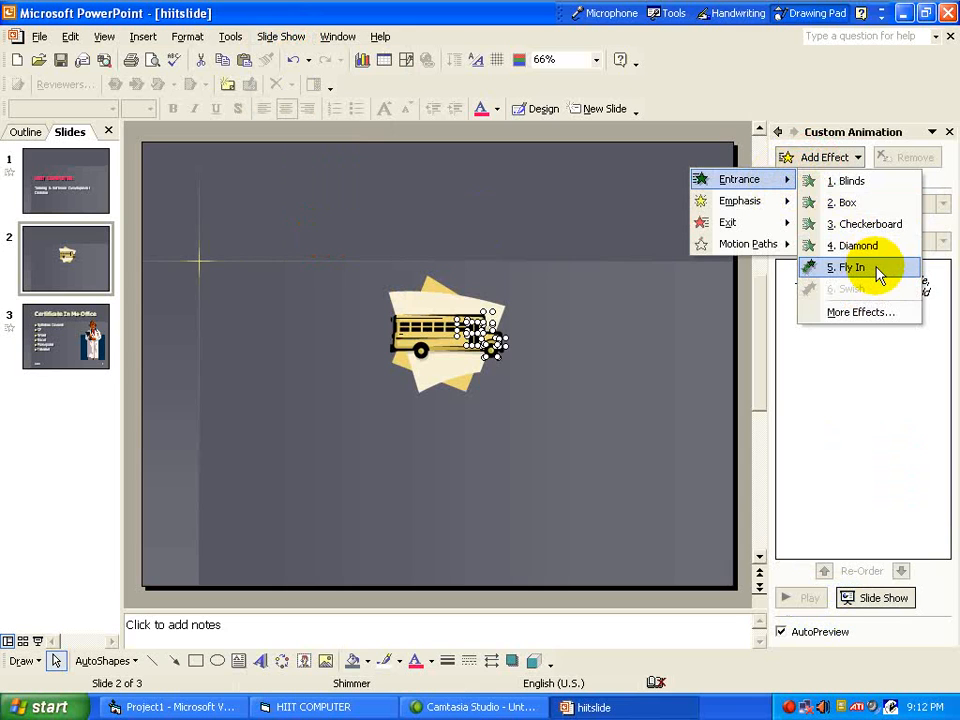
pyautogui.click(851, 267)
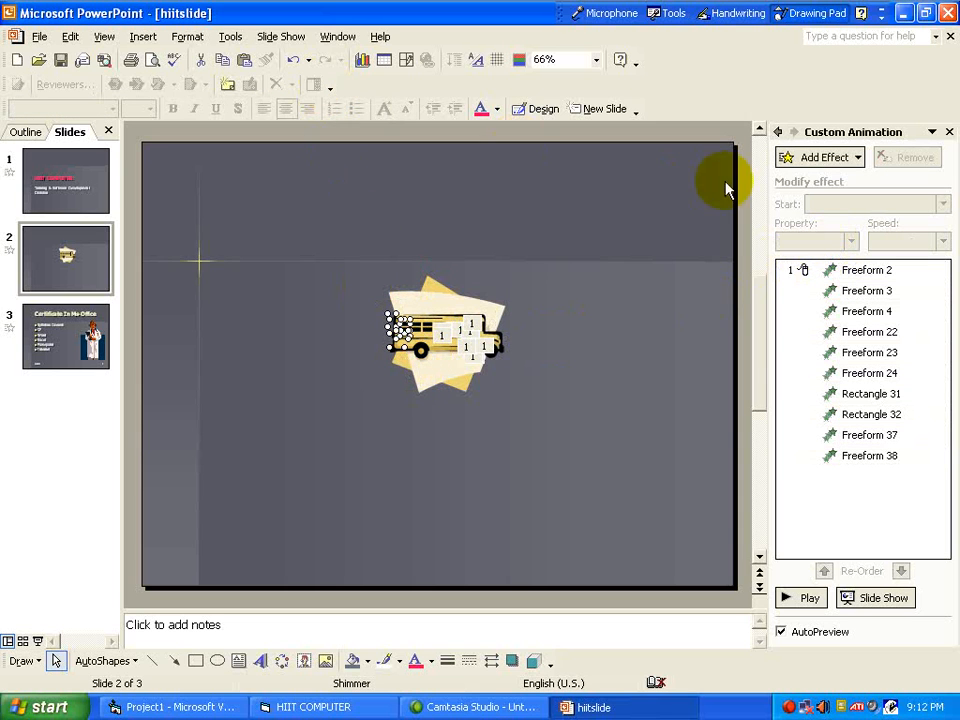
# Step: Apply Fly In entrance effects to further groups of bus pieces
pyautogui.click(820, 157)
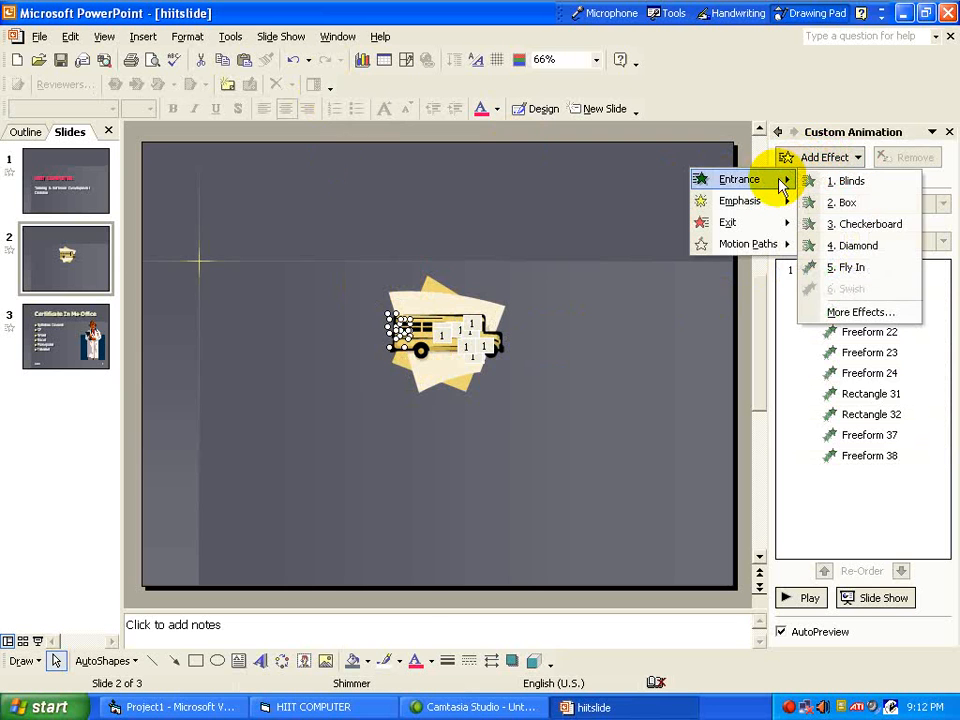
pyautogui.click(852, 267)
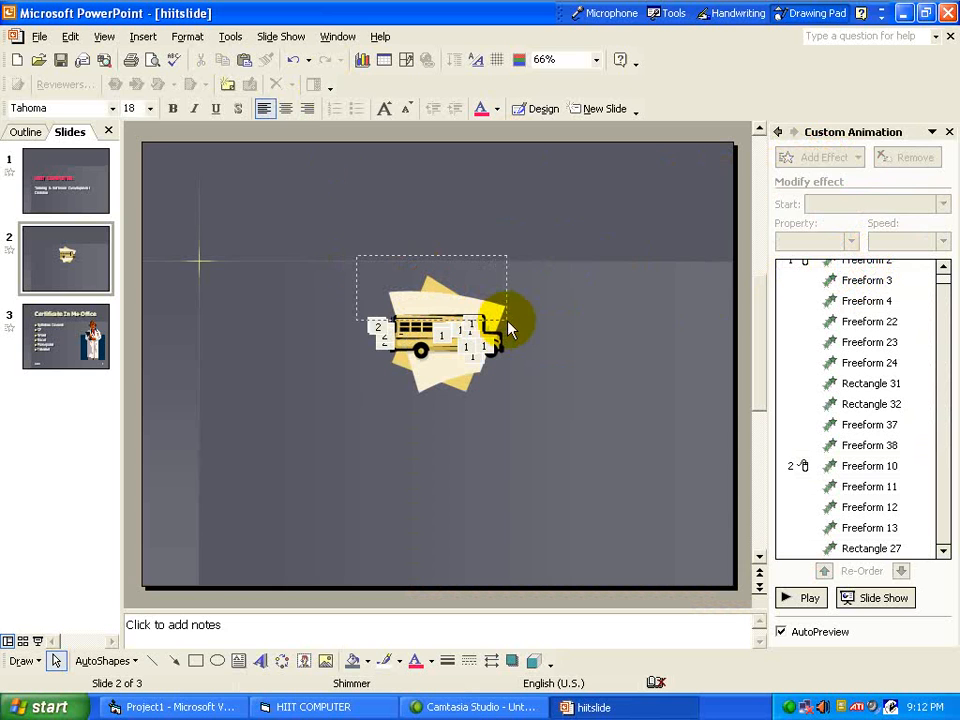
pyautogui.click(818, 157)
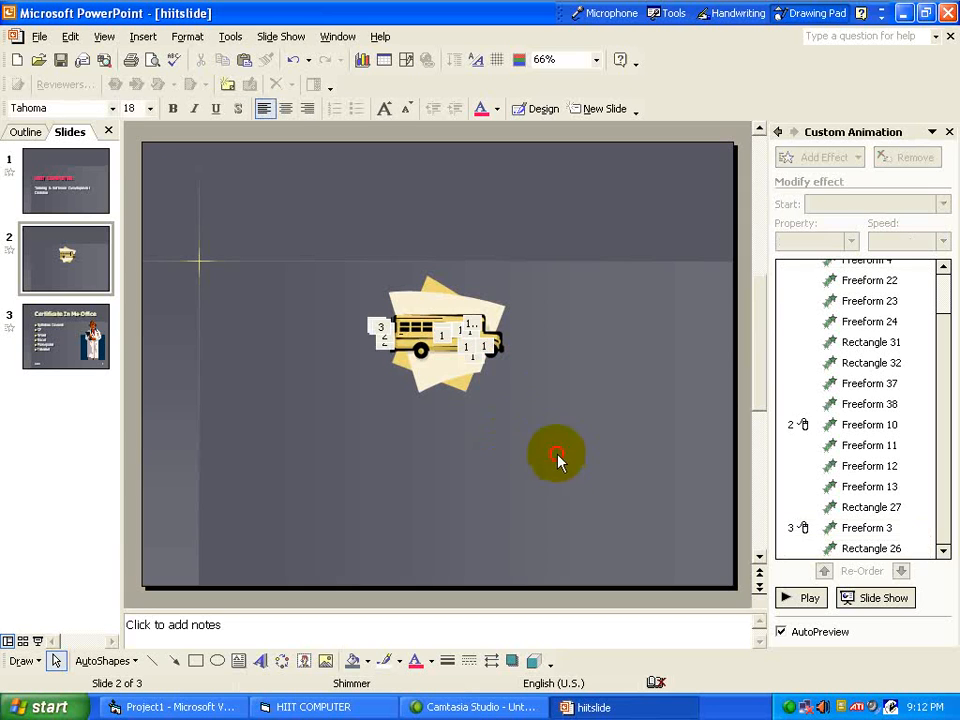
pyautogui.moveTo(551, 405)
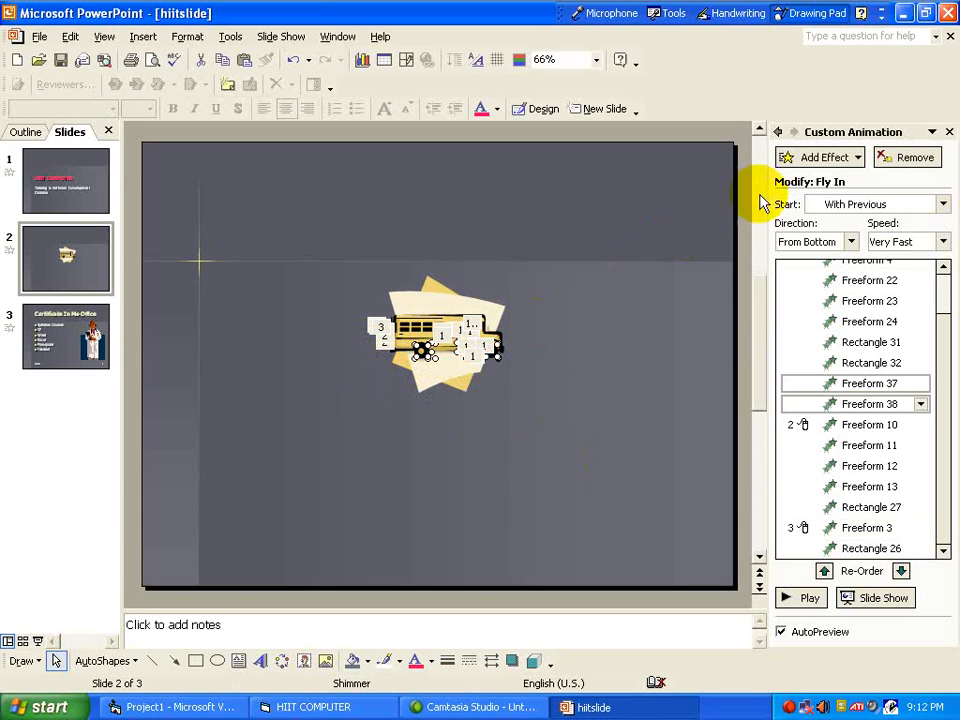
pyautogui.click(819, 157)
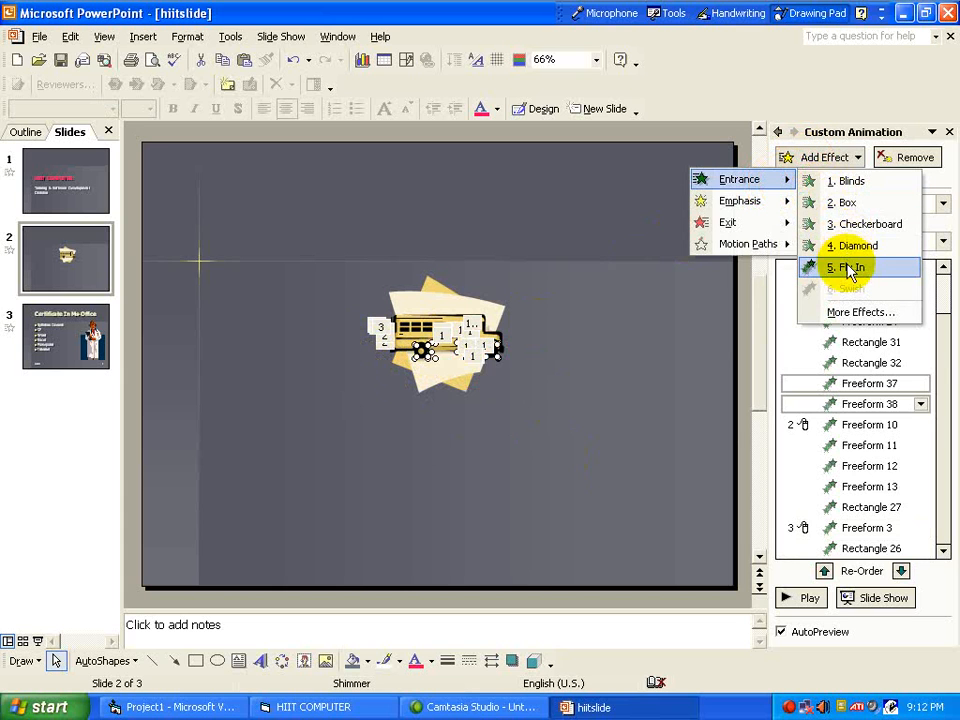
pyautogui.click(851, 267)
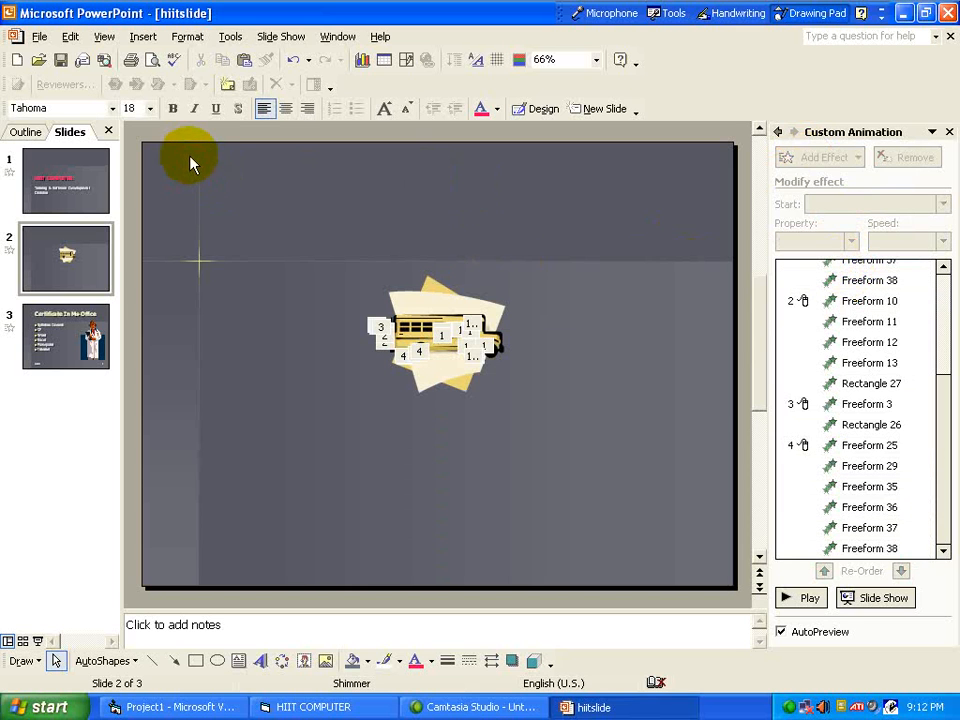
pyautogui.moveTo(104, 37)
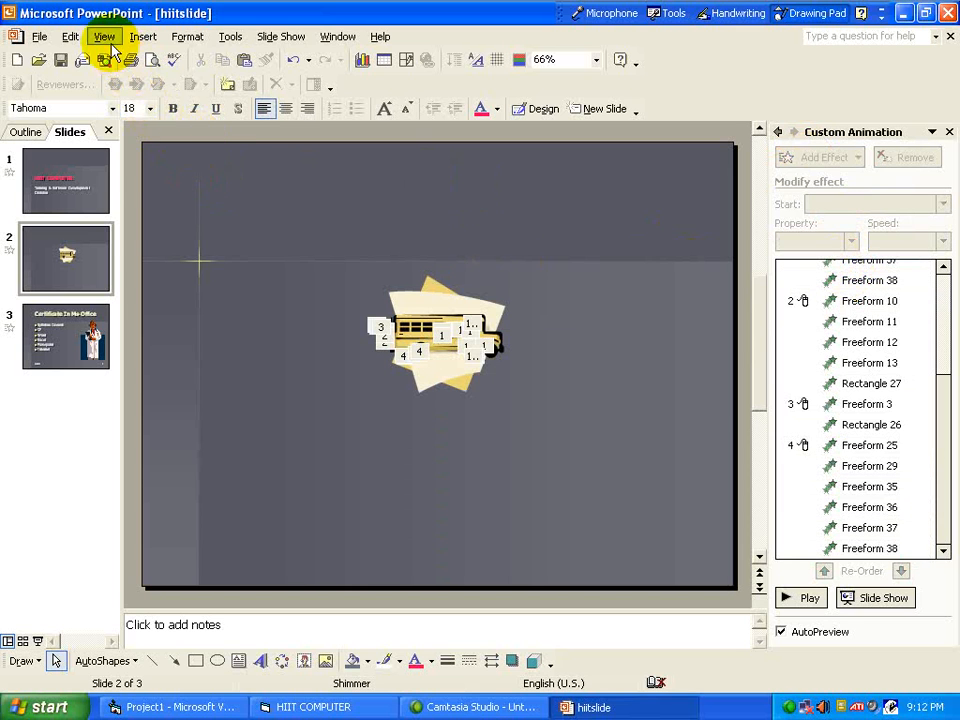
# Step: Run the slide show to watch the bus assemble, then exit to slide 3
pyautogui.click(104, 36)
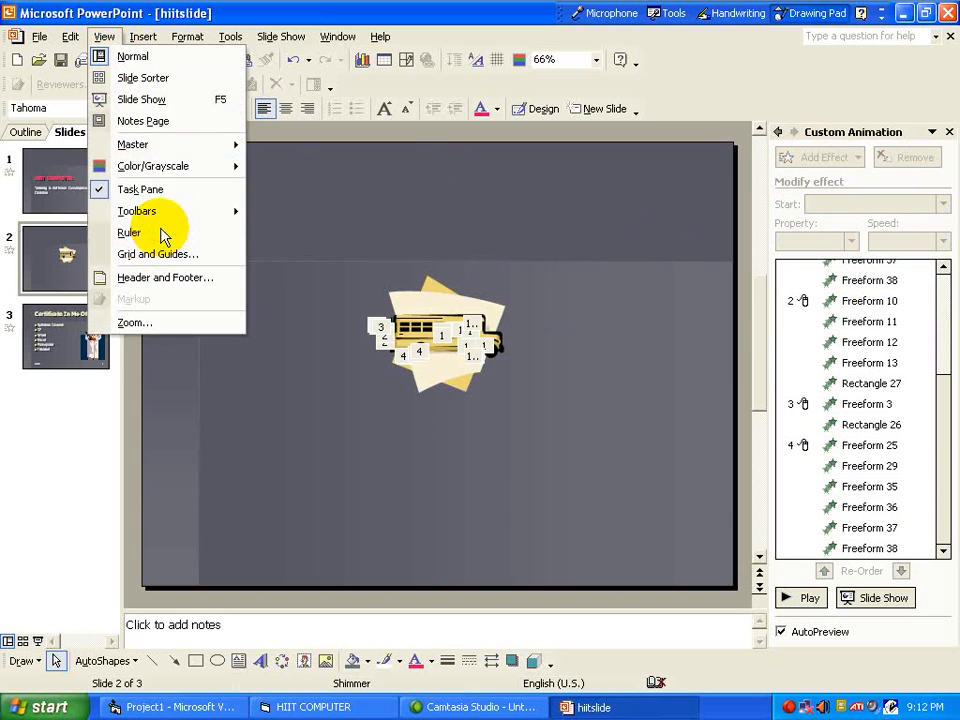
pyautogui.moveTo(141, 99)
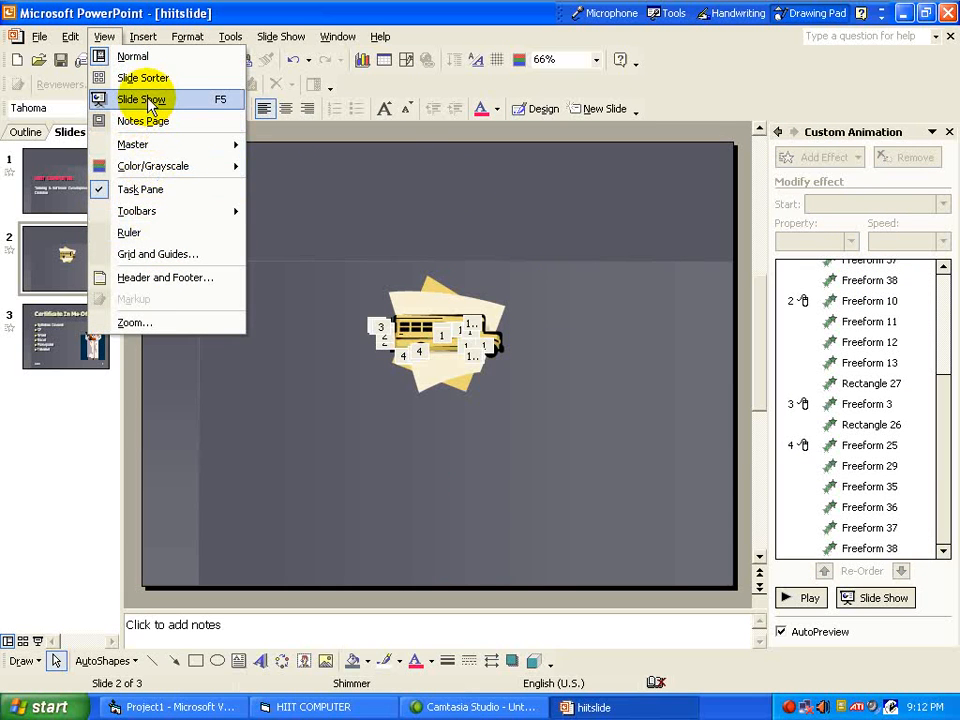
pyautogui.click(141, 98)
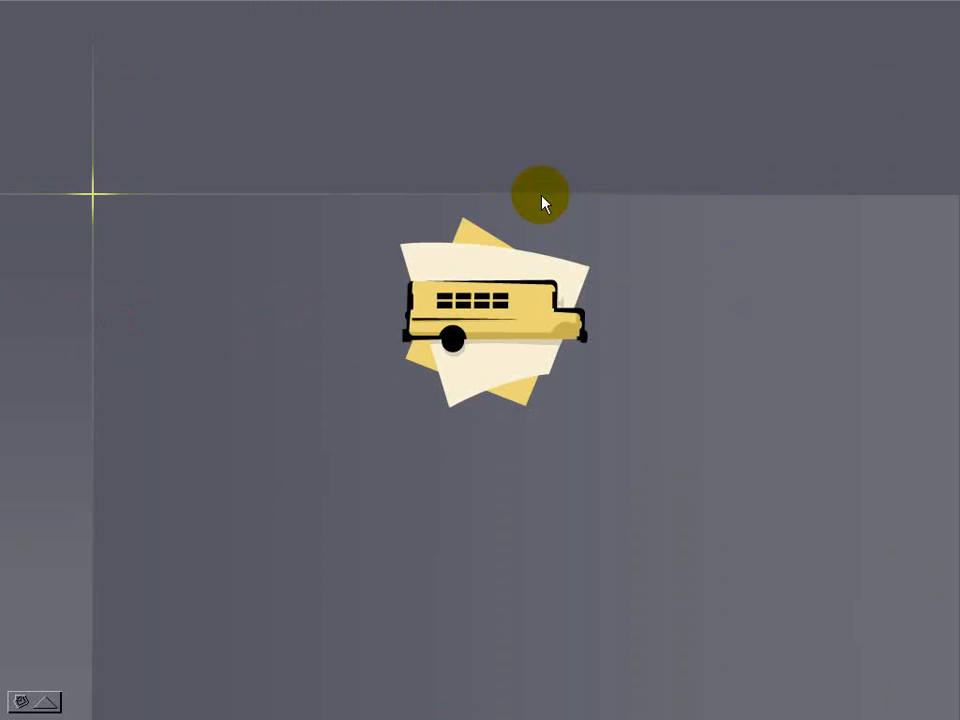
pyautogui.moveTo(647, 425)
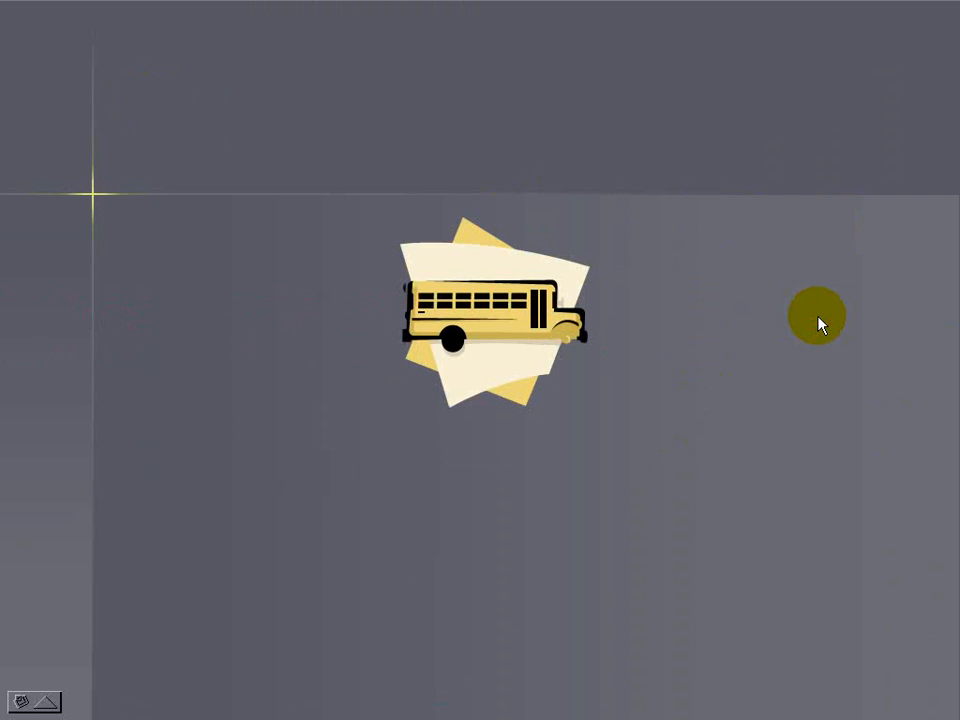
pyautogui.click(817, 316)
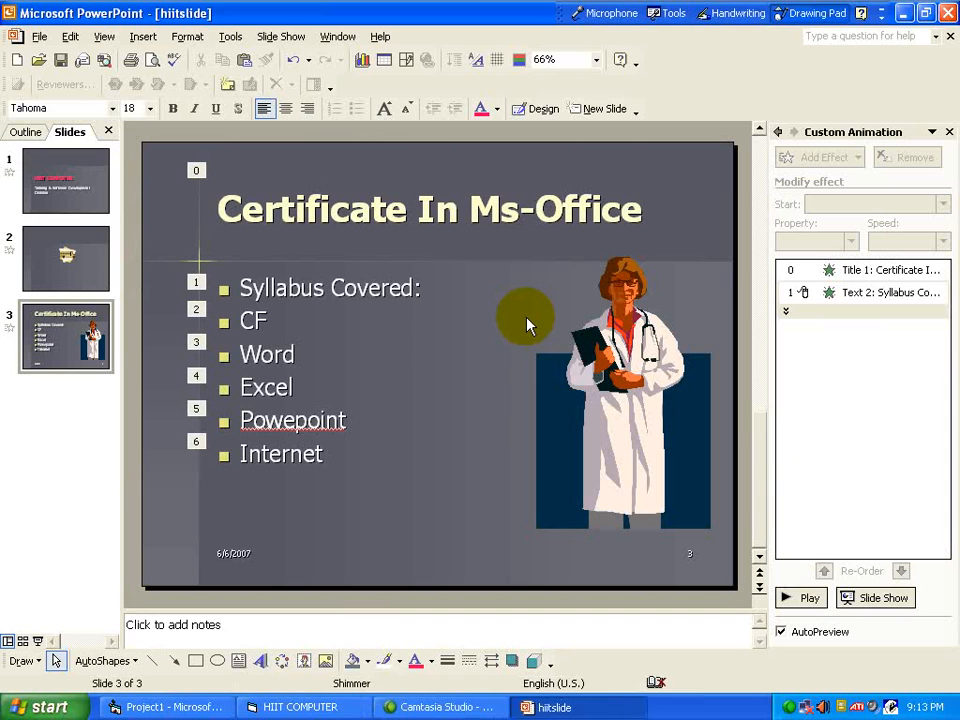
# Step: Go back to slide 2 and view its four numbered bus animation groups
pyautogui.click(65, 258)
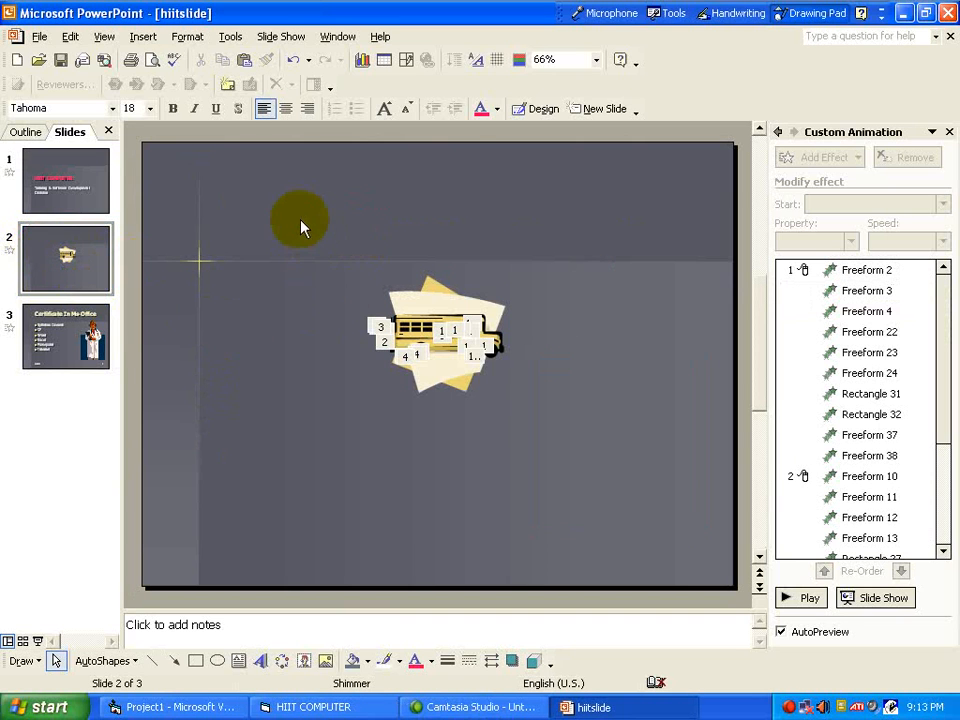
pyautogui.moveTo(300, 218); pyautogui.dragTo(603, 465)
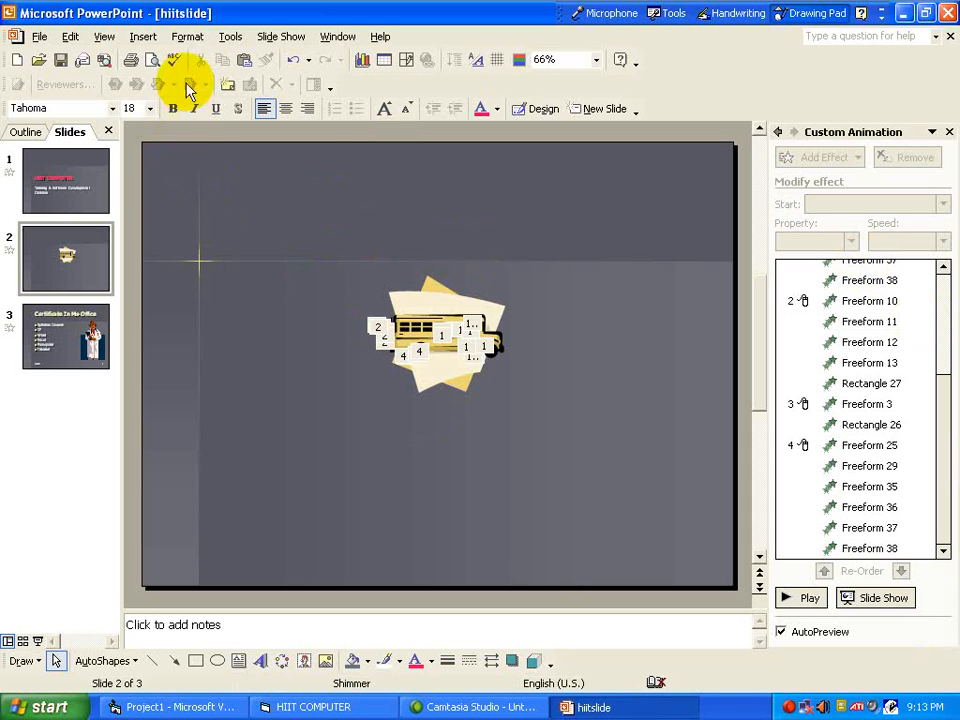
# Step: Open and close the Format menu, then show the HIIT COMPUTER title slide
pyautogui.click(187, 36)
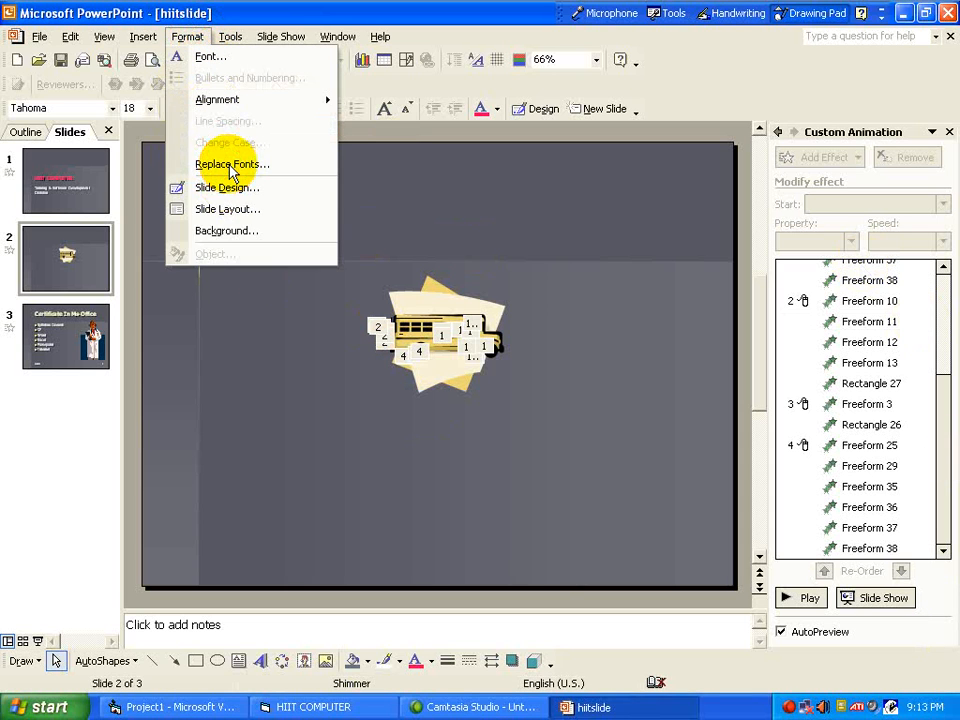
pyautogui.moveTo(222, 105)
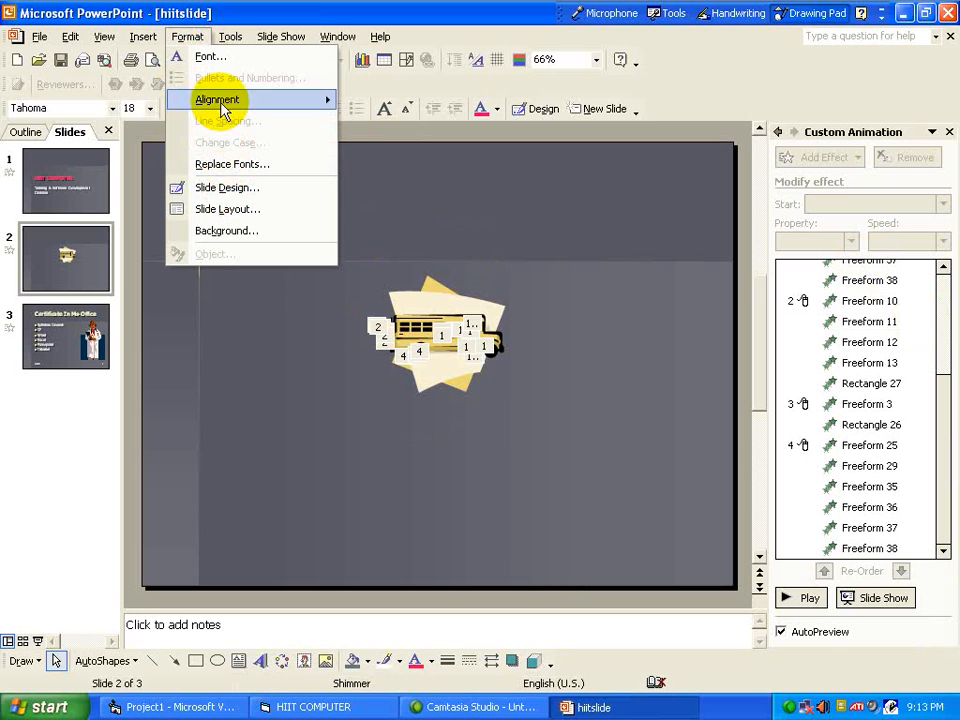
pyautogui.click(217, 99)
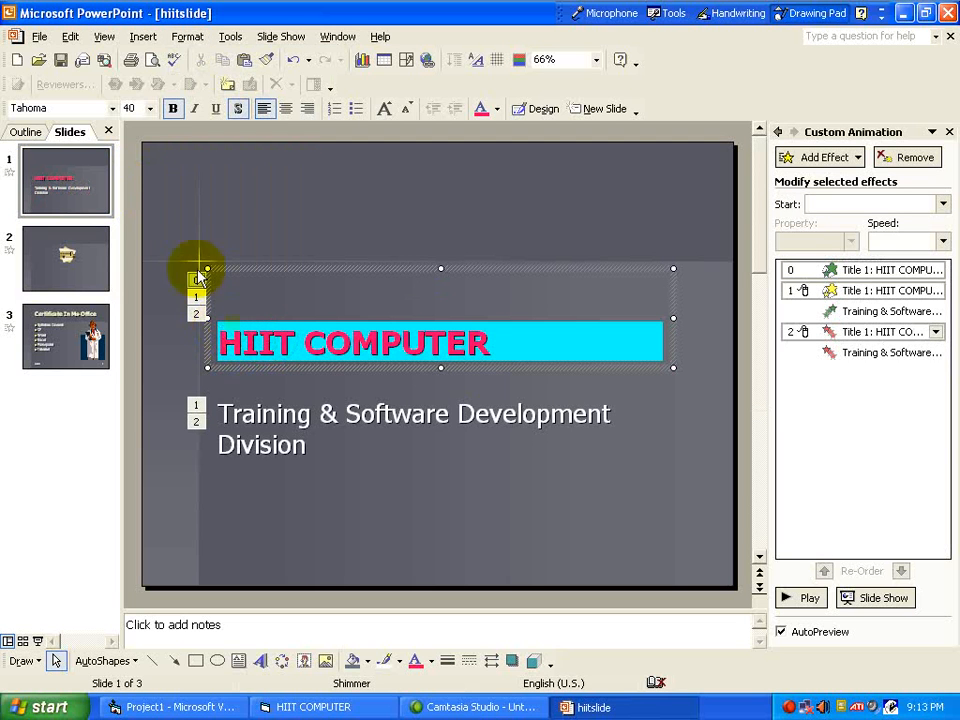
# Step: Set the HIIT COMPUTER title to Impact and close the Replace Font dialog
pyautogui.click(113, 108)
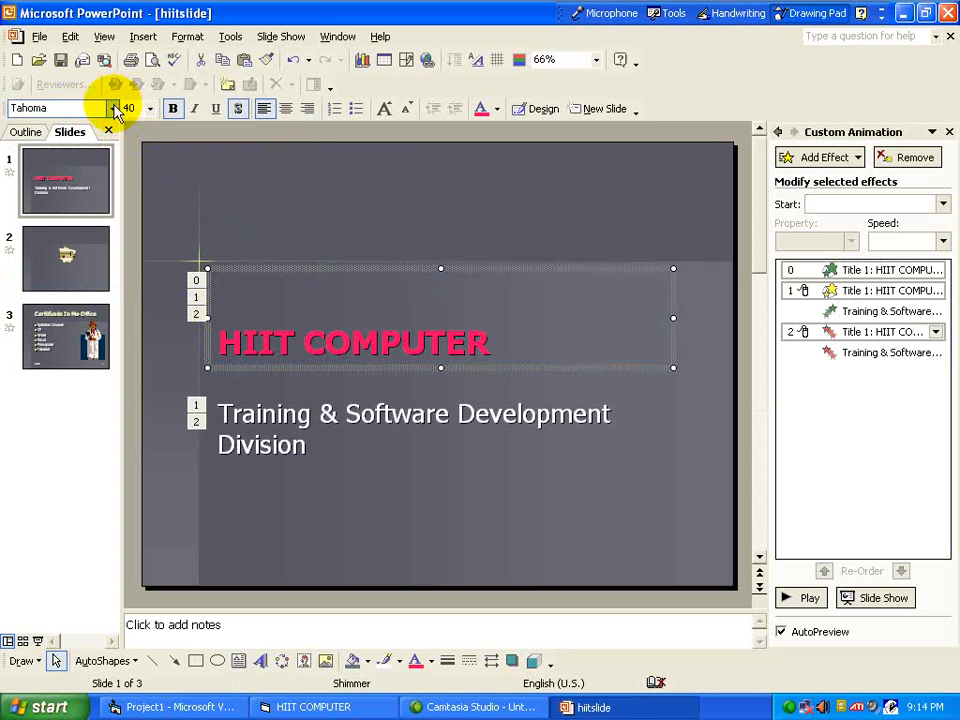
pyautogui.click(113, 108)
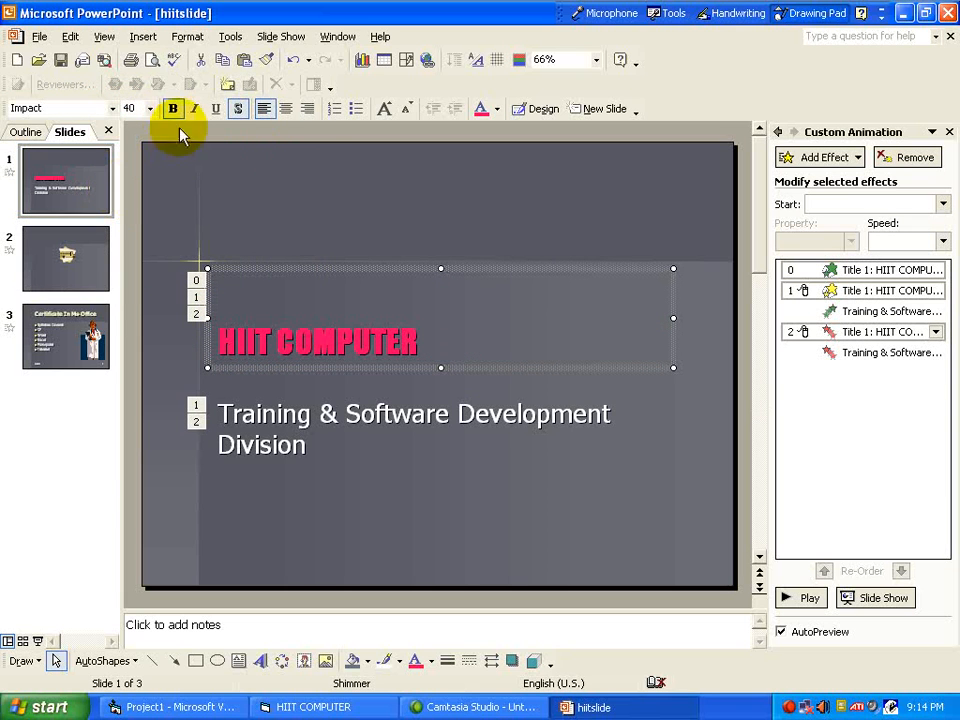
pyautogui.click(187, 36)
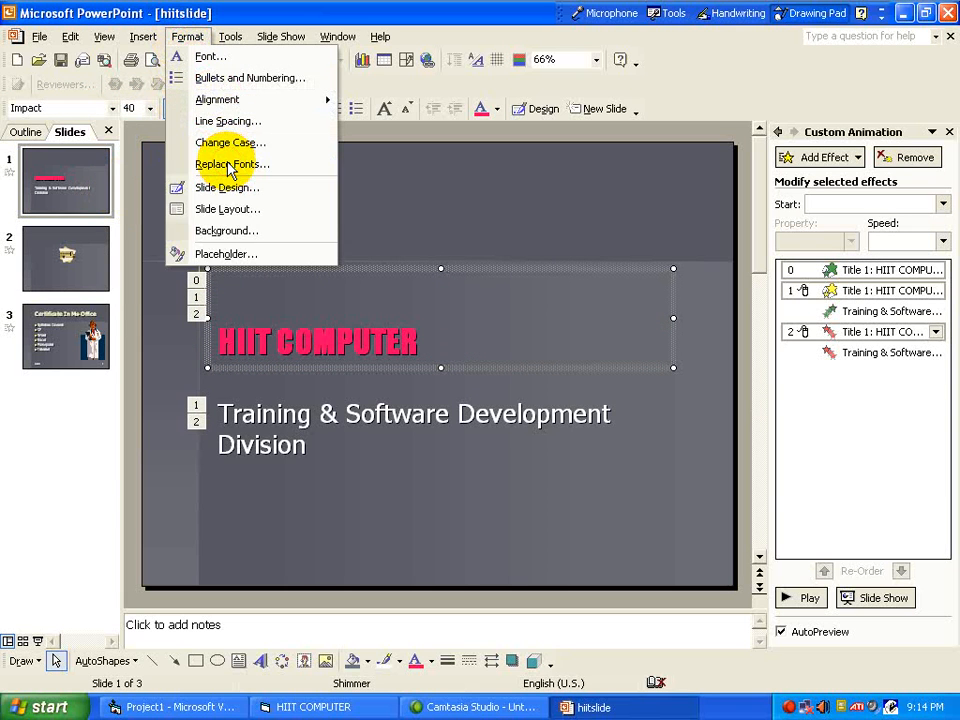
pyautogui.moveTo(232, 164)
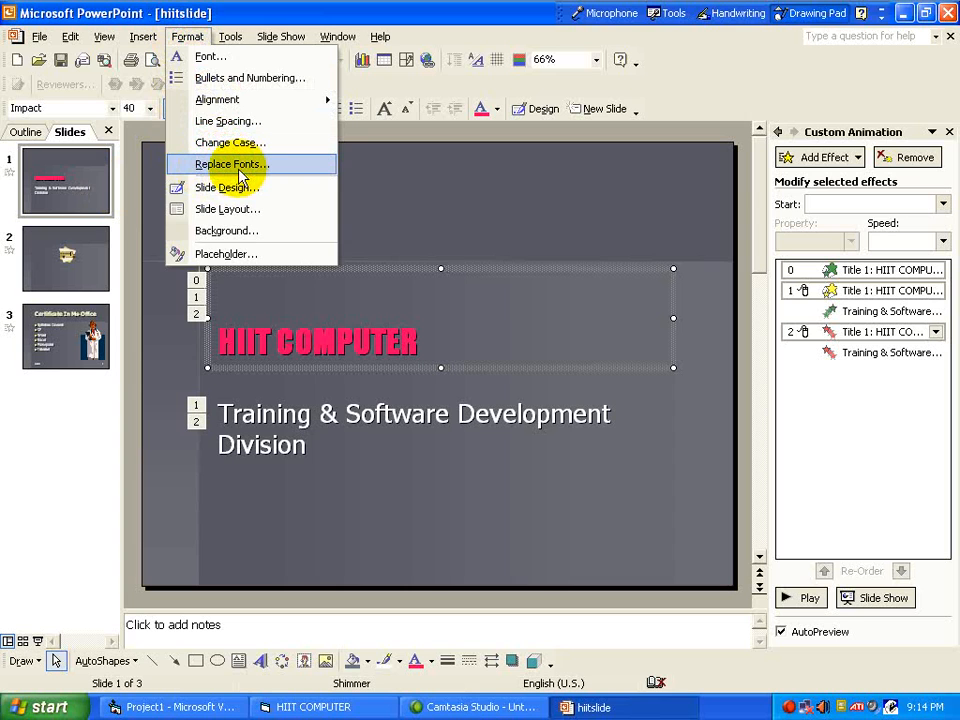
pyautogui.click(231, 163)
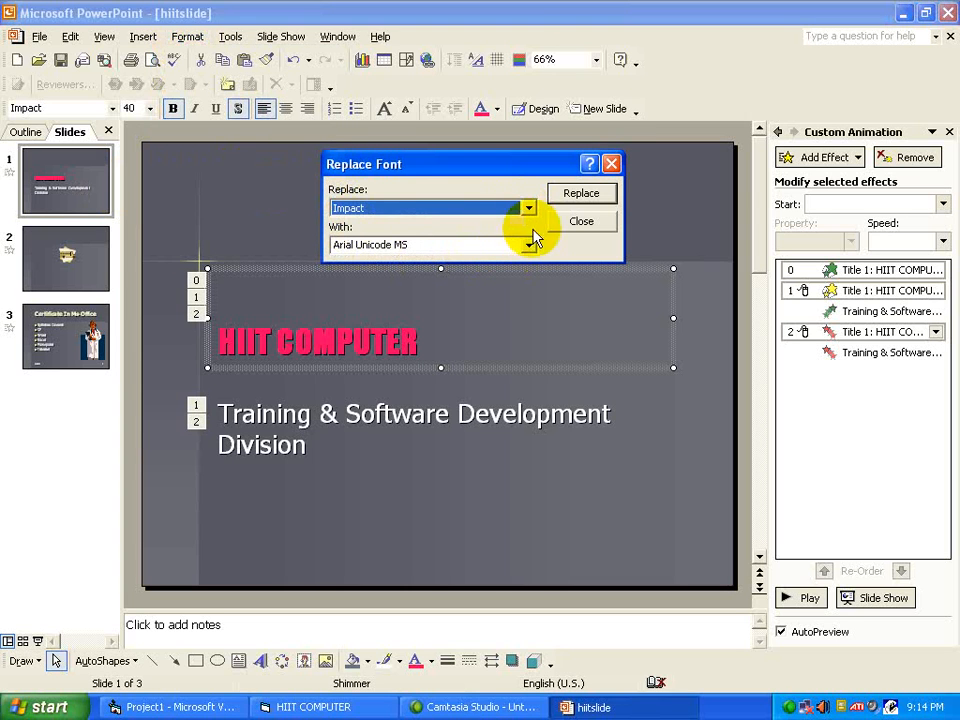
pyautogui.click(528, 207)
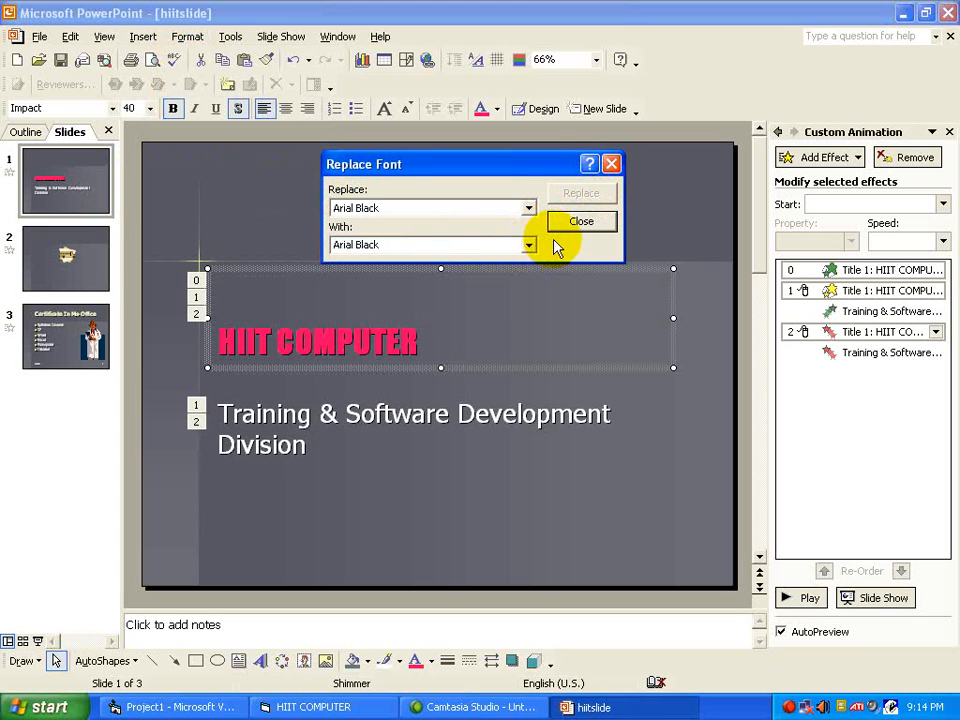
pyautogui.click(581, 221)
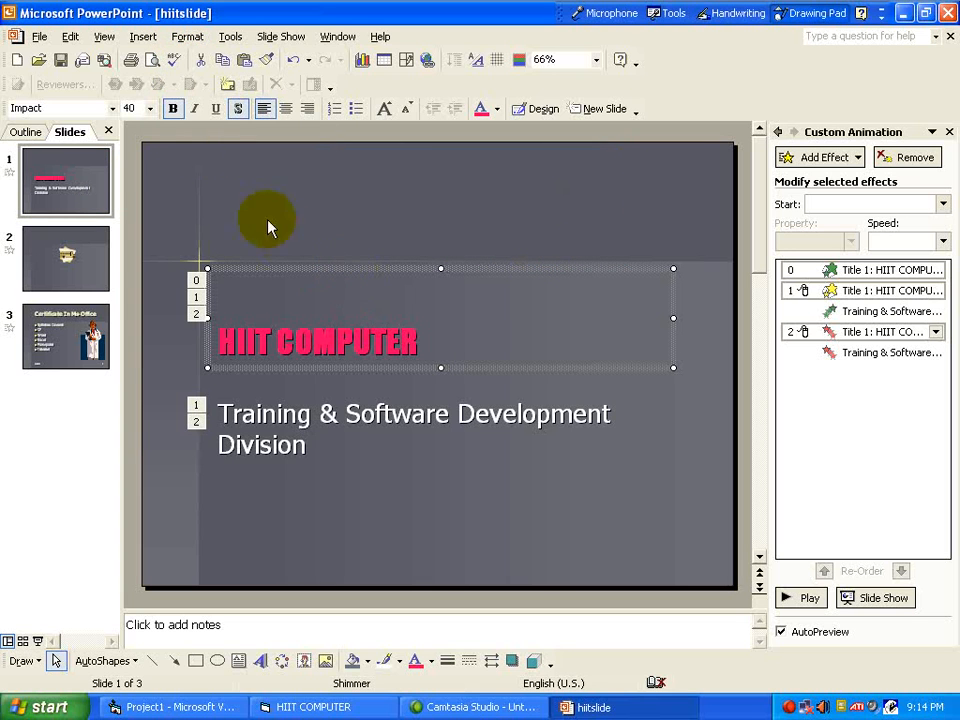
pyautogui.click(187, 36)
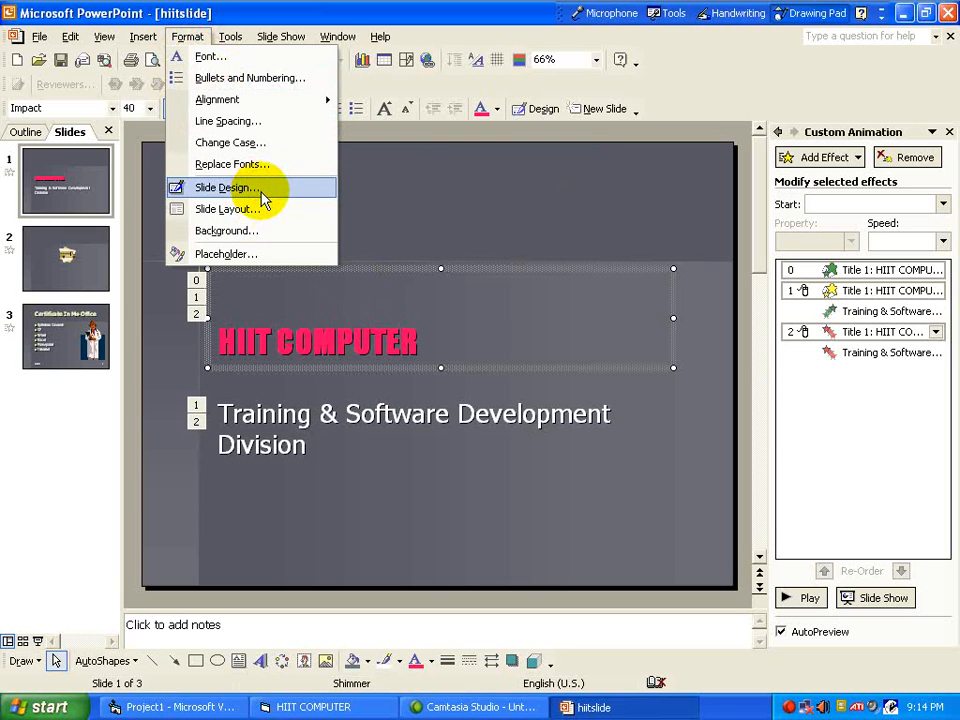
pyautogui.moveTo(270, 196)
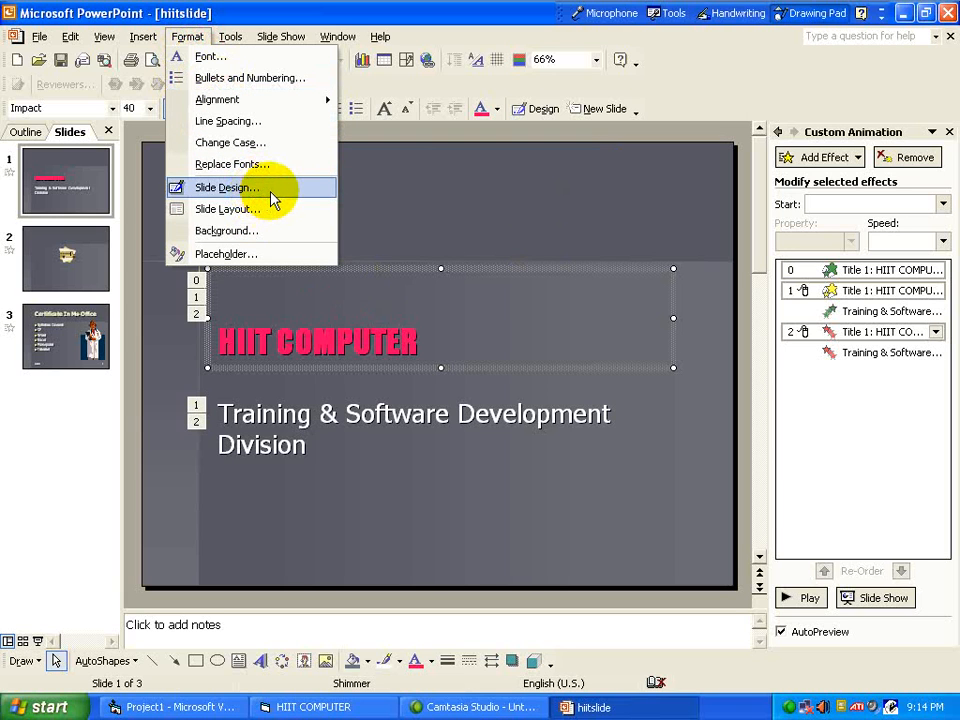
# Step: Glance at the Slide Design templates, then show the Slide Layout task pane
pyautogui.click(226, 188)
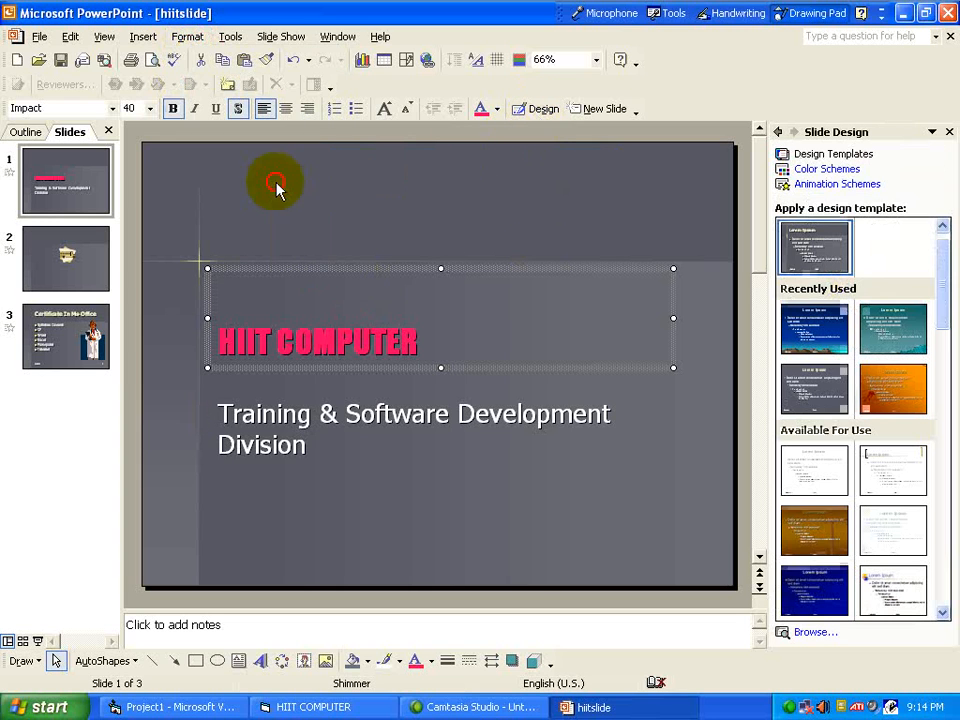
pyautogui.click(187, 37)
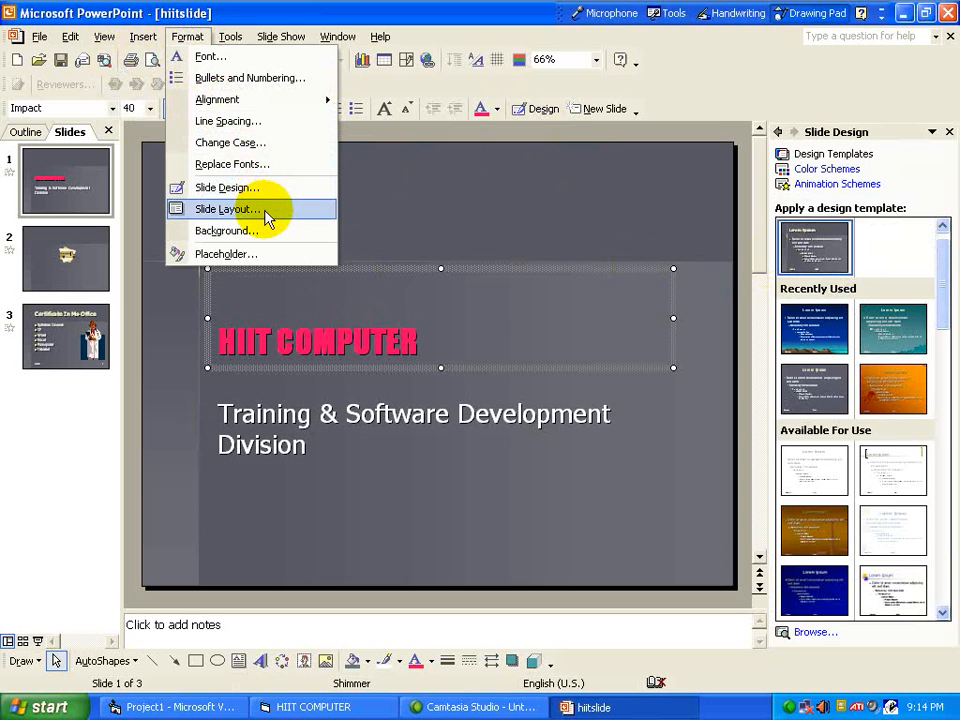
pyautogui.click(227, 208)
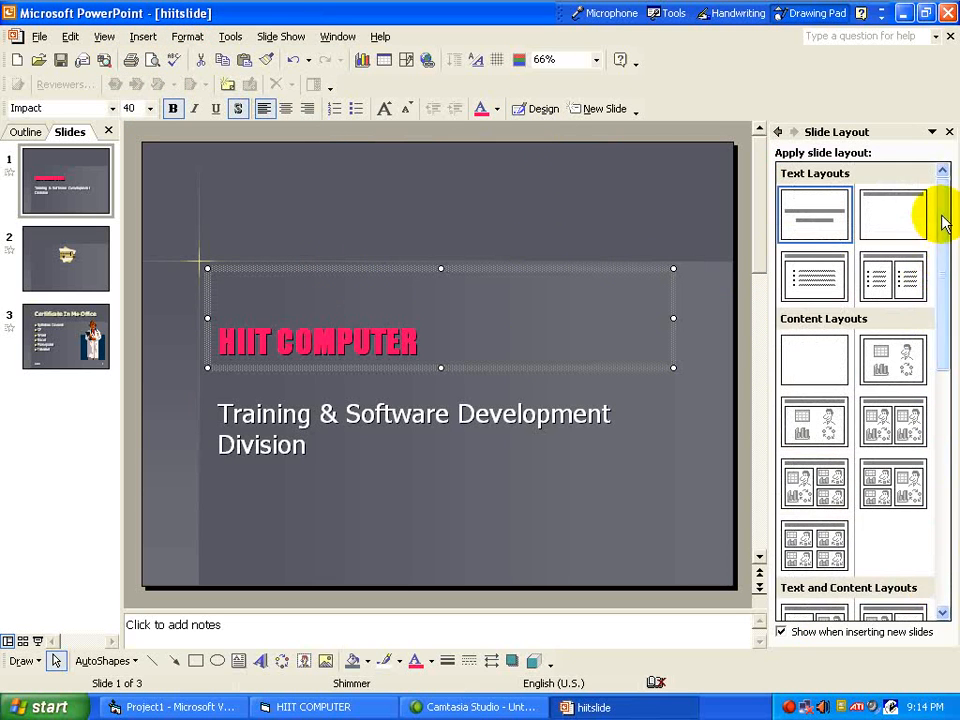
pyautogui.click(187, 36)
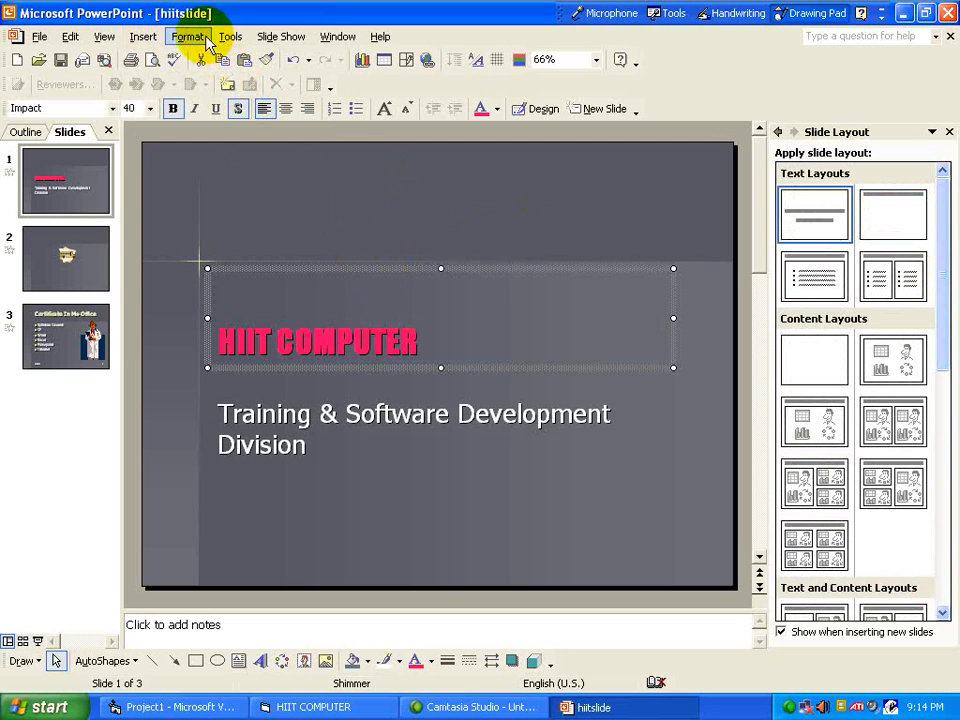
# Step: Format the title box with yellow fill, blue line colour and 6 pt line weight
pyautogui.click(188, 37)
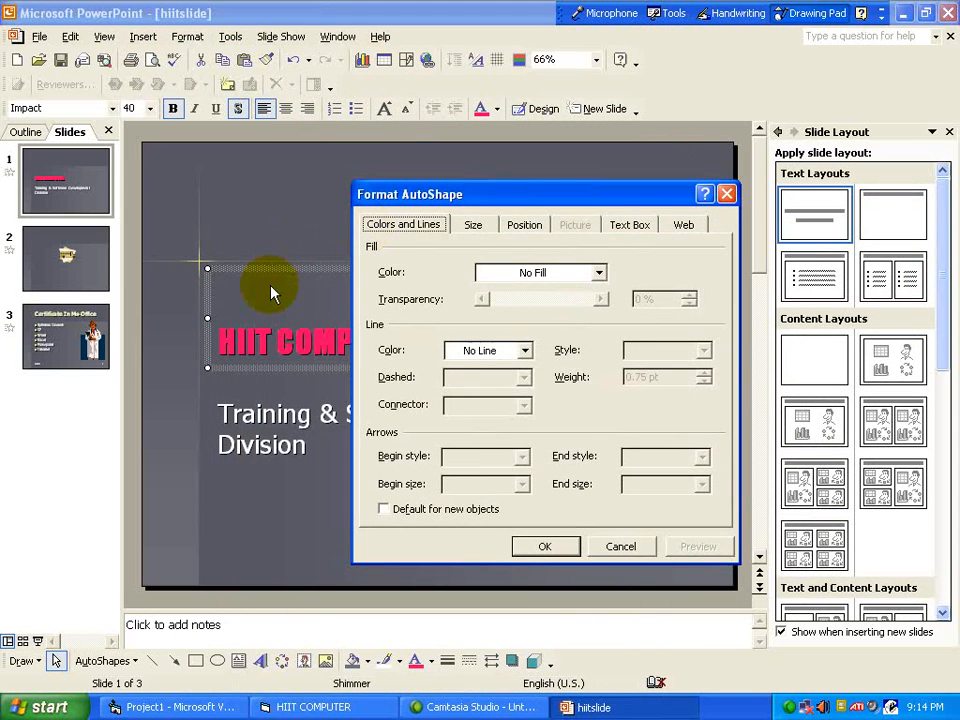
pyautogui.moveTo(263, 283)
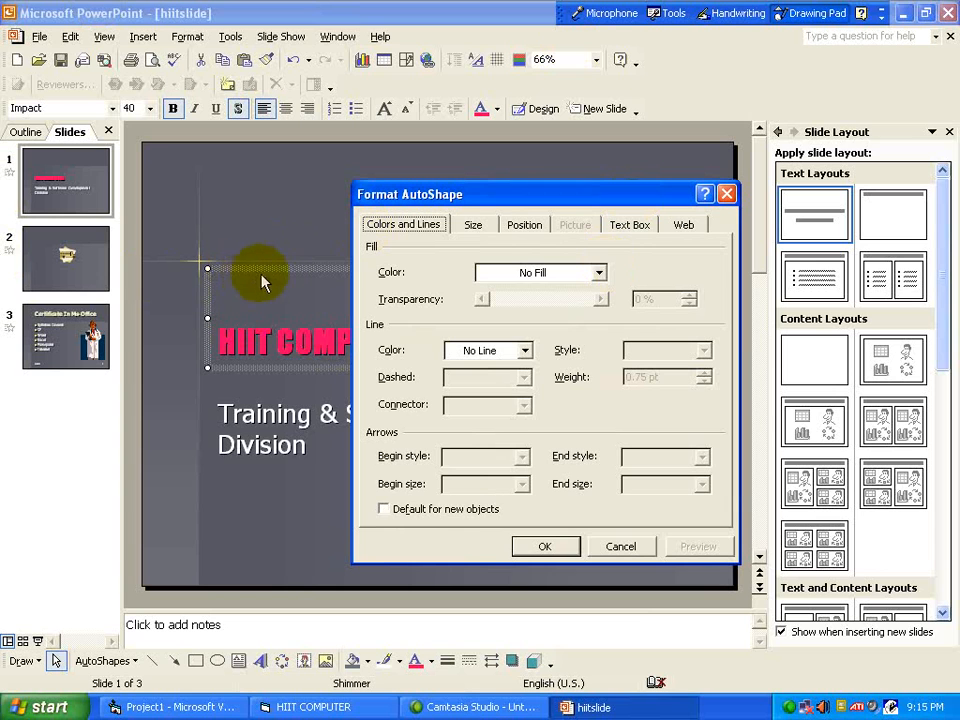
pyautogui.click(599, 272)
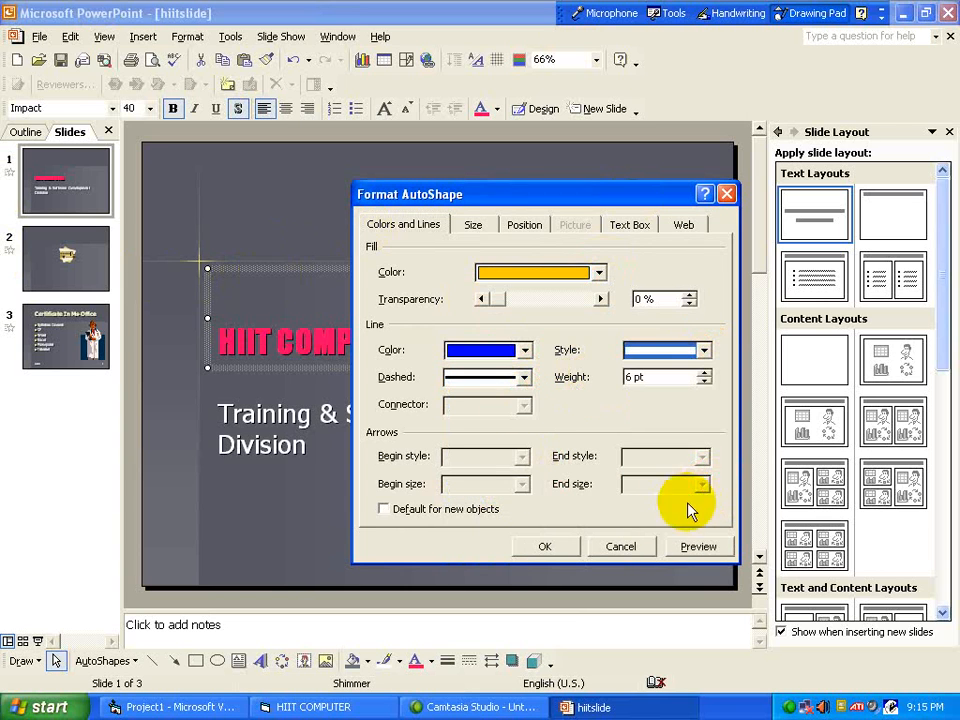
pyautogui.click(545, 546)
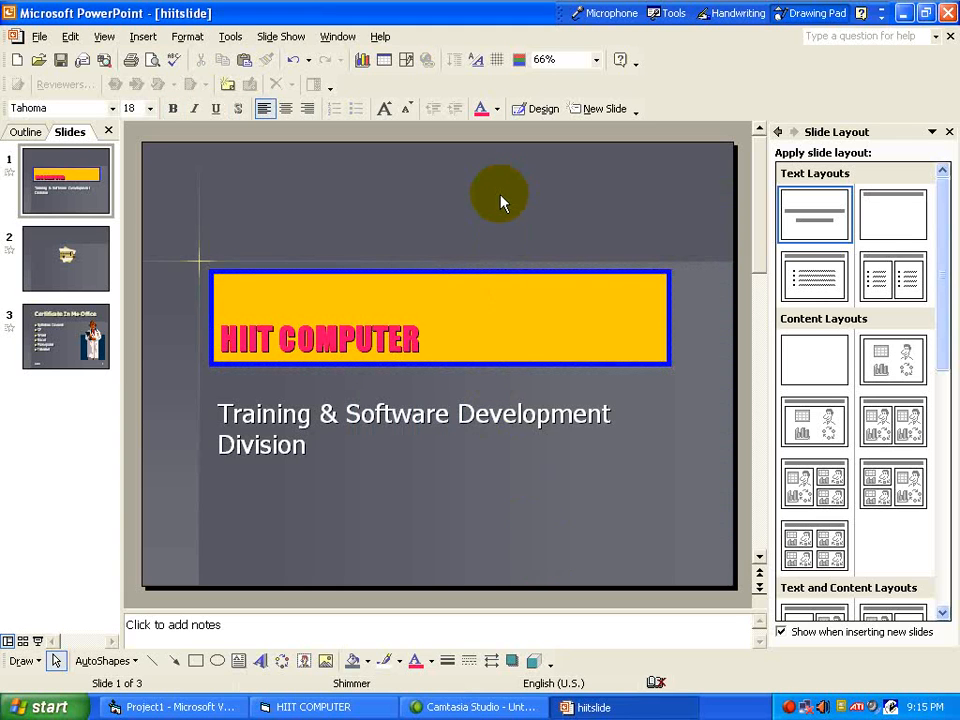
# Step: Switch to Slide Sorter view to see all three slides side by side
pyautogui.click(187, 36)
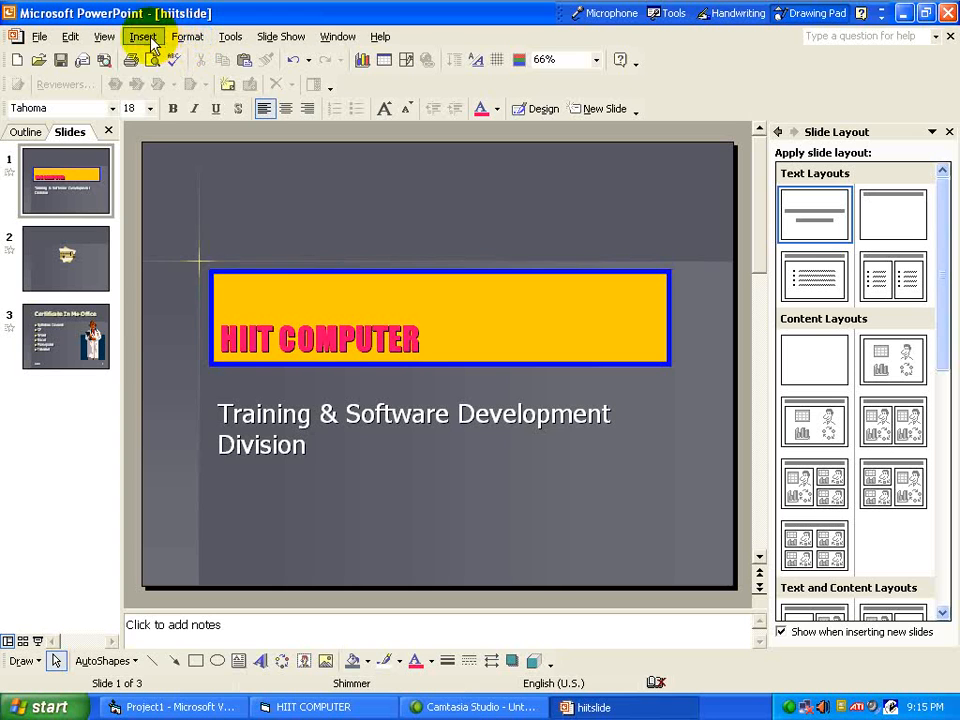
pyautogui.click(104, 36)
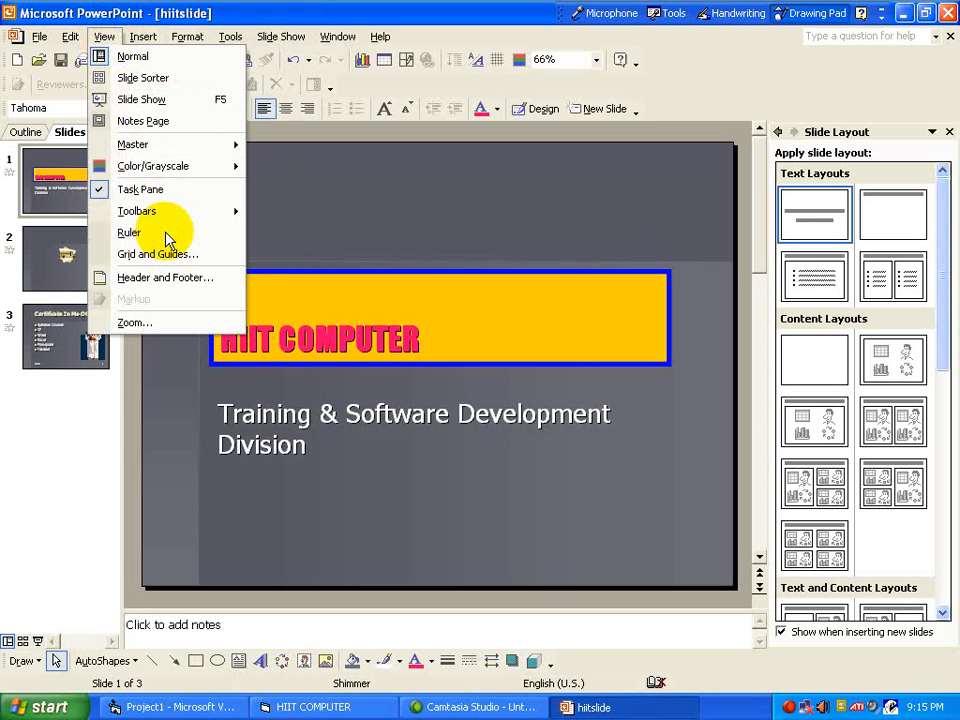
pyautogui.moveTo(133, 56)
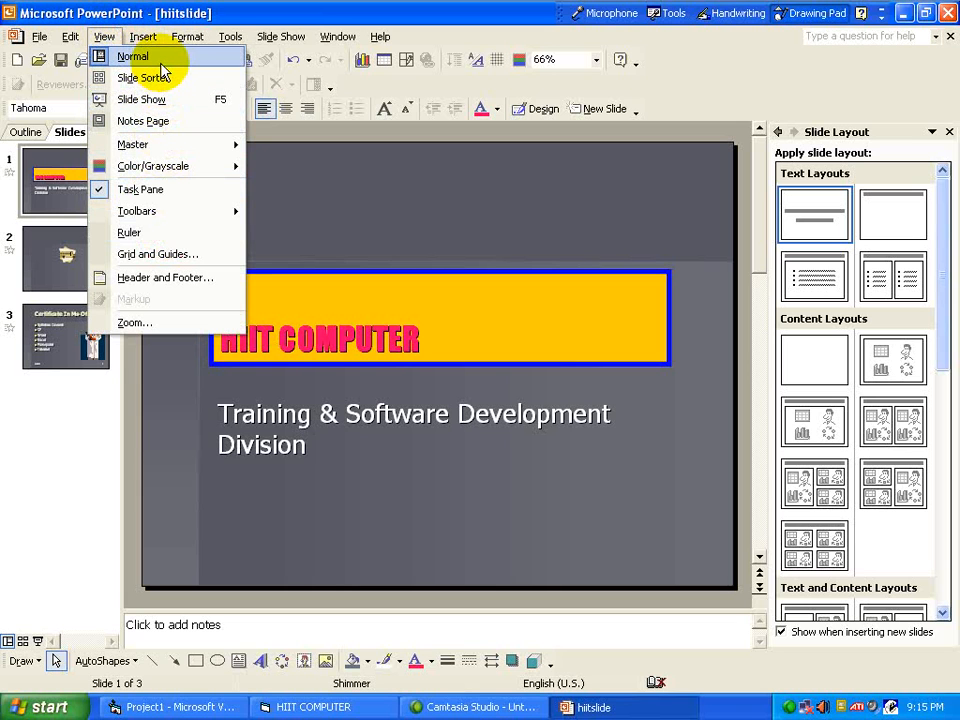
pyautogui.moveTo(143, 78)
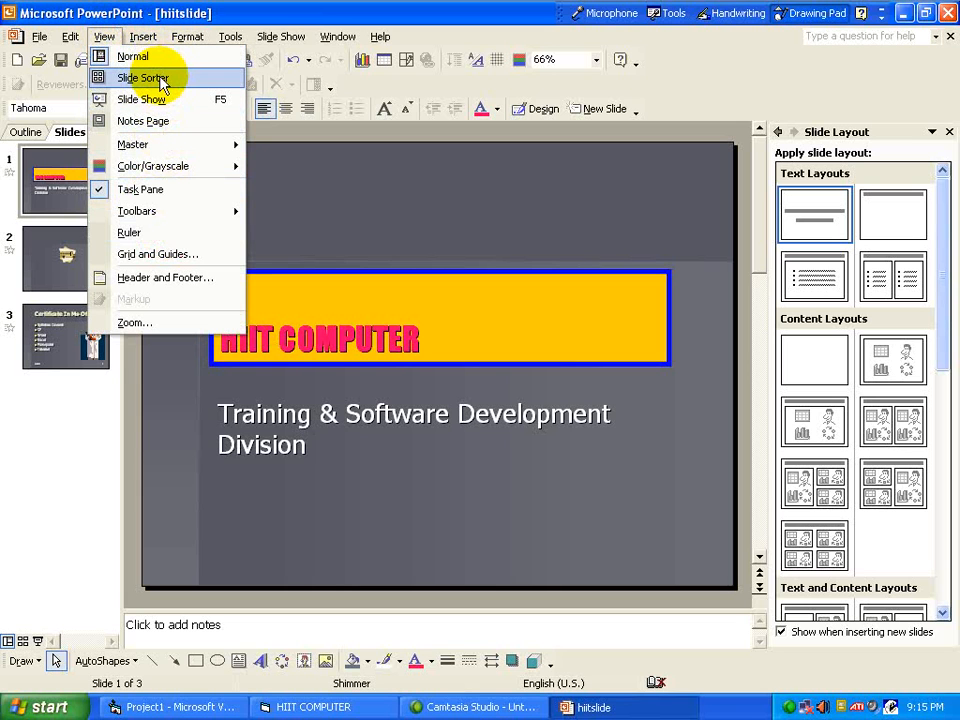
pyautogui.click(143, 78)
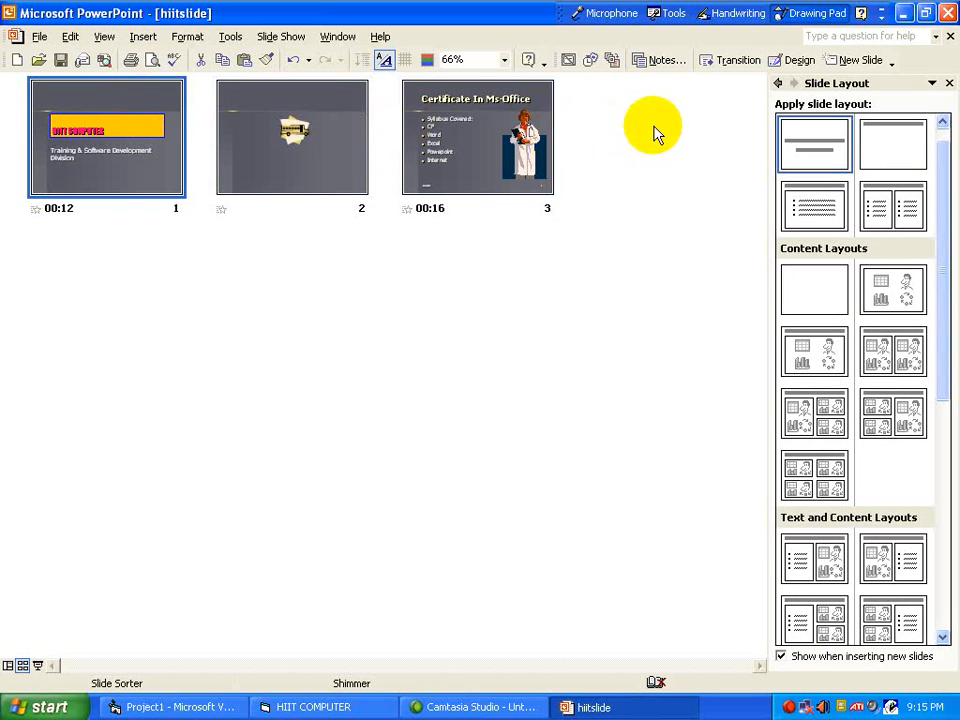
# Step: Apply the Wheel Clockwise 3 Spokes transition and the Mountain Top design template
pyautogui.click(738, 59)
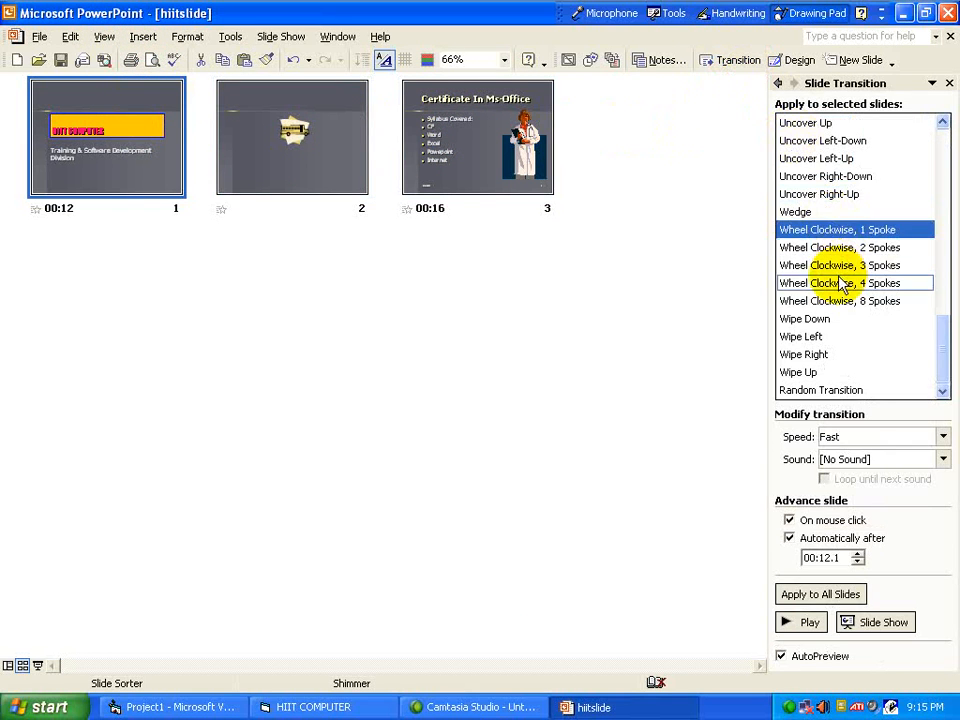
pyautogui.click(840, 265)
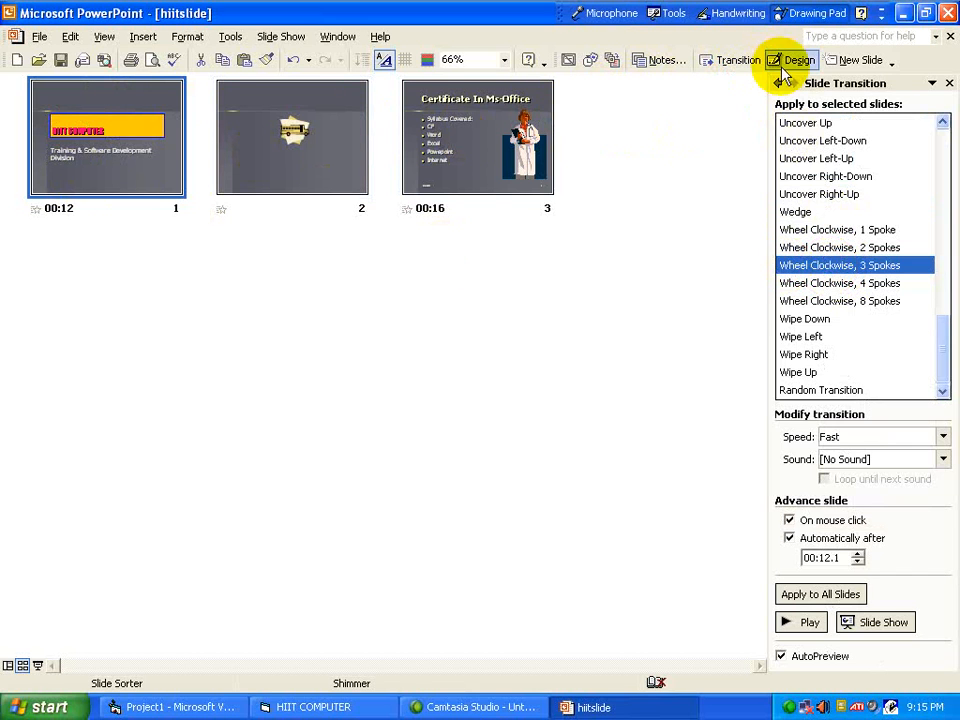
pyautogui.click(799, 59)
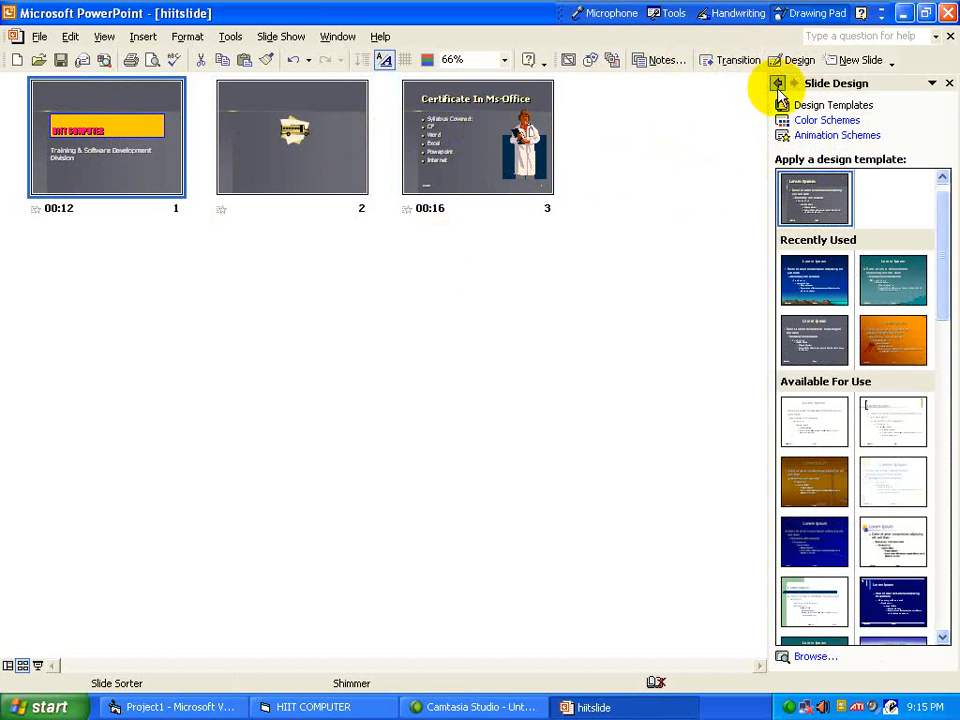
pyautogui.click(814, 280)
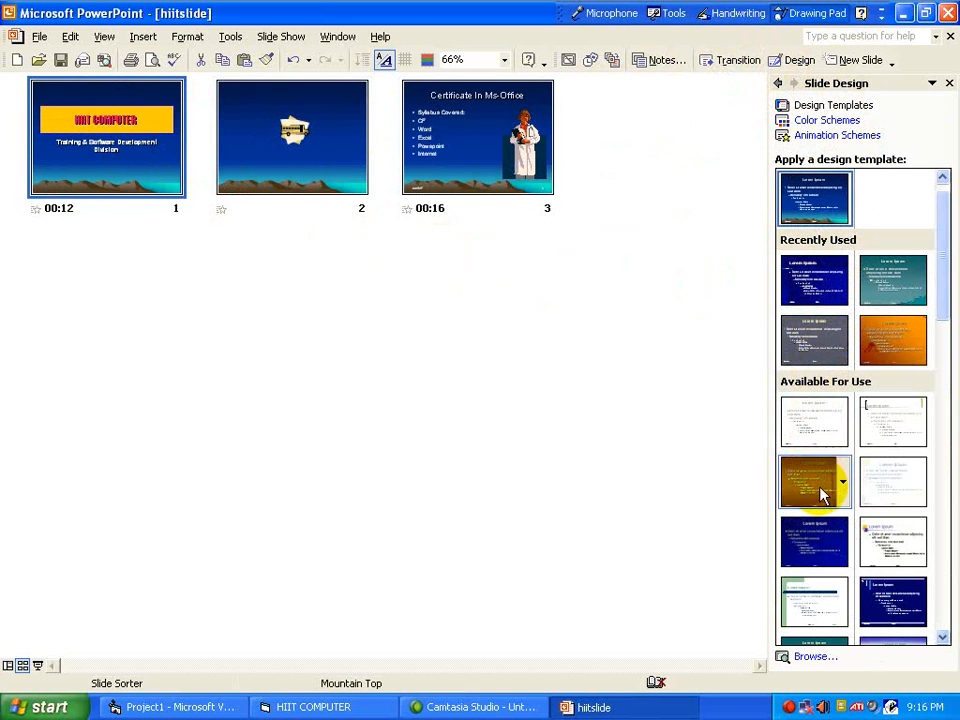
# Step: Apply the blue Shimmer template to slide 3 only, then reselect slide 1
pyautogui.click(484, 130)
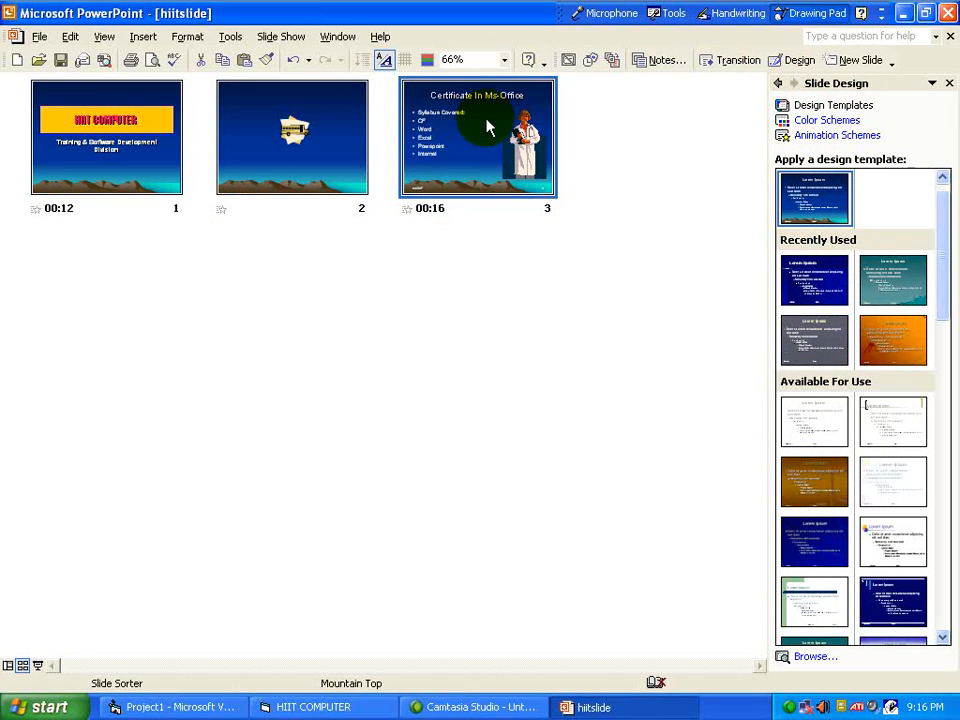
pyautogui.moveTo(753, 293)
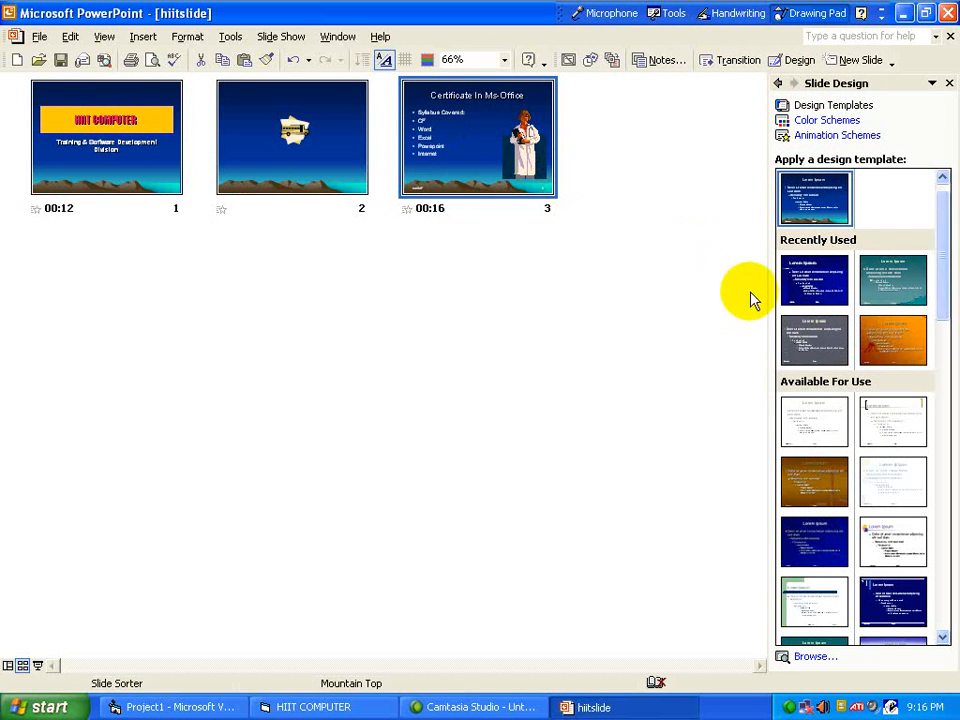
pyautogui.moveTo(845, 340)
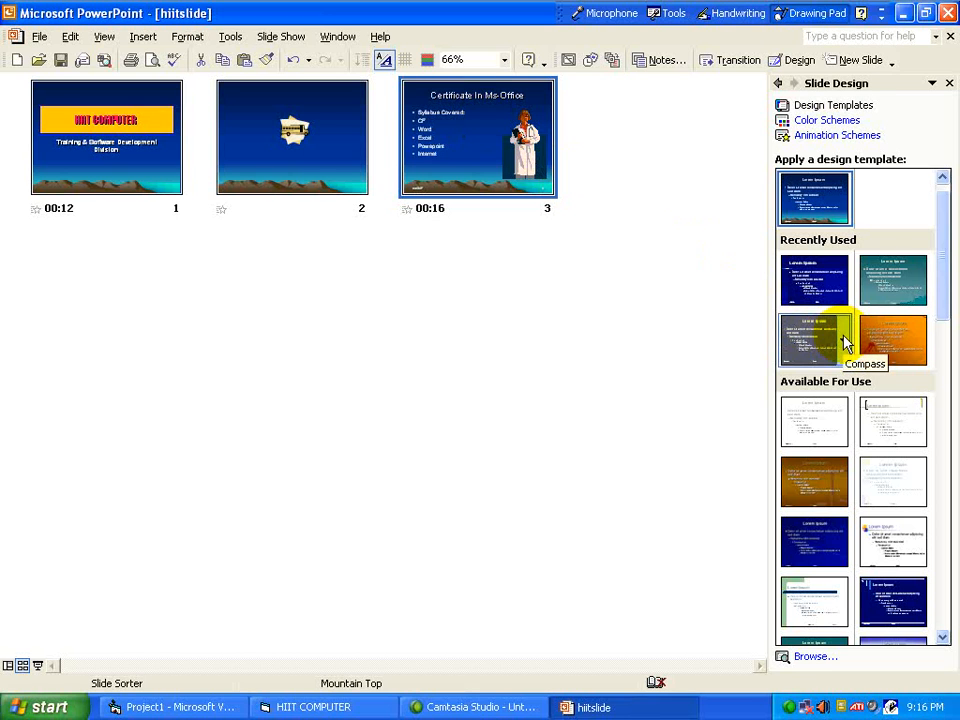
pyautogui.click(843, 281)
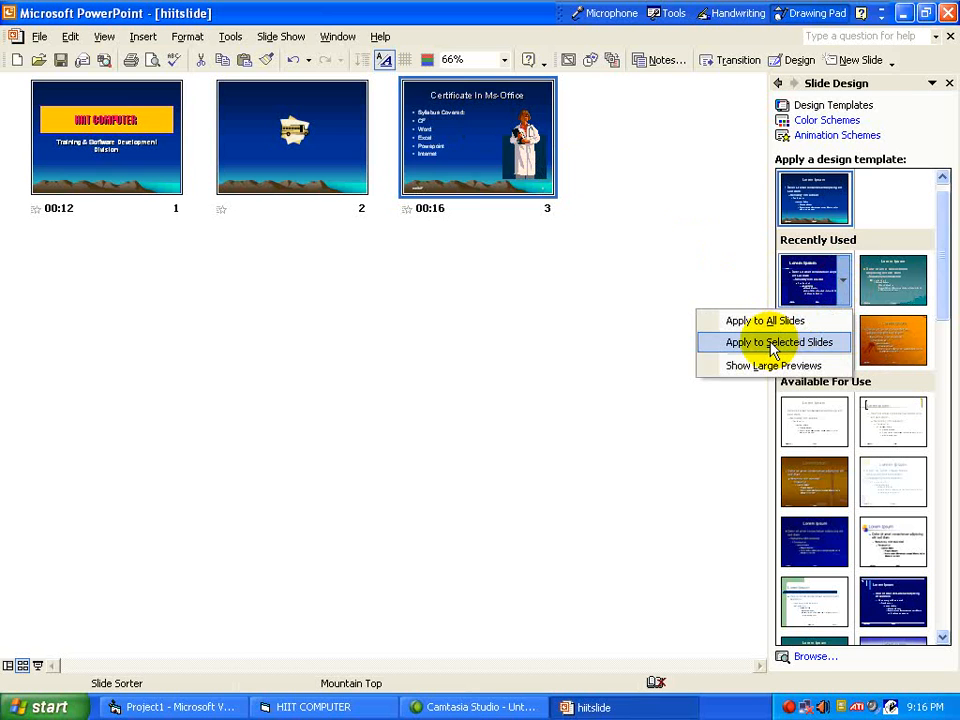
pyautogui.click(775, 342)
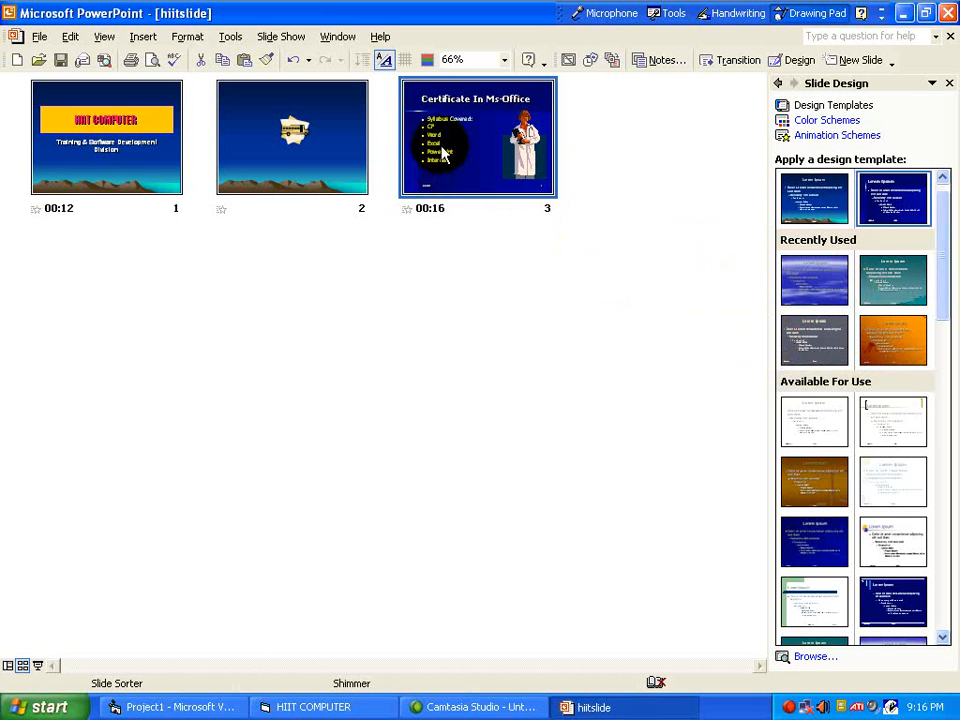
pyautogui.moveTo(185, 165)
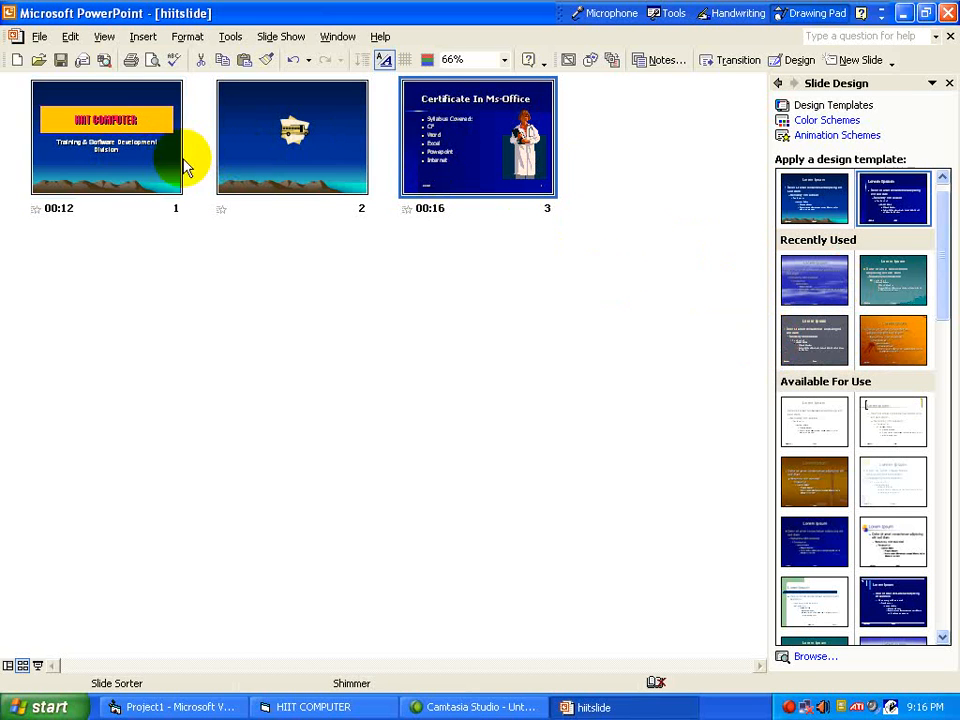
pyautogui.click(455, 150)
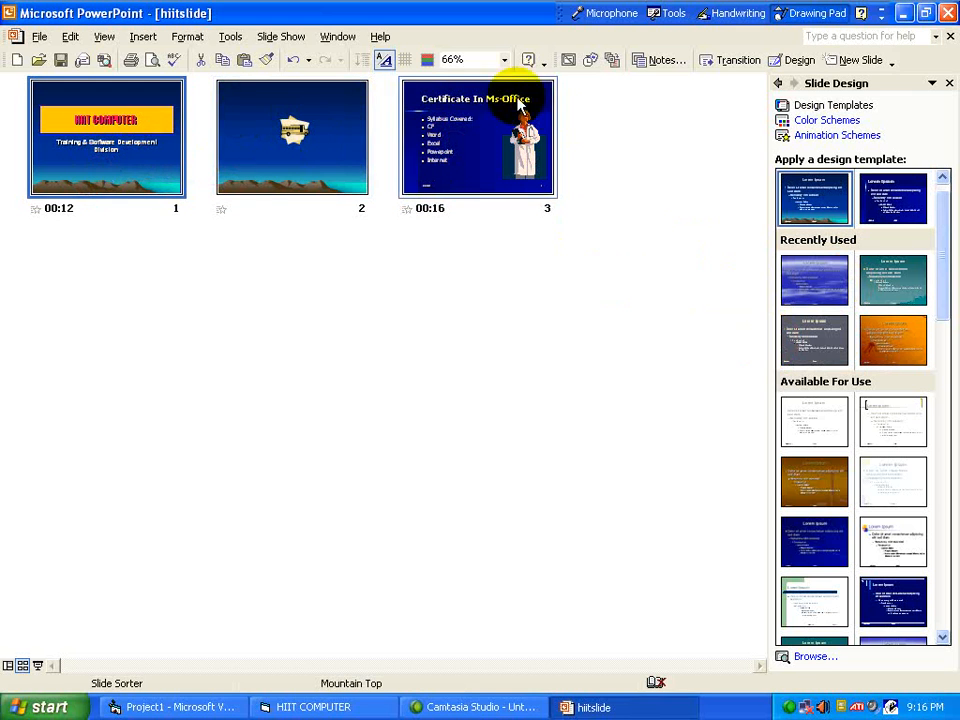
pyautogui.click(107, 137)
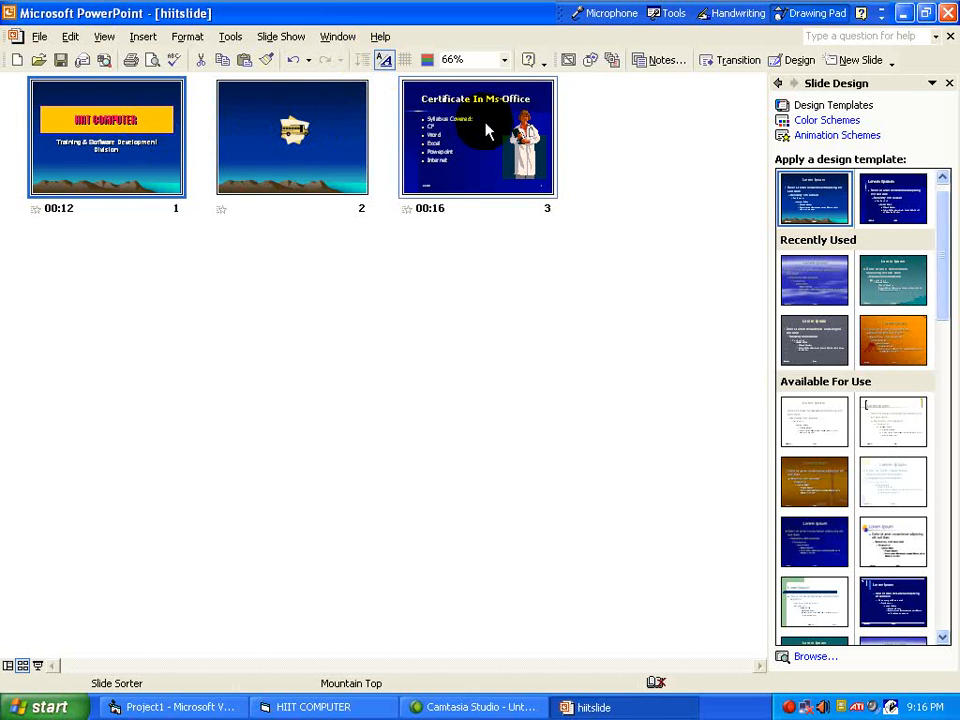
pyautogui.moveTo(498, 148)
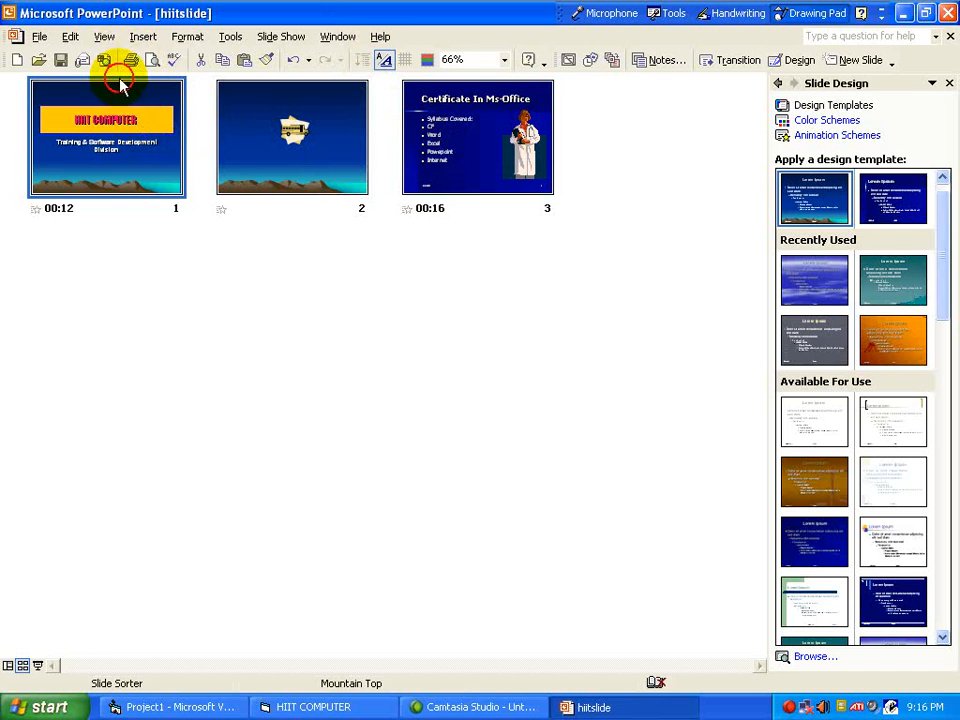
pyautogui.click(104, 36)
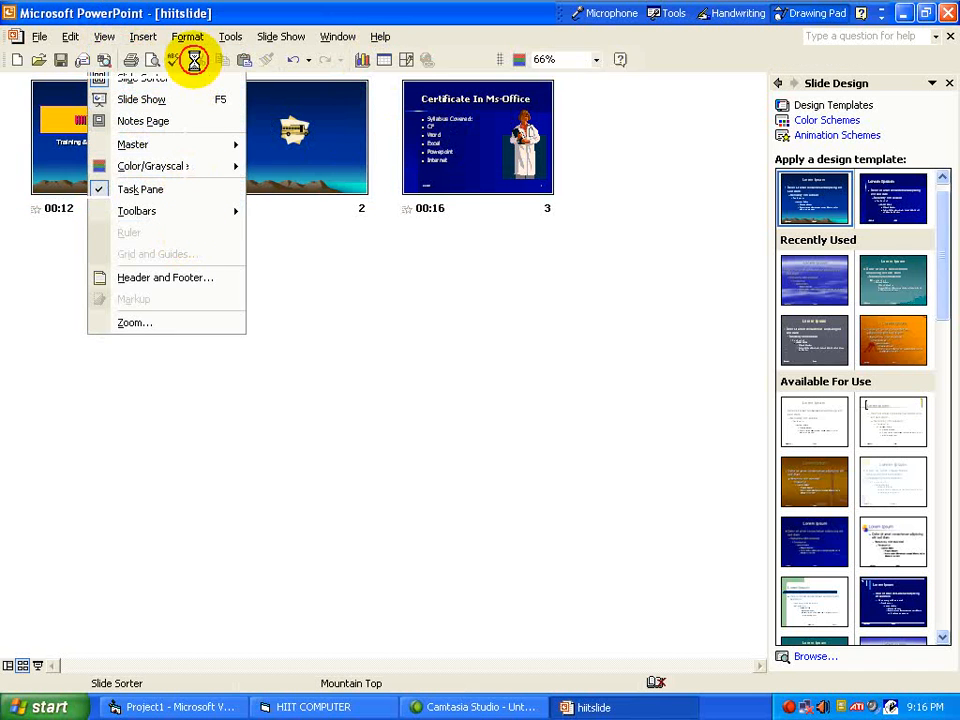
pyautogui.click(104, 36)
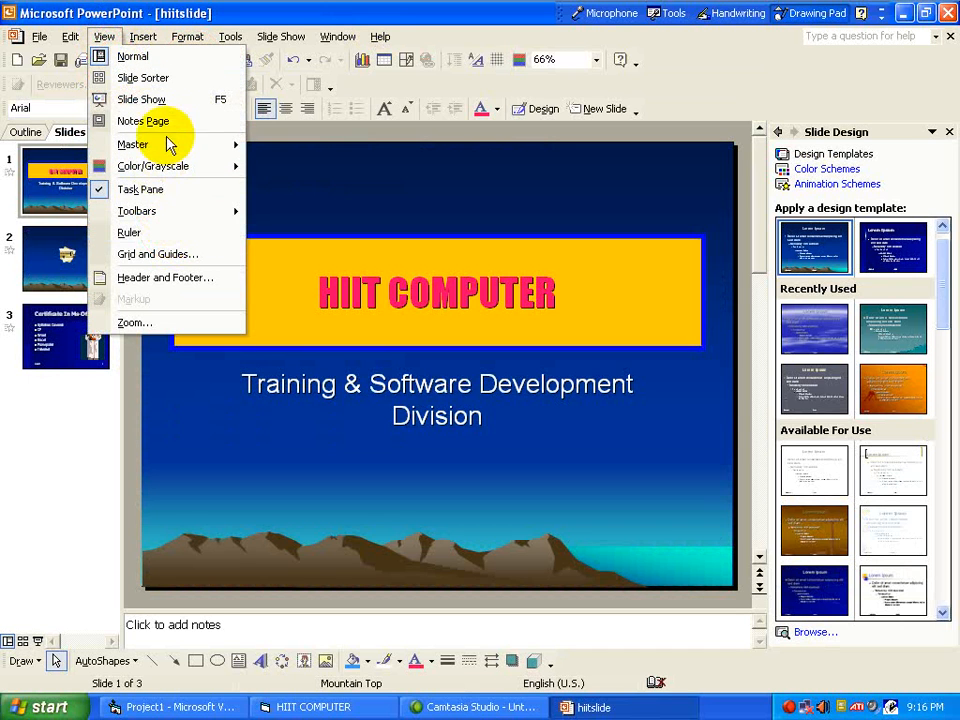
pyautogui.moveTo(143, 121)
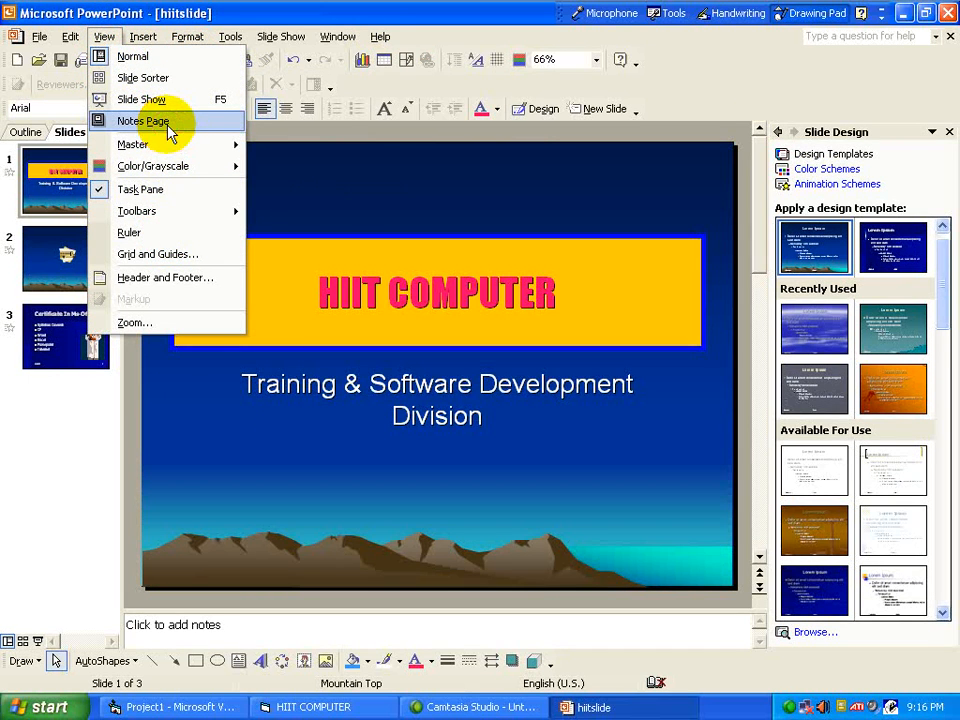
pyautogui.click(142, 121)
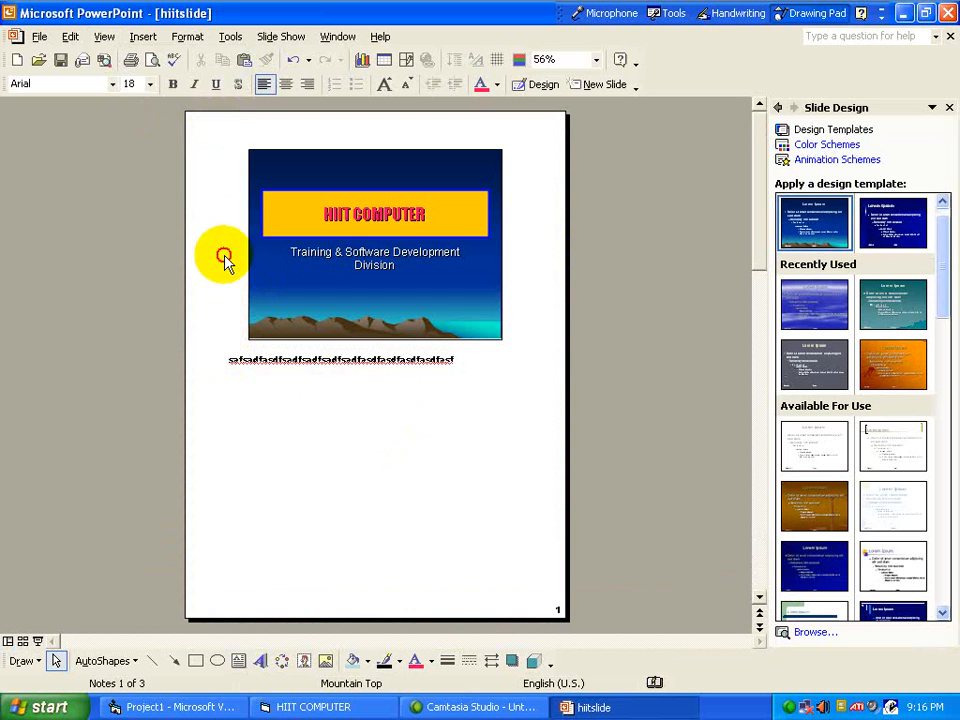
pyautogui.click(104, 37)
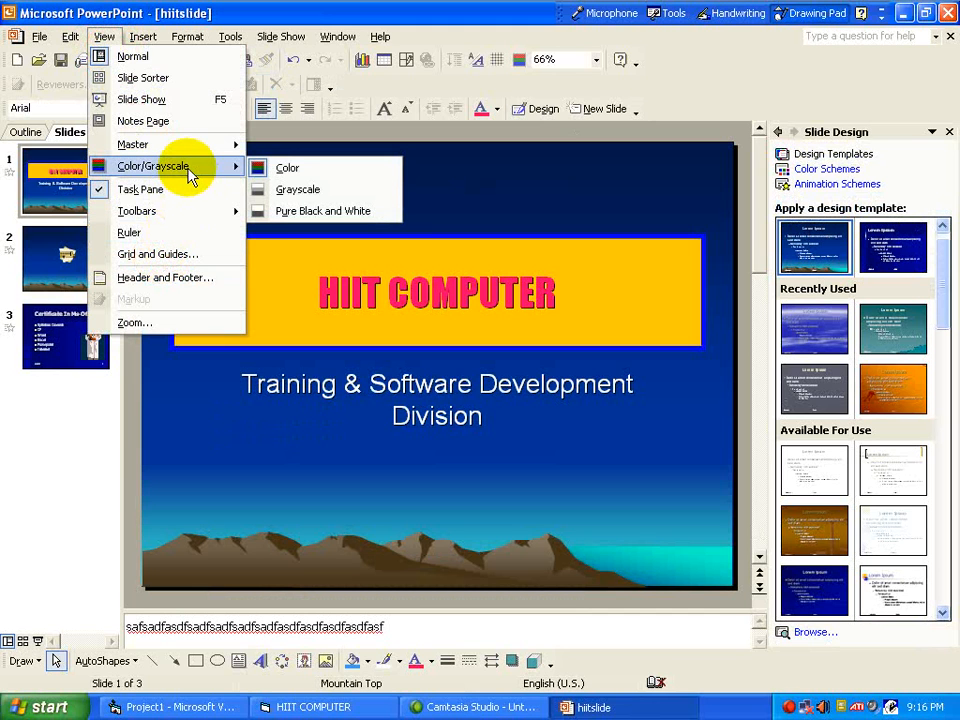
pyautogui.moveTo(385, 85)
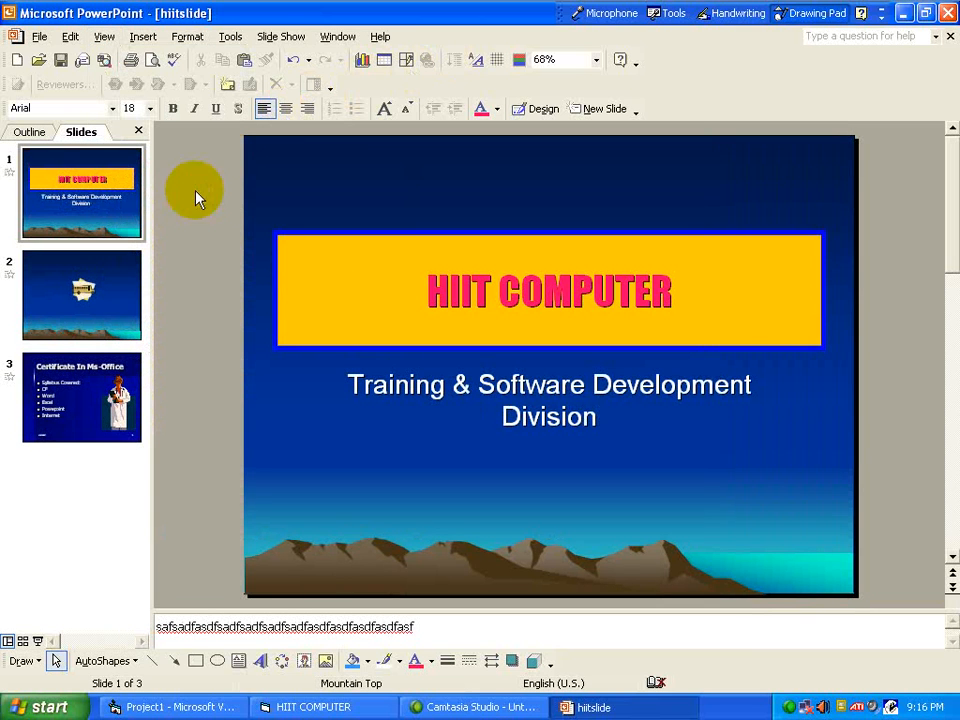
pyautogui.moveTo(917, 367)
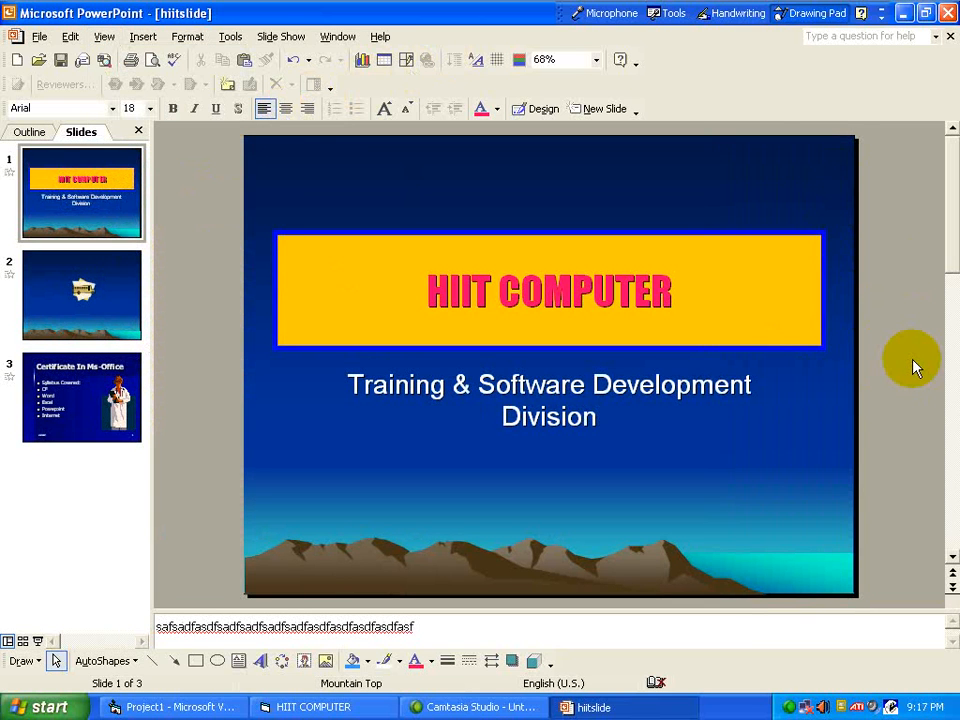
# Step: Show the task pane, then briefly turn the ruler and alignment grid on and off
pyautogui.click(104, 36)
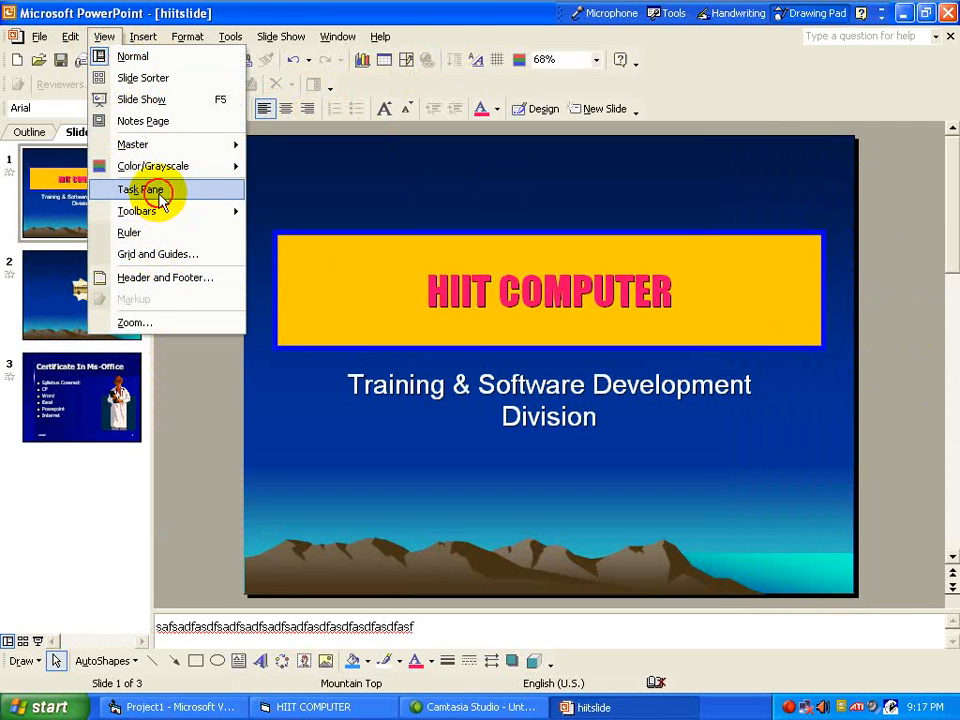
pyautogui.click(140, 189)
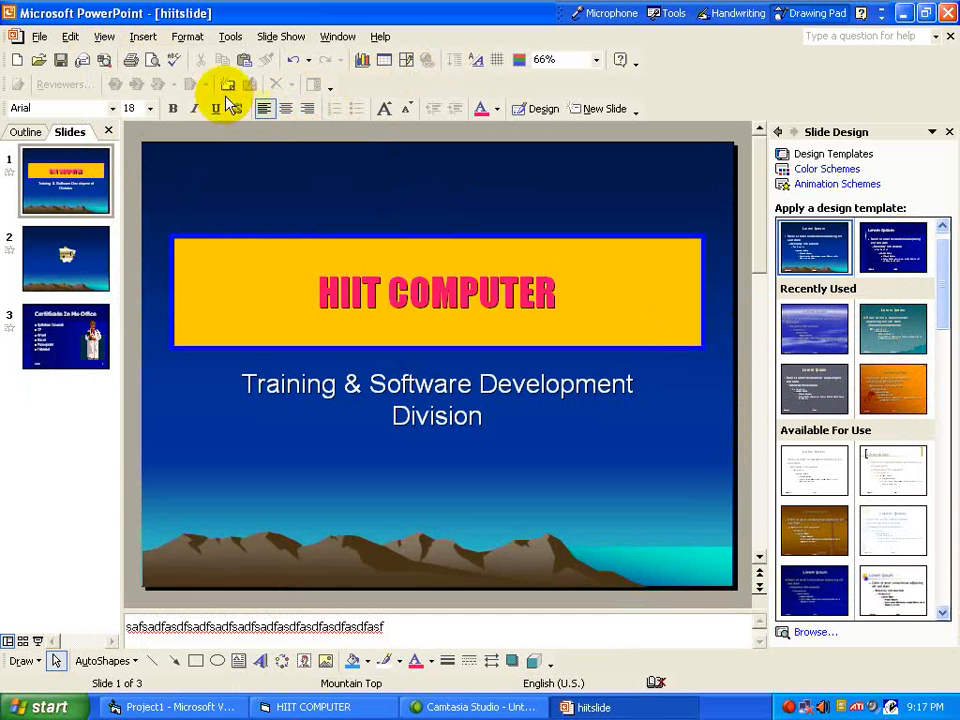
pyautogui.click(104, 36)
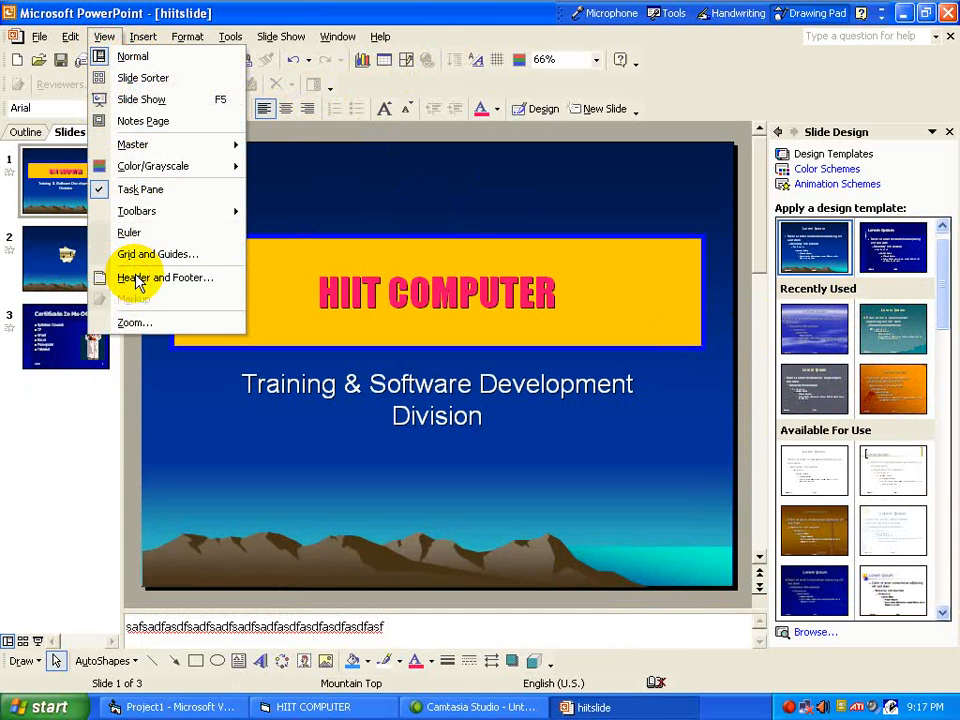
pyautogui.moveTo(137, 211)
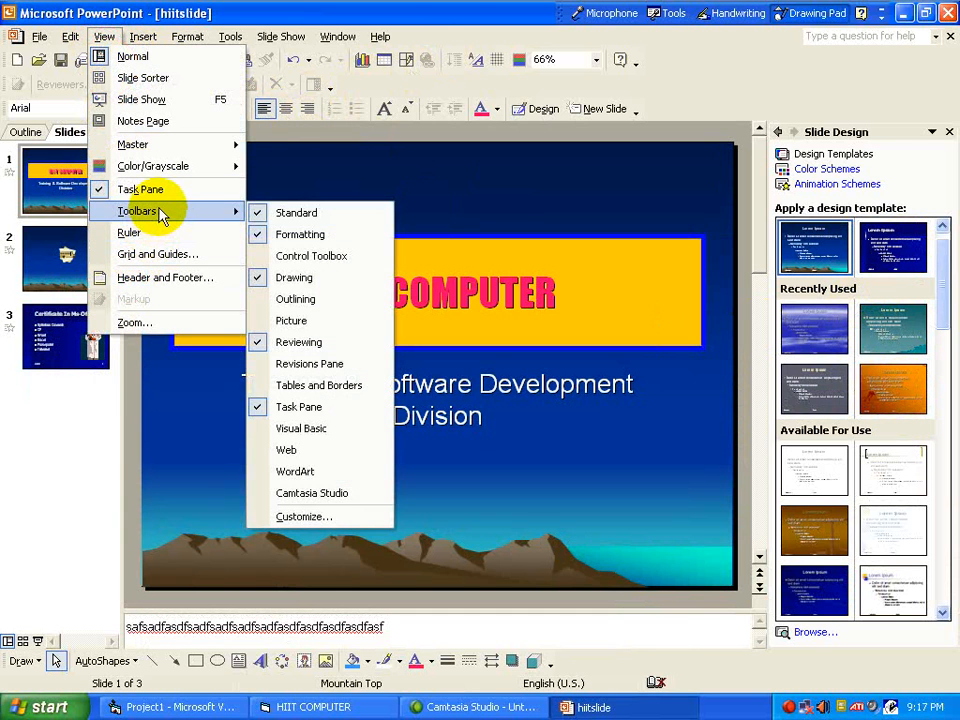
pyautogui.moveTo(296, 212)
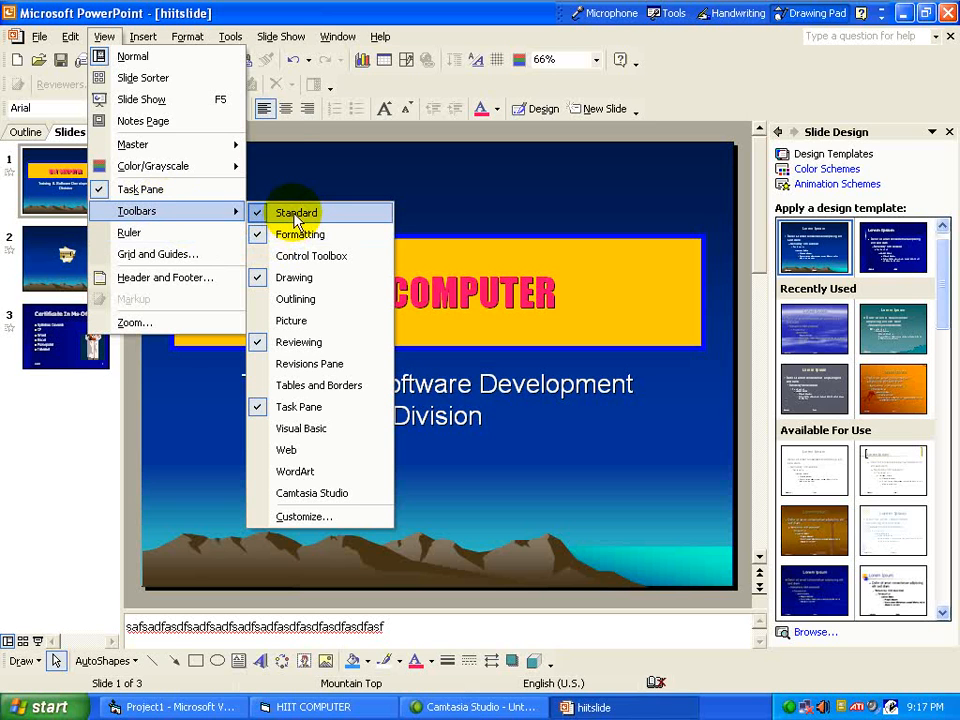
pyautogui.moveTo(310, 255)
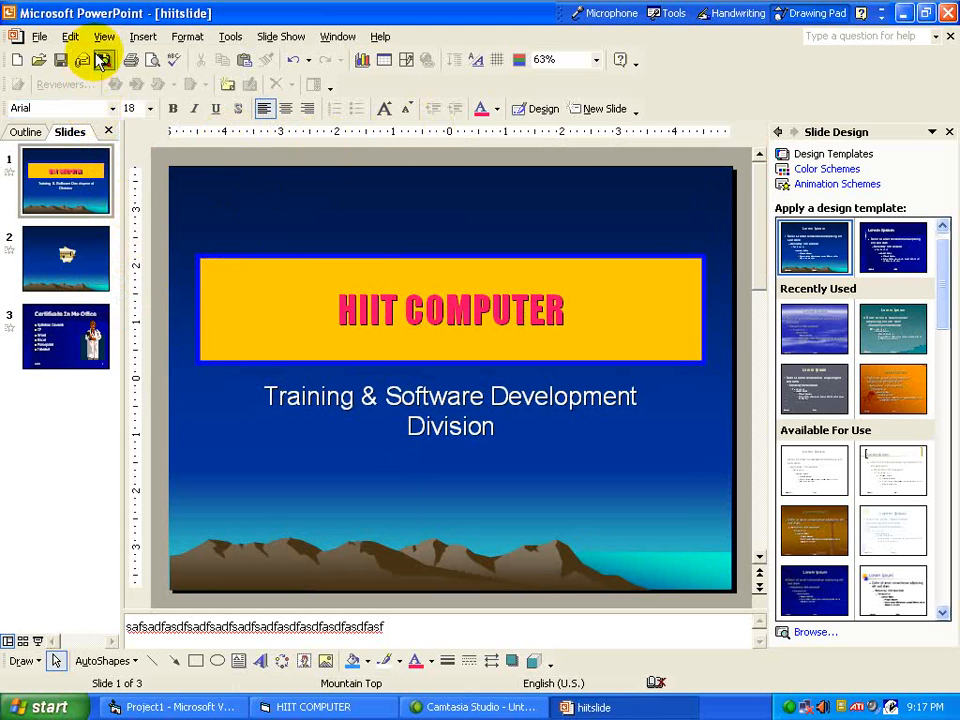
pyautogui.click(104, 36)
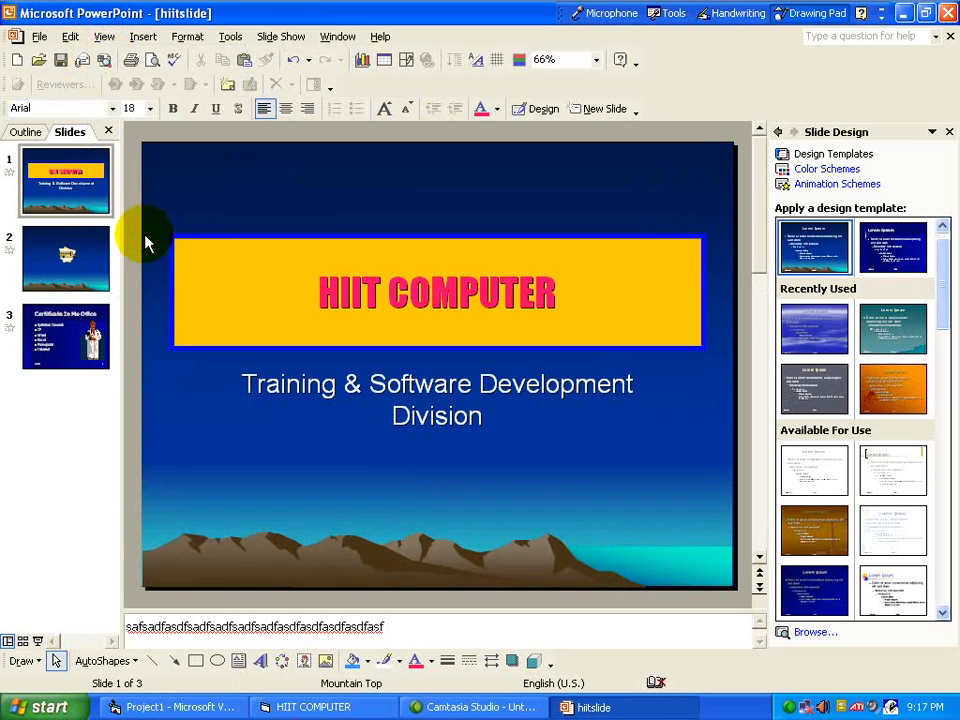
pyautogui.click(500, 60)
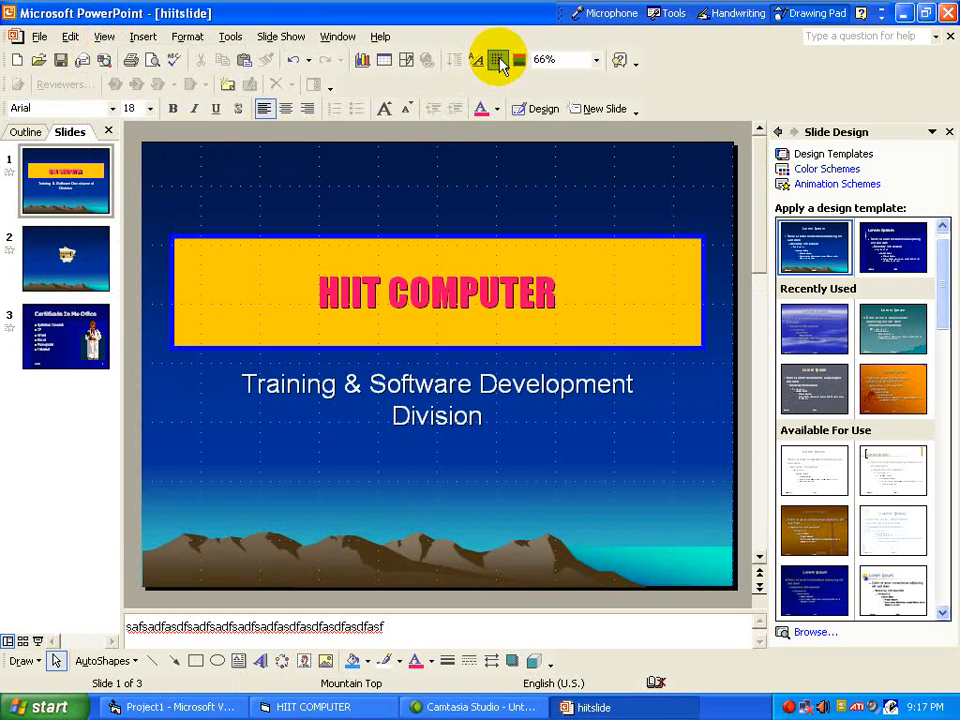
pyautogui.click(104, 36)
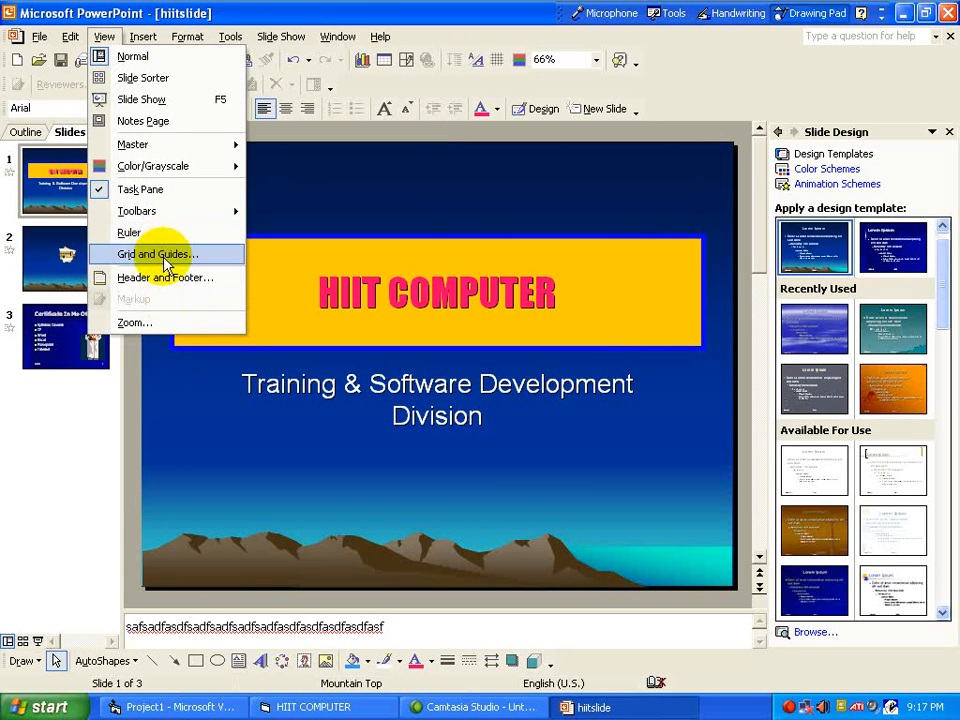
# Step: Enable slide numbers on all slides through the Header and Footer settings
pyautogui.click(165, 277)
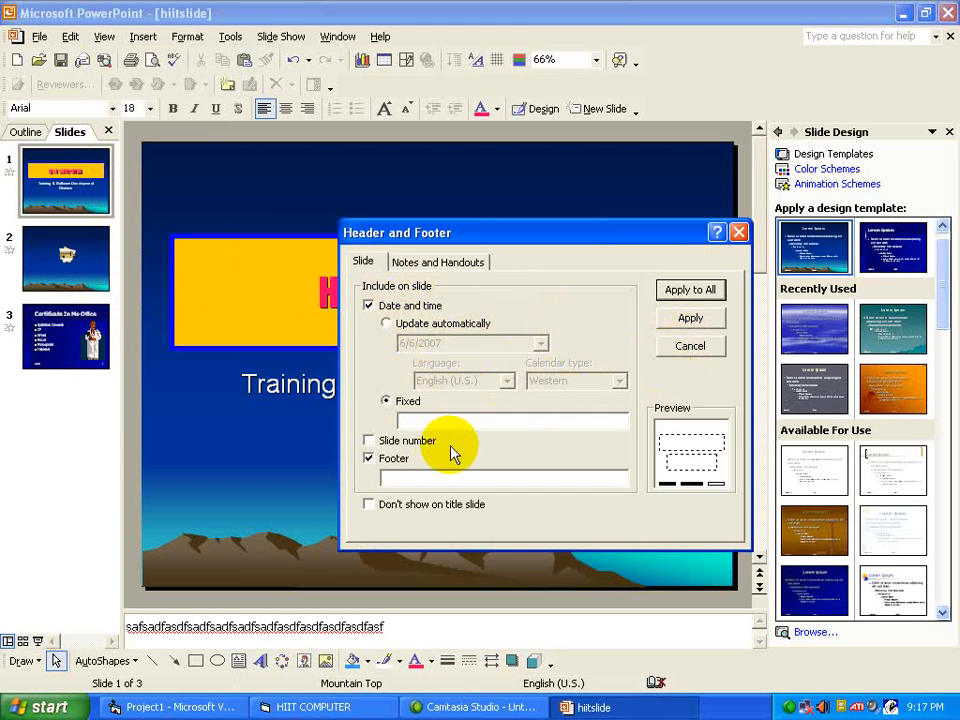
pyautogui.click(369, 440)
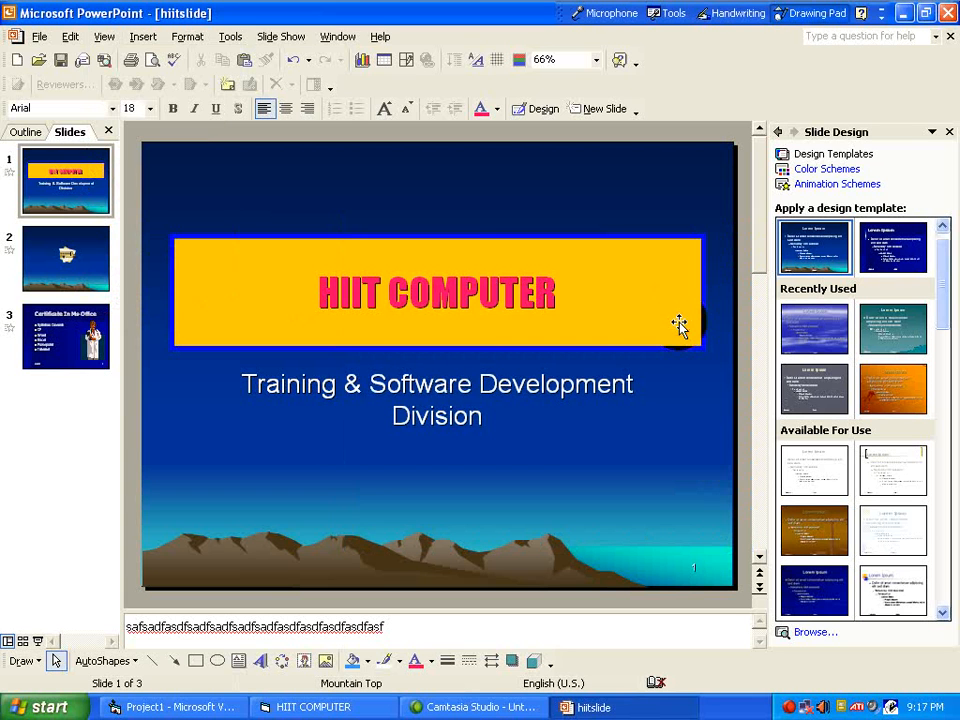
pyautogui.click(104, 37)
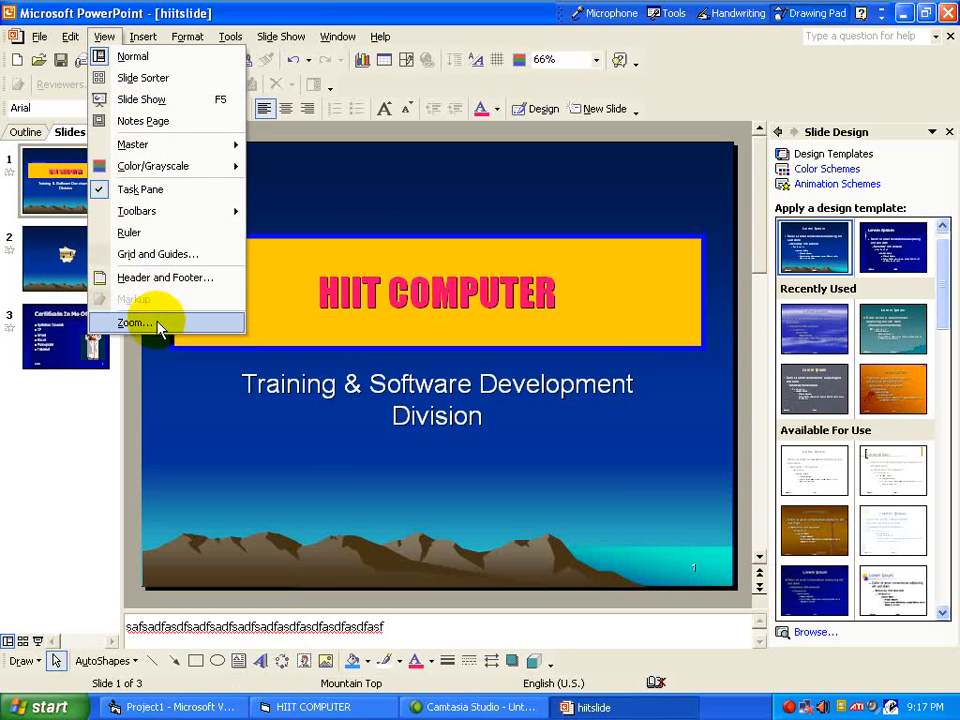
pyautogui.click(131, 322)
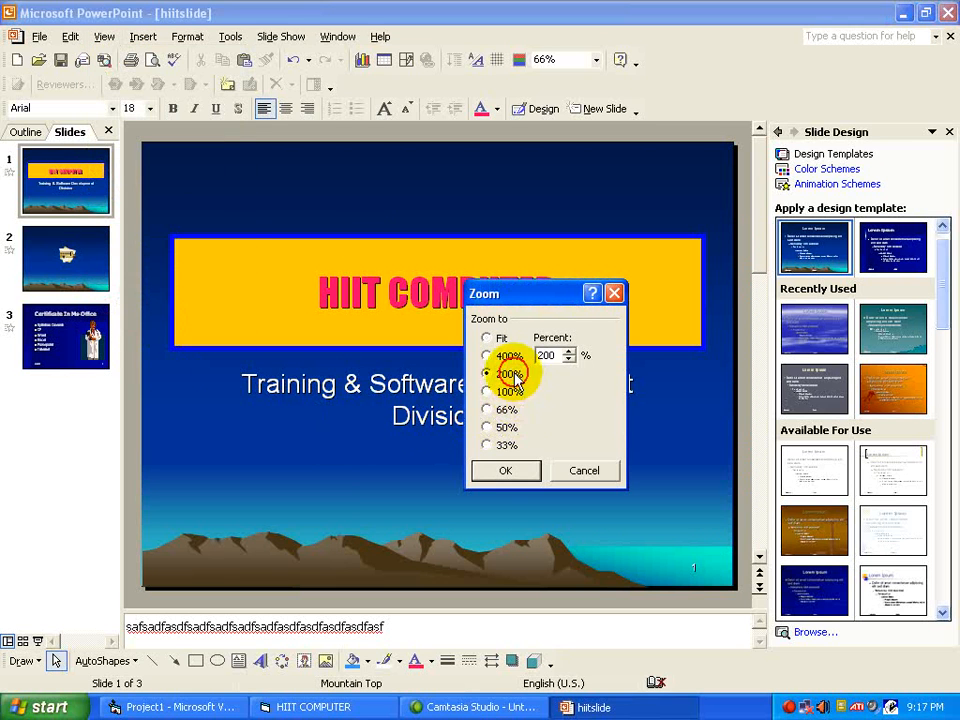
pyautogui.click(505, 470)
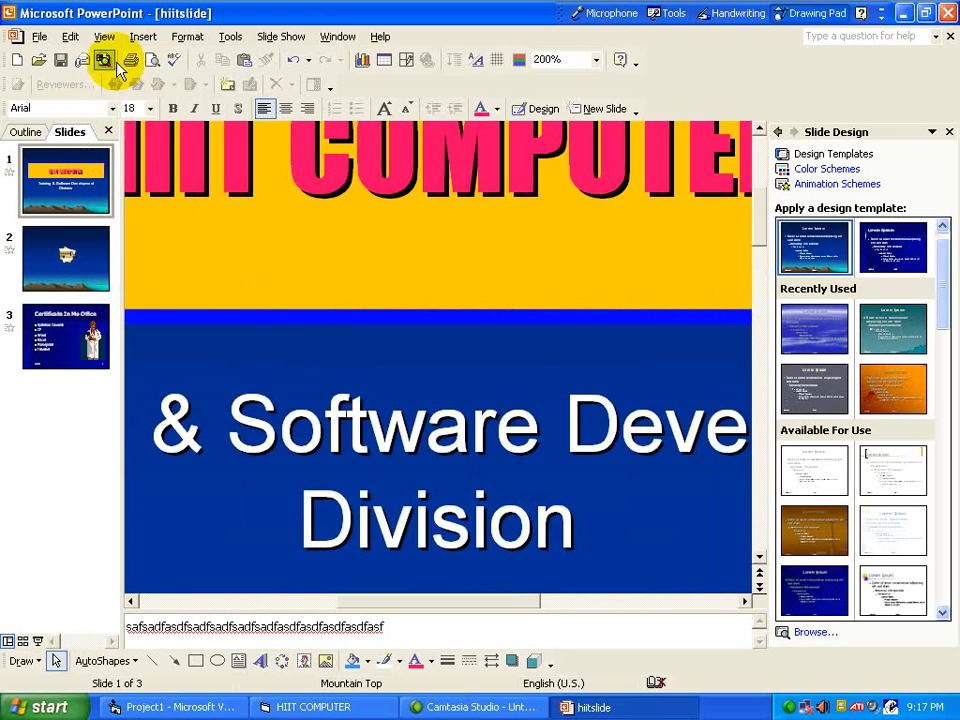
pyautogui.click(104, 36)
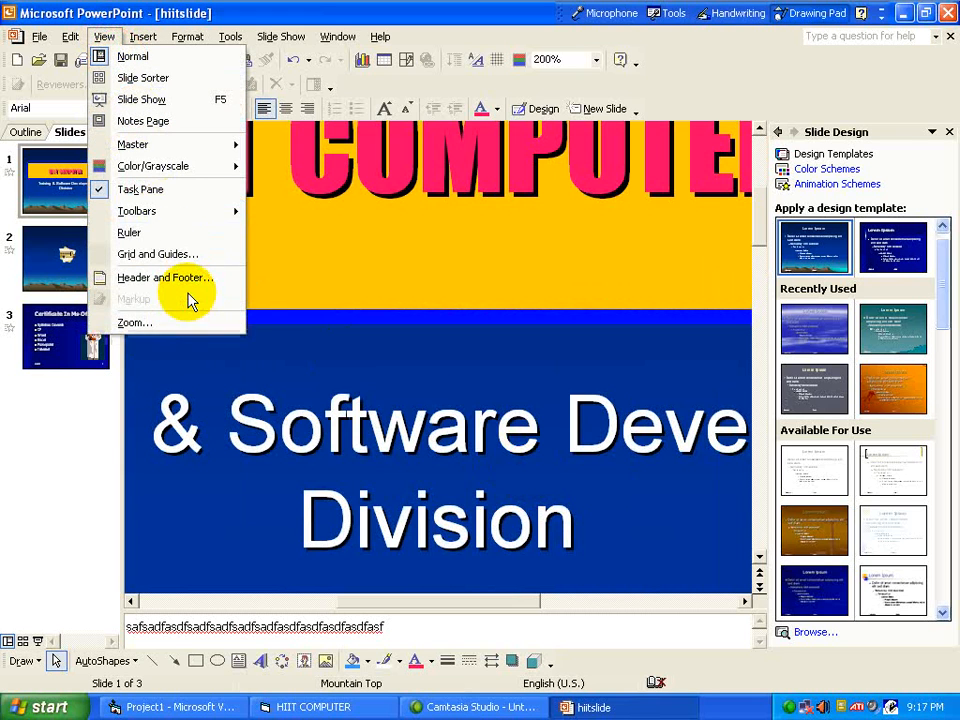
pyautogui.click(134, 322)
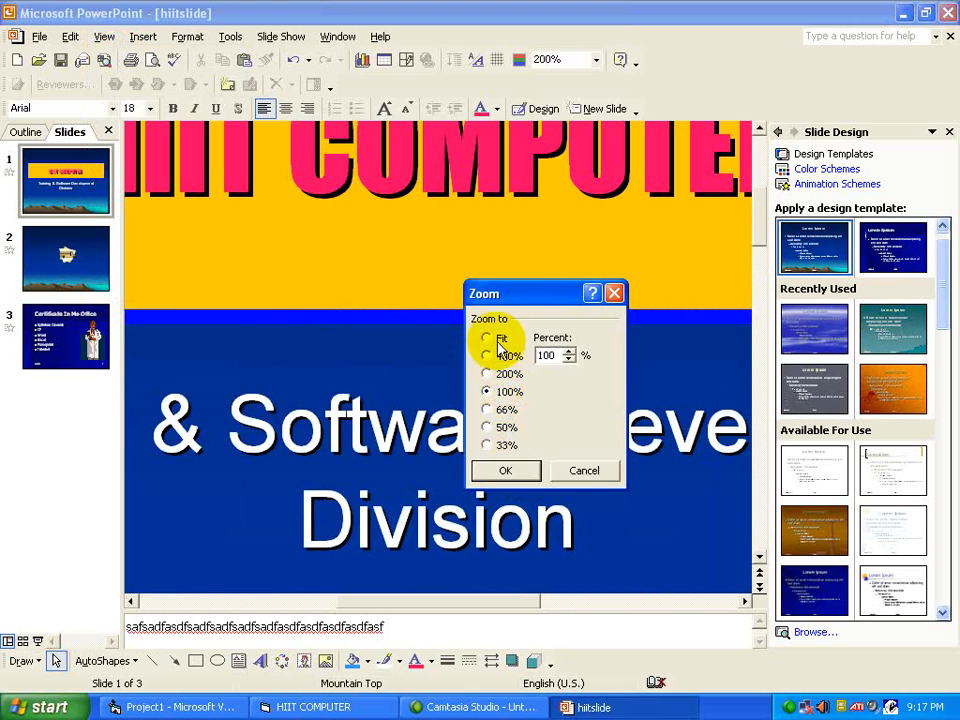
pyautogui.click(505, 470)
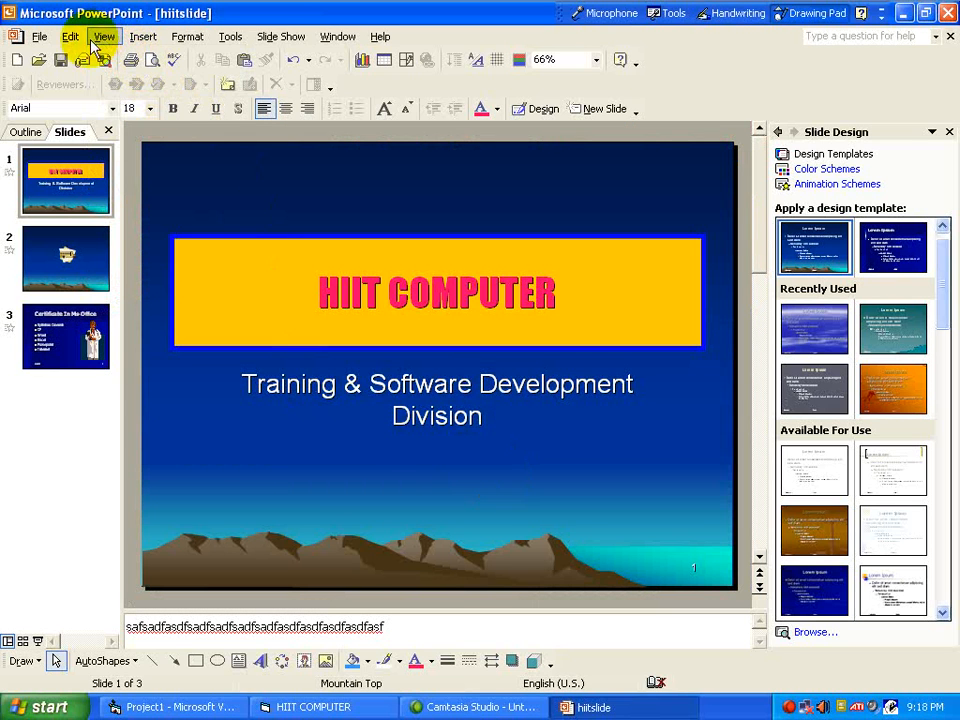
pyautogui.click(70, 36)
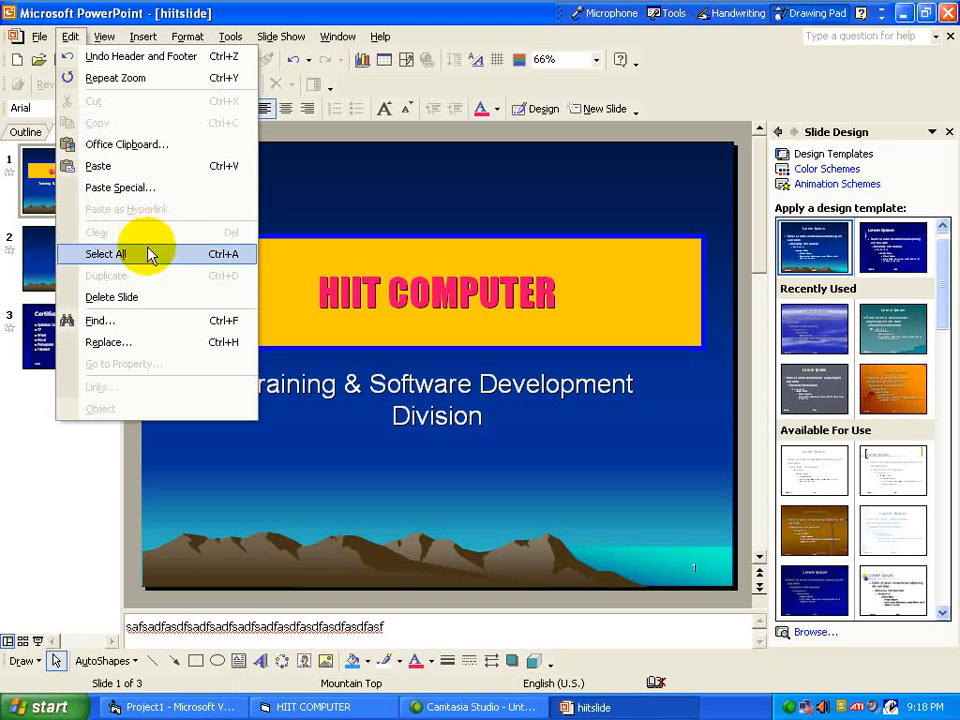
pyautogui.moveTo(330, 210)
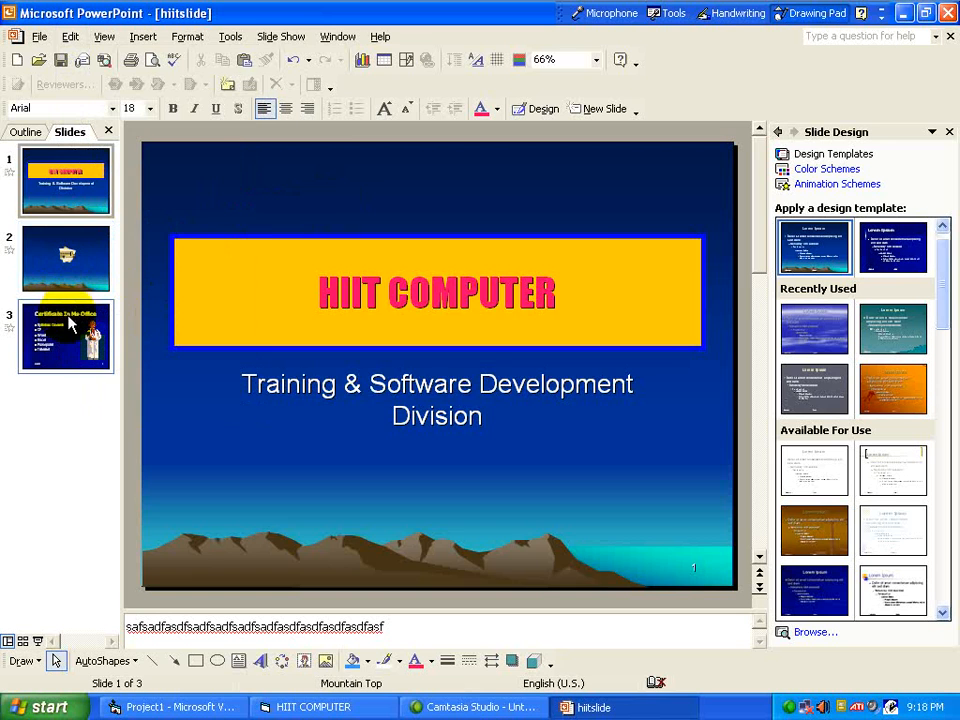
# Step: Duplicate slide 3, delete the fourth-slide copy, then bring up the File menu
pyautogui.click(70, 36)
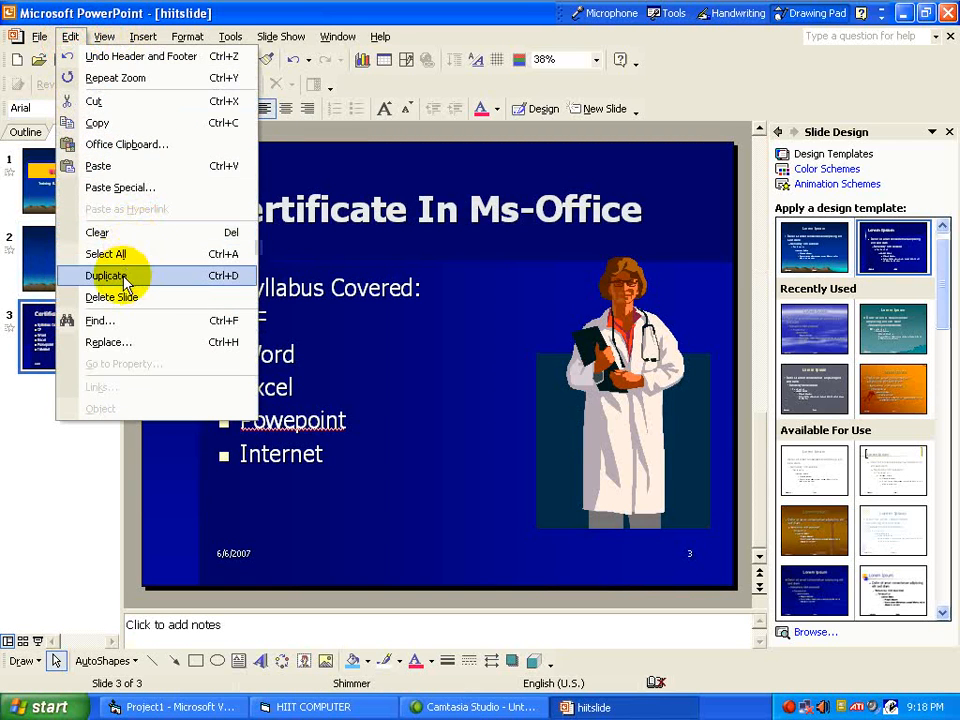
pyautogui.click(110, 275)
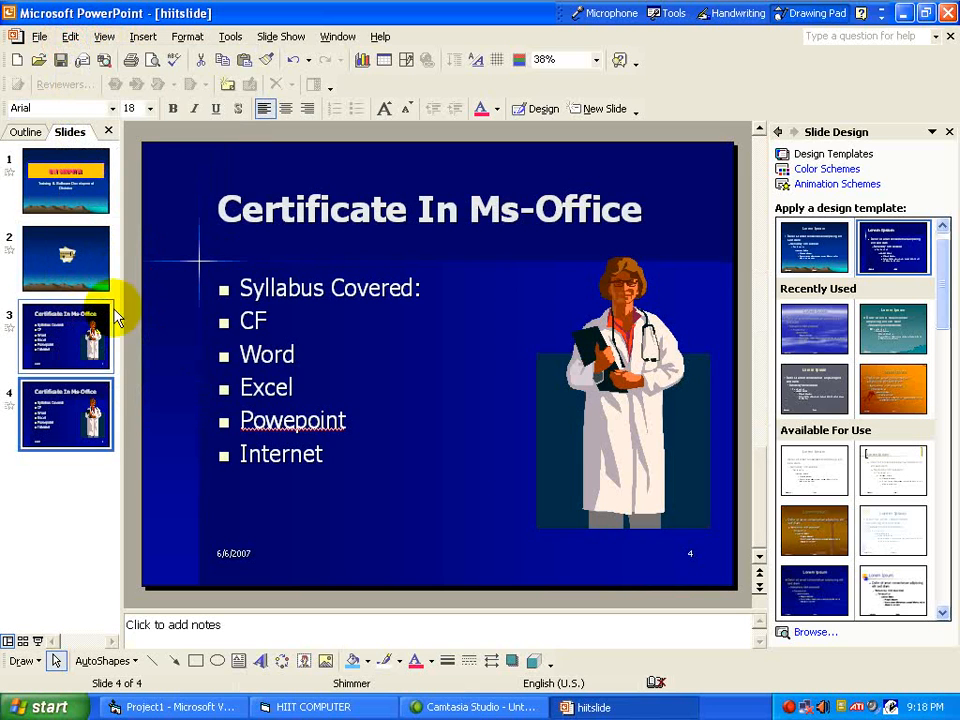
pyautogui.click(65, 337)
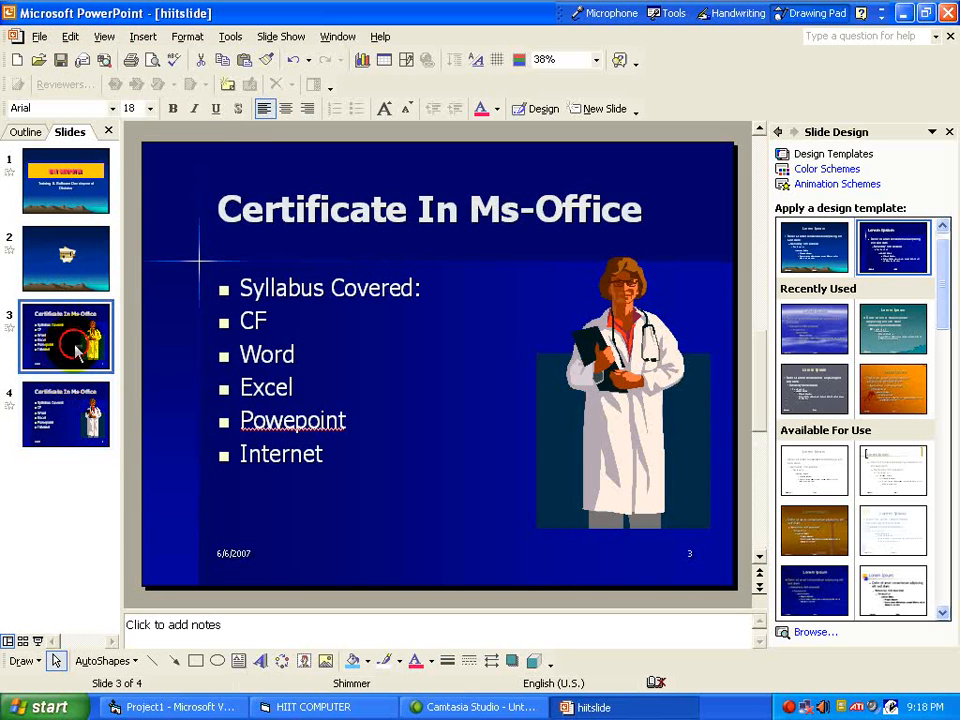
pyautogui.moveTo(85, 343)
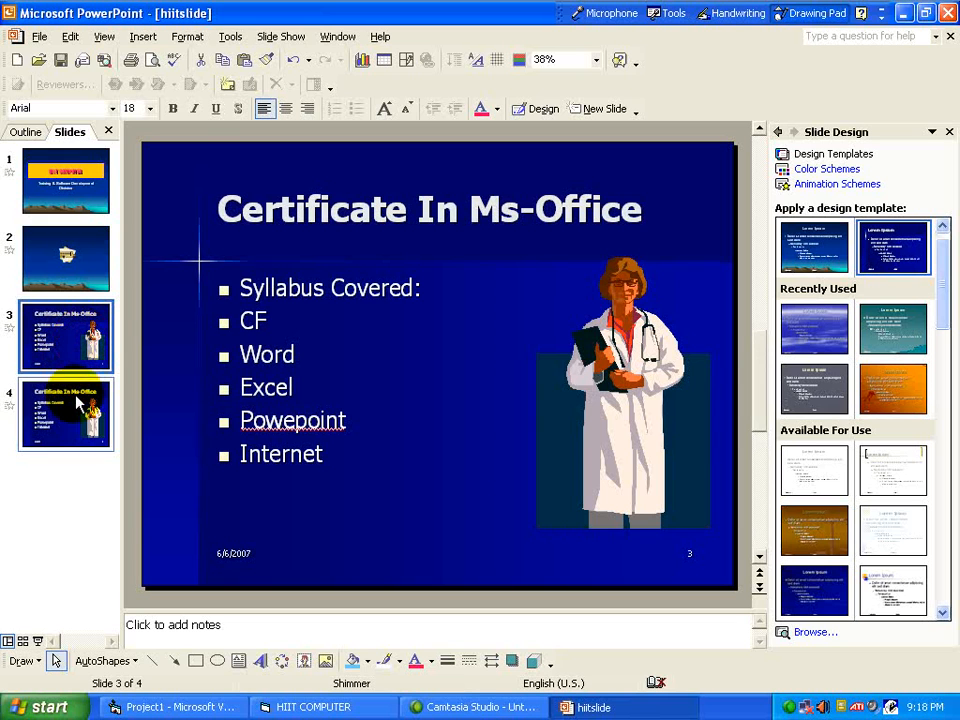
pyautogui.click(69, 36)
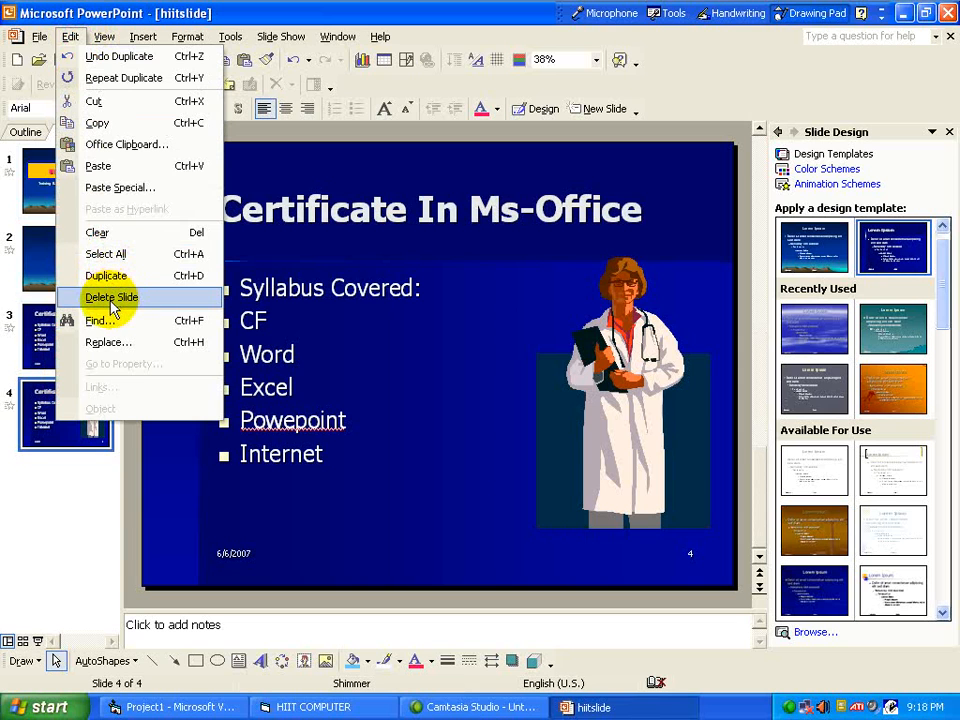
pyautogui.click(111, 297)
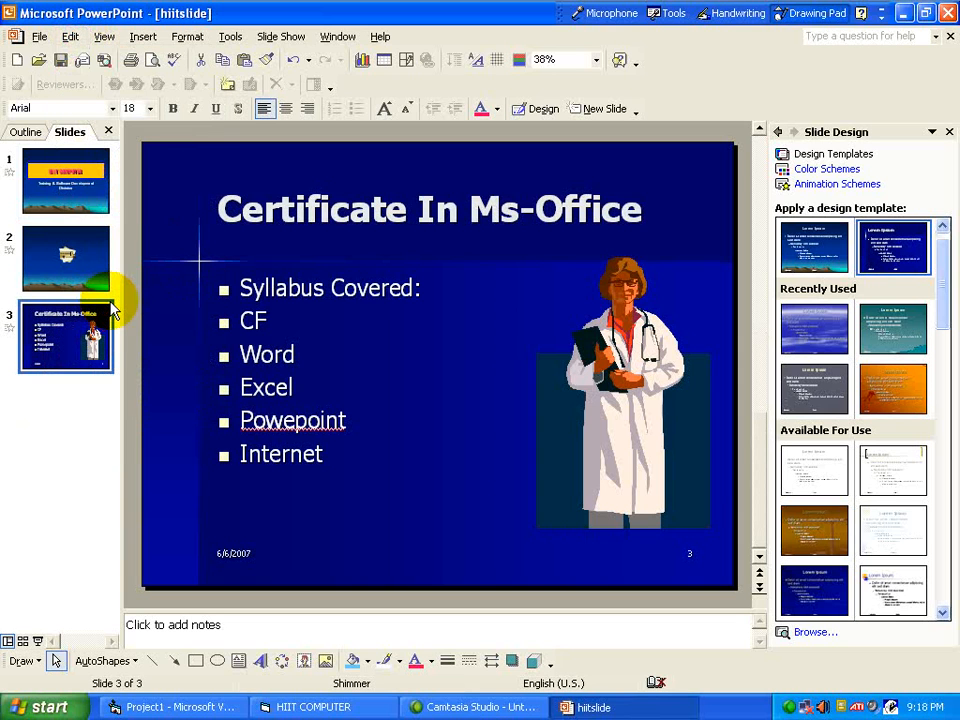
pyautogui.click(70, 36)
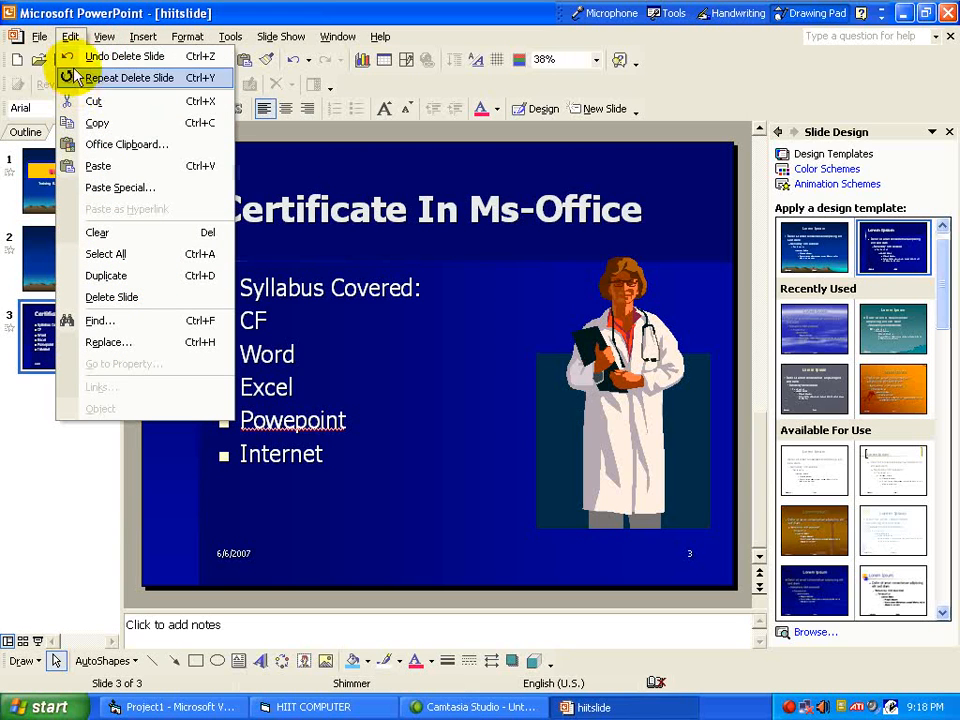
pyautogui.moveTo(124, 56)
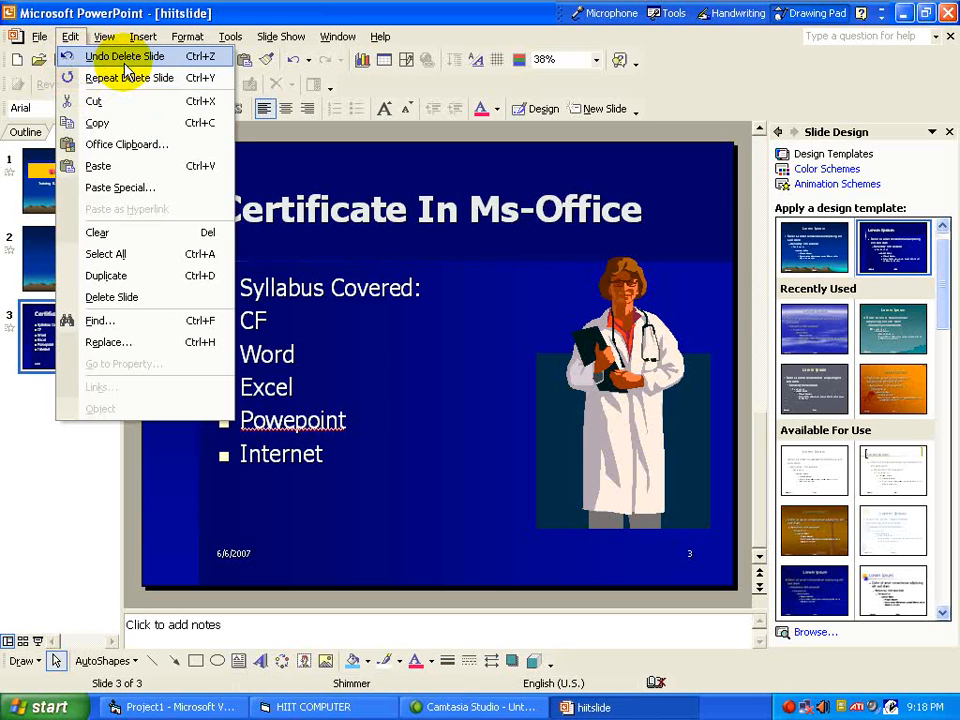
pyautogui.click(40, 37)
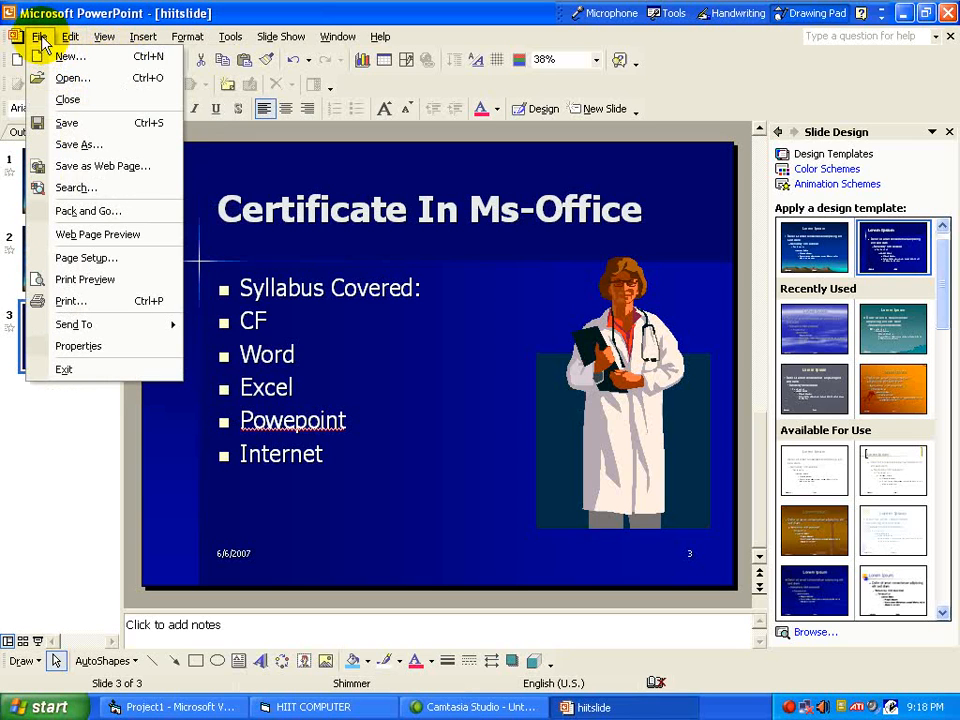
pyautogui.moveTo(76, 188)
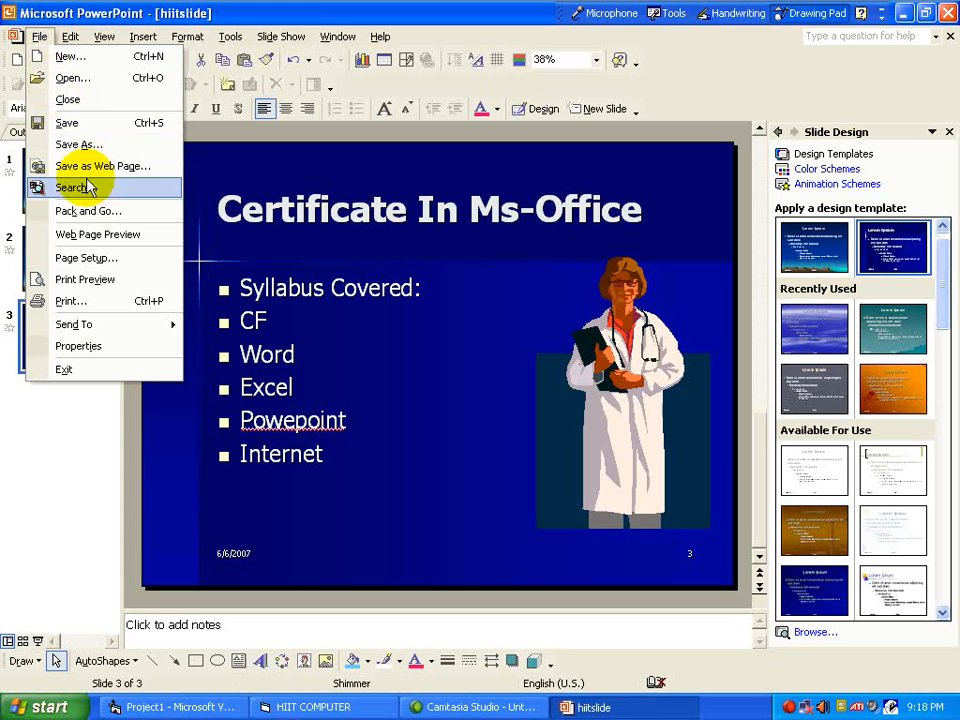
pyautogui.moveTo(90, 211)
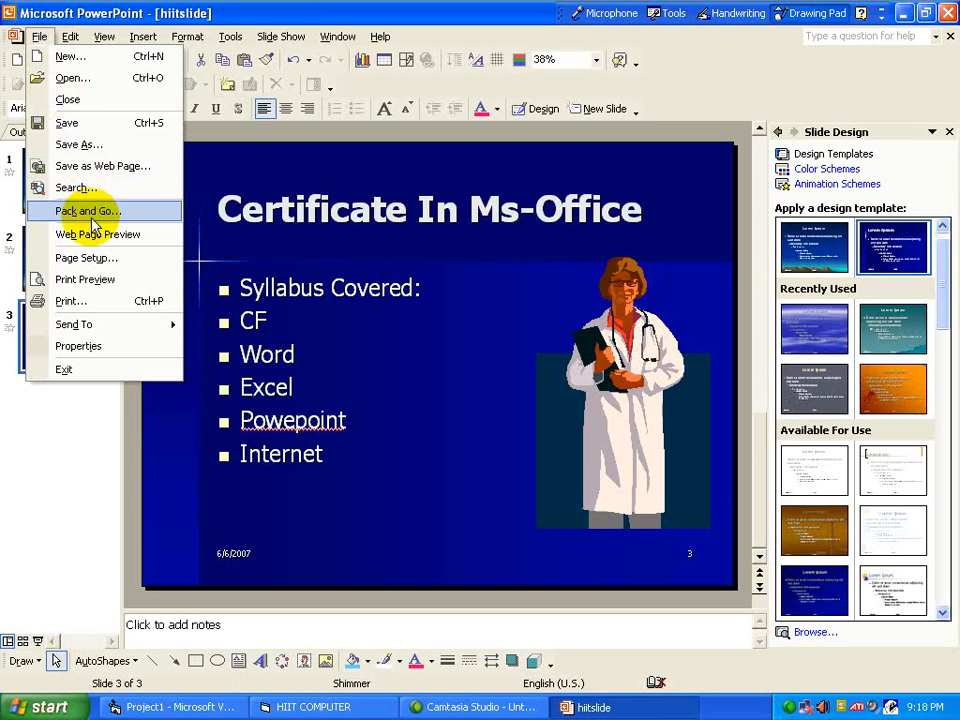
# Step: Launch the Pack and Go wizard, reposition its window, and advance to presentation selection
pyautogui.click(88, 210)
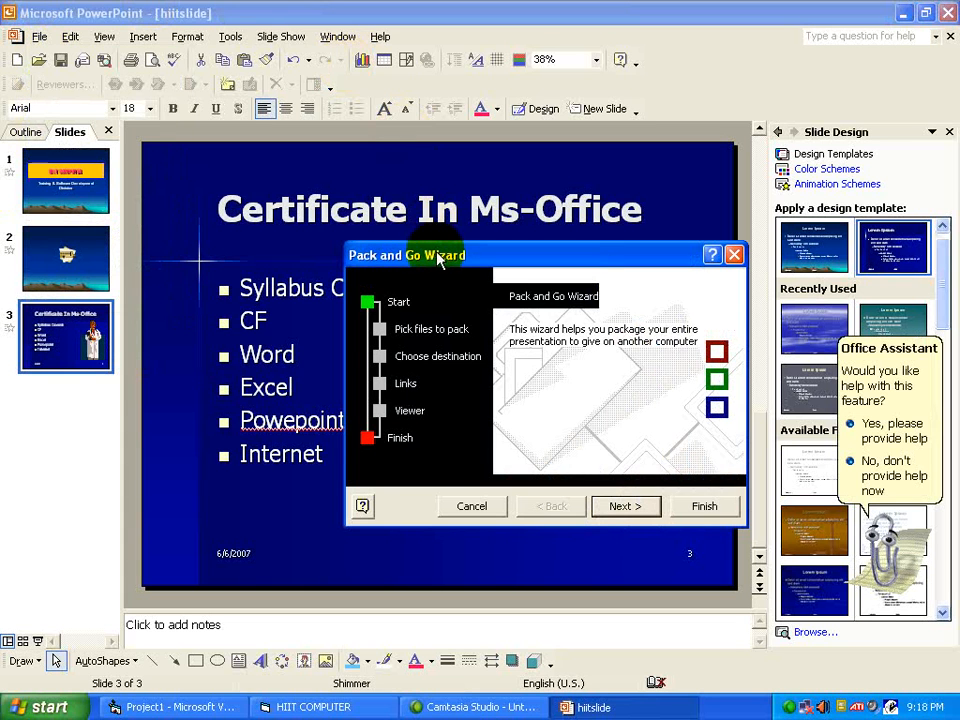
pyautogui.moveTo(435, 255); pyautogui.dragTo(342, 216)
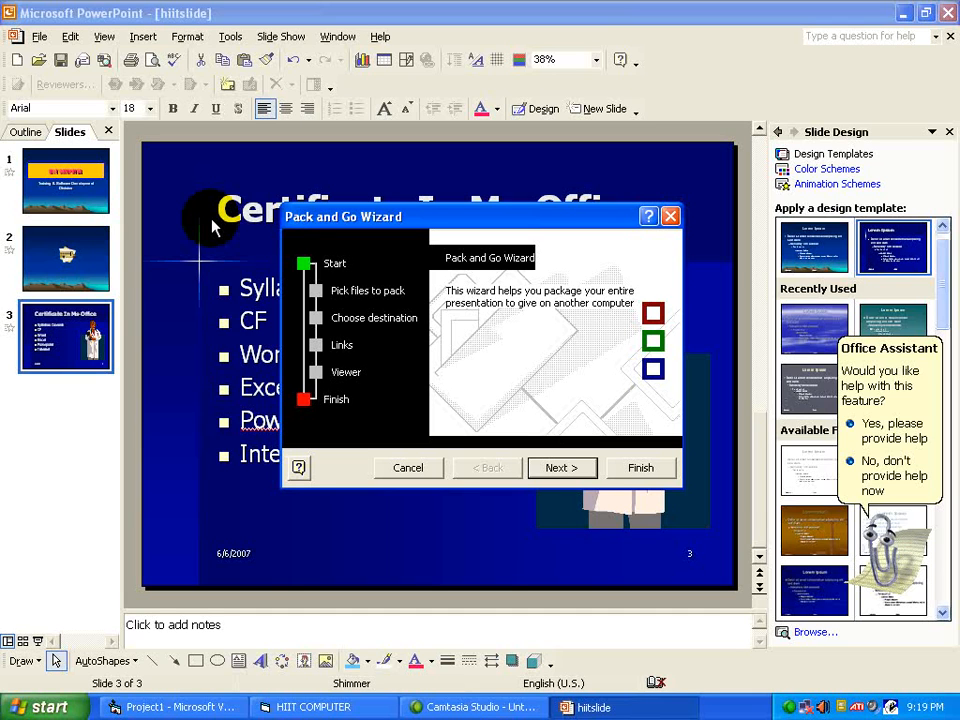
pyautogui.moveTo(305, 232)
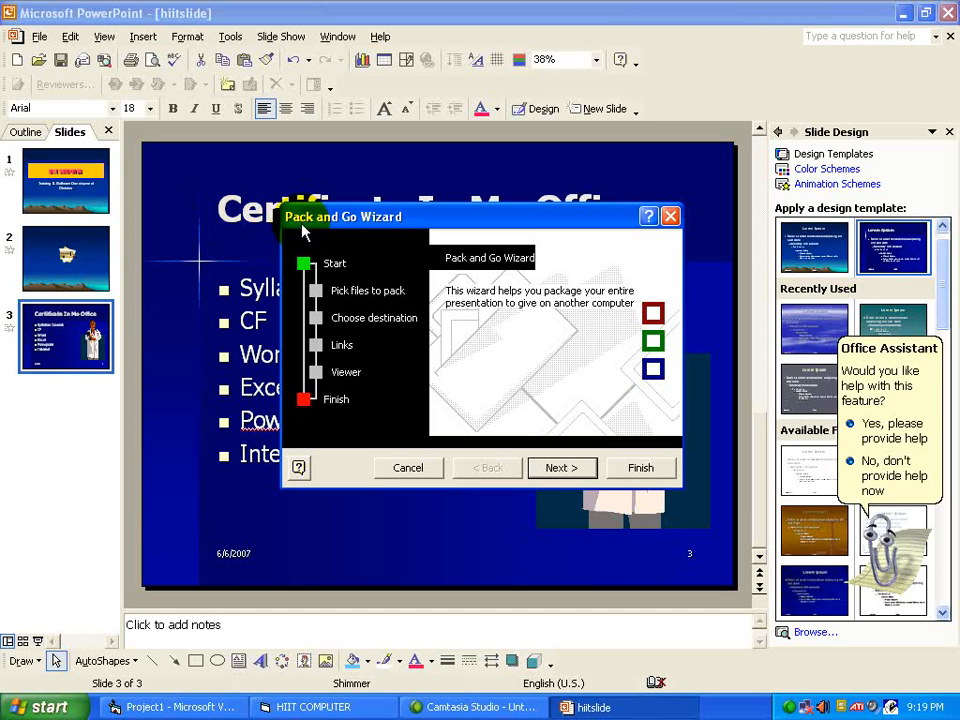
pyautogui.moveTo(518, 435)
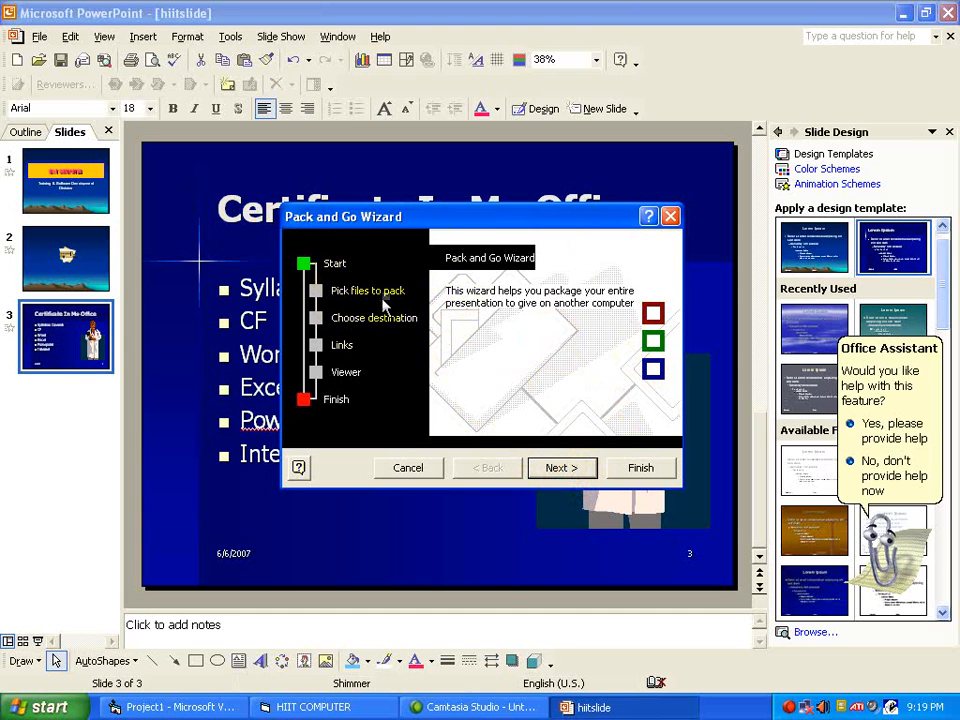
pyautogui.moveTo(350, 345)
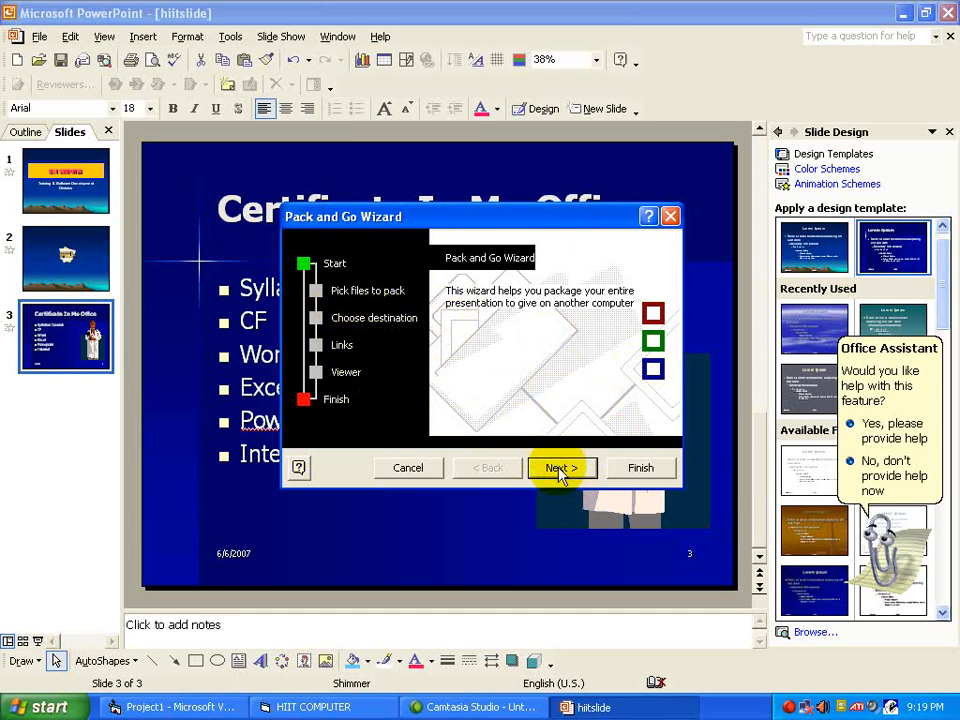
pyautogui.click(561, 468)
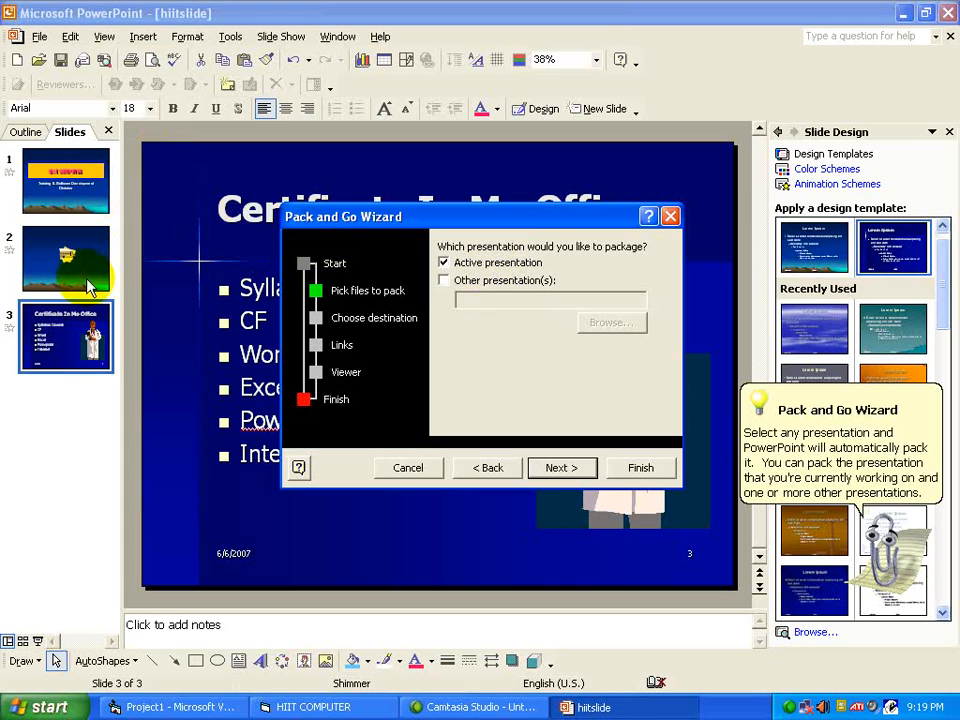
# Step: Pack the presentation with linked files, without the Viewer, into D:\EDUCATION
pyautogui.click(561, 467)
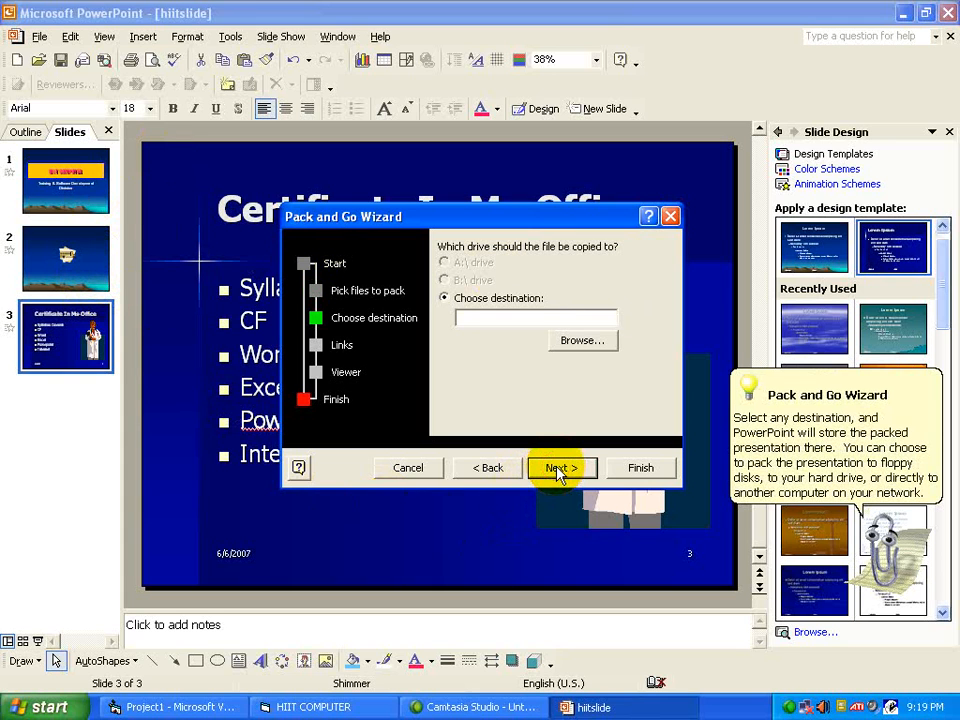
pyautogui.moveTo(582, 340)
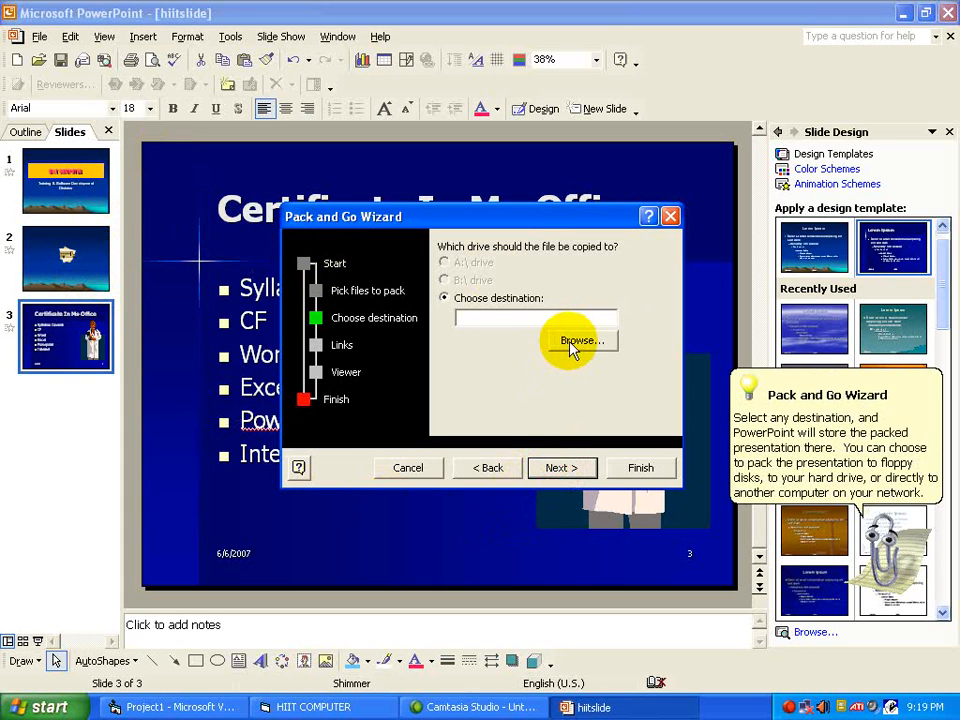
pyautogui.click(581, 341)
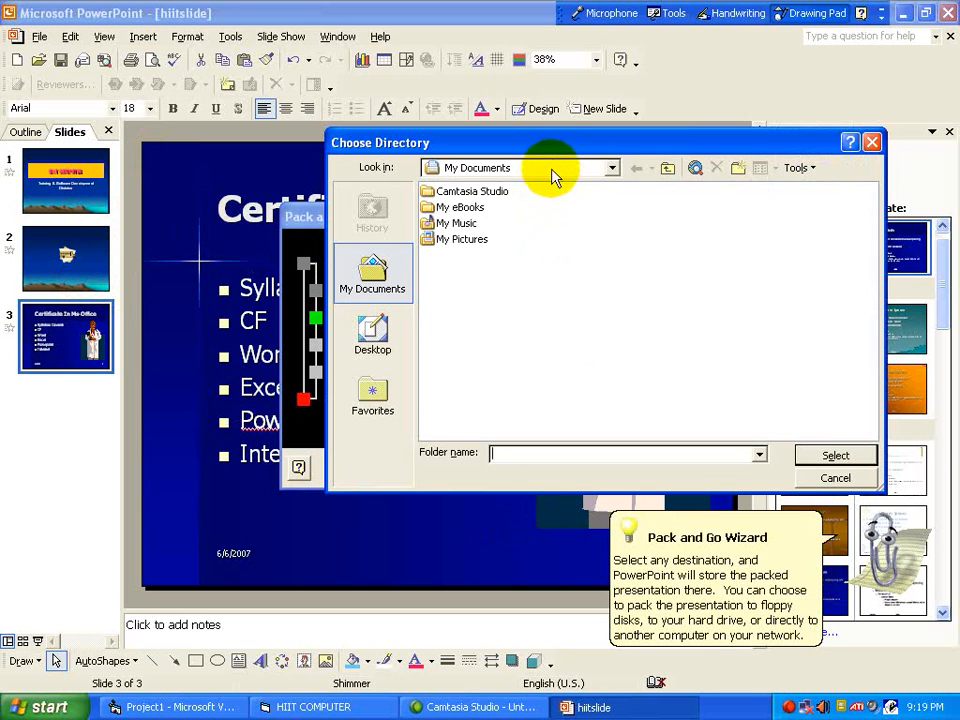
pyautogui.click(609, 167)
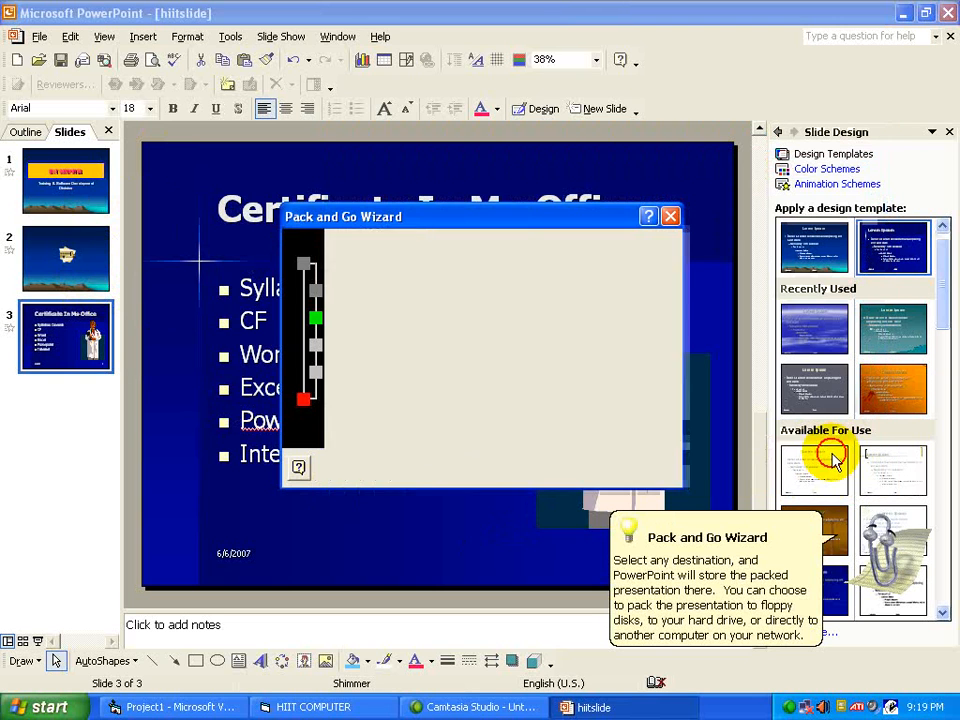
pyautogui.click(557, 467)
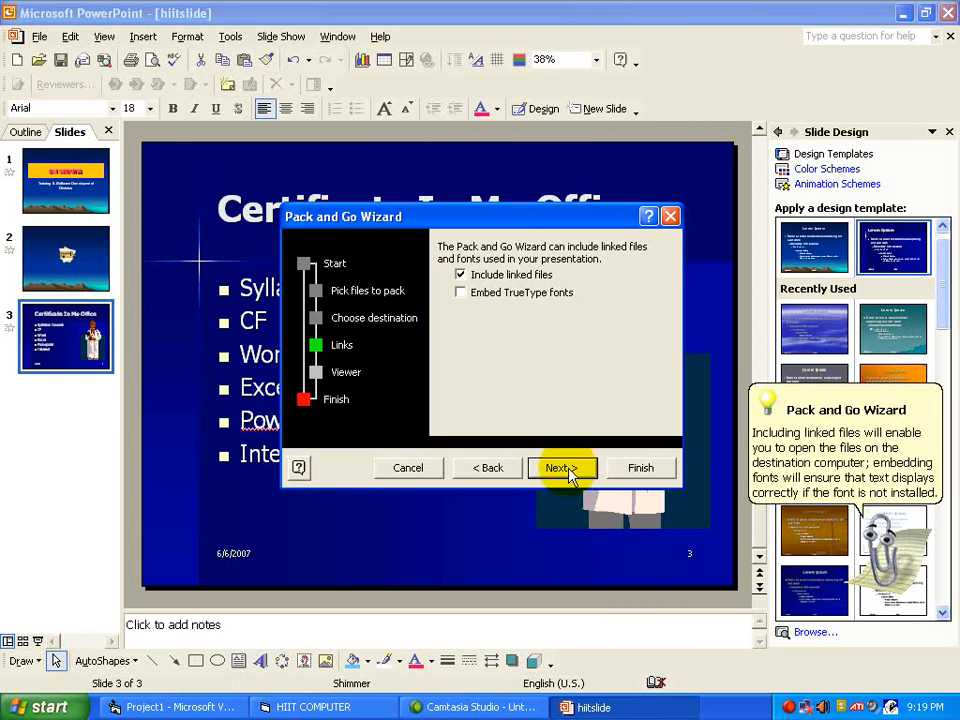
pyautogui.click(557, 467)
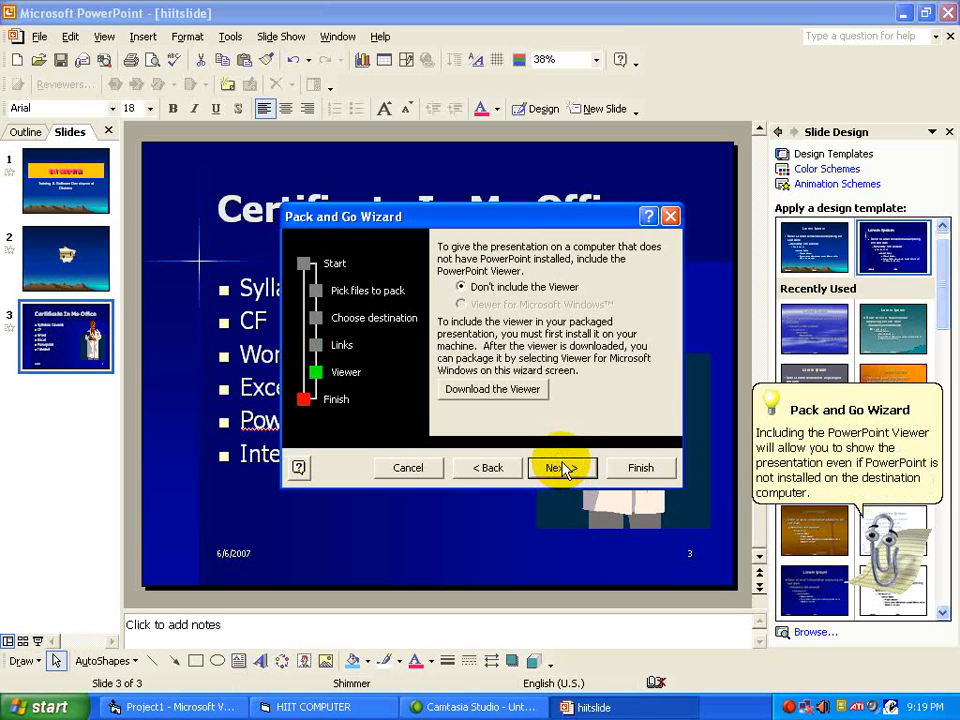
pyautogui.click(557, 467)
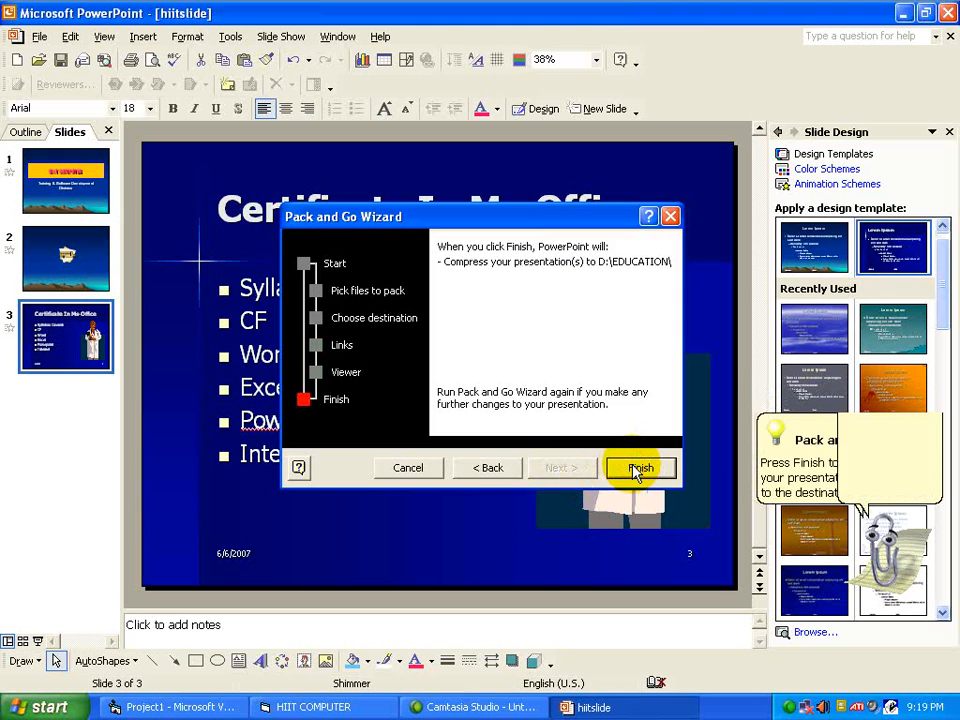
pyautogui.click(639, 468)
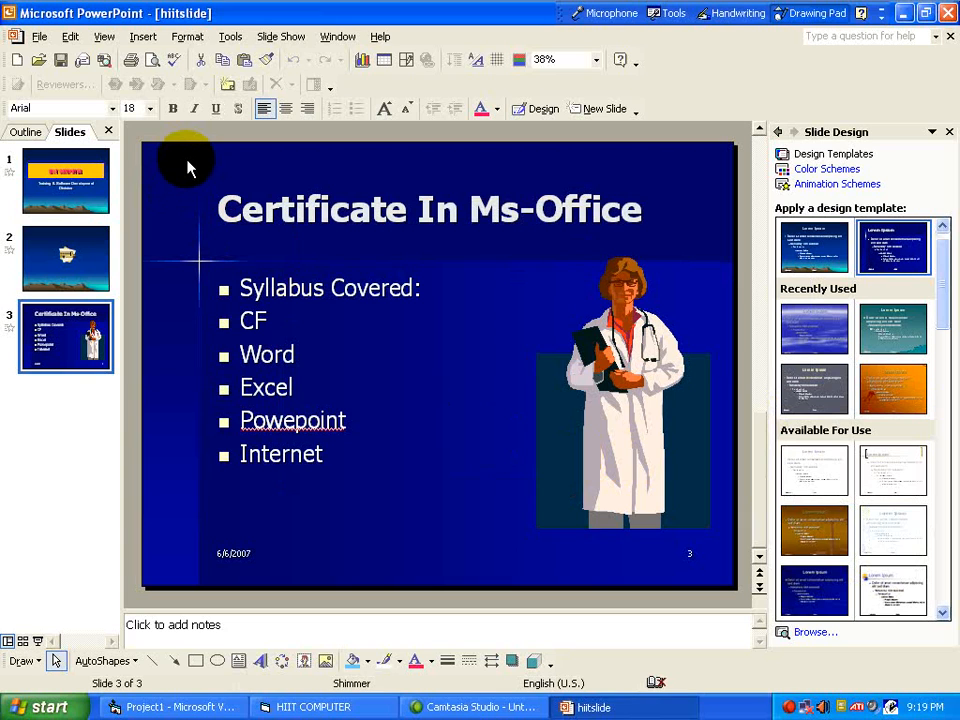
# Step: Click on slide 3 and reopen the File menu
pyautogui.click(585, 59)
pyautogui.write('66')
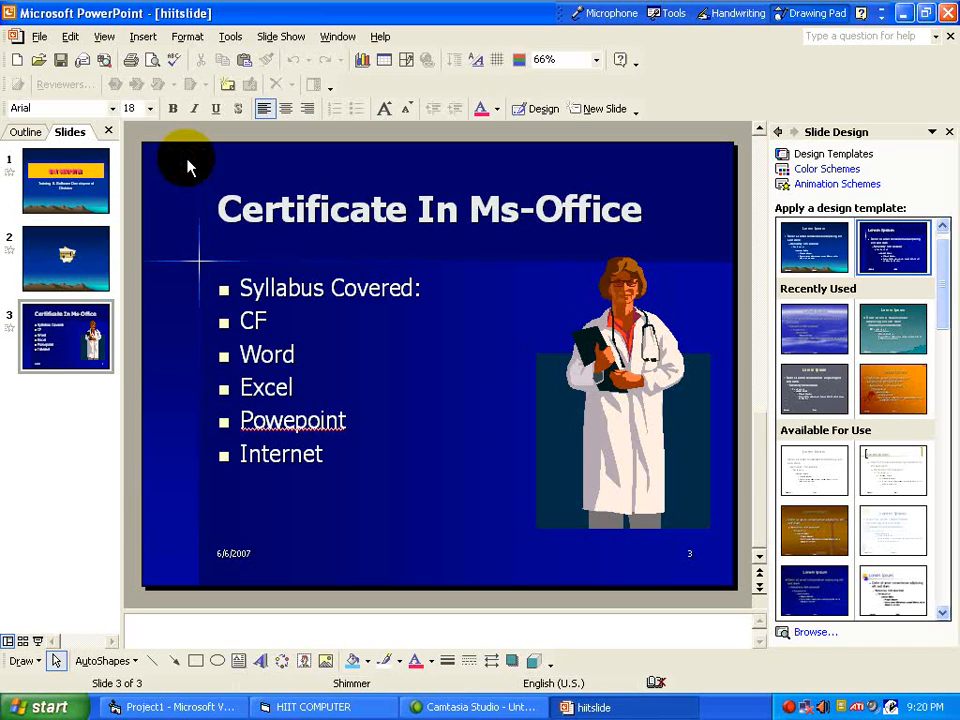
pyautogui.click(39, 36)
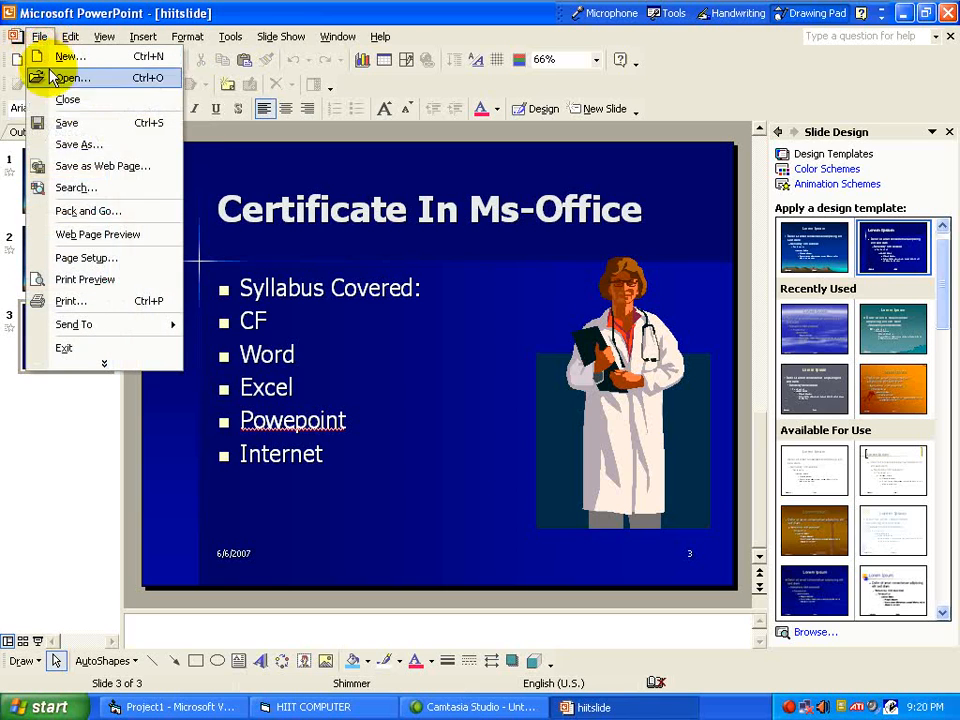
pyautogui.moveTo(230, 170)
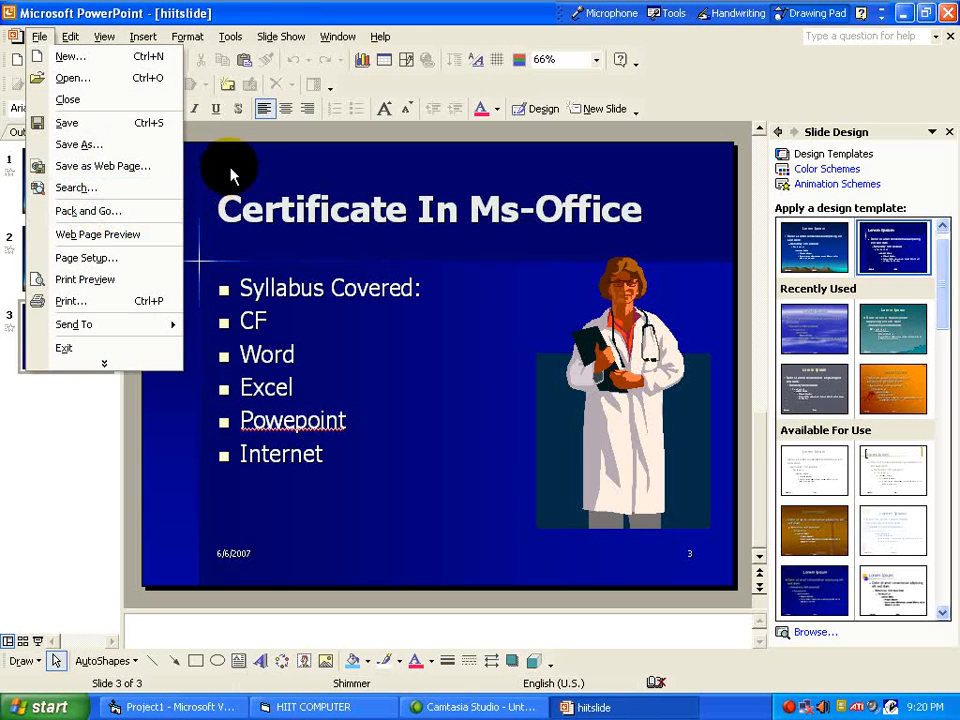
pyautogui.moveTo(150, 258)
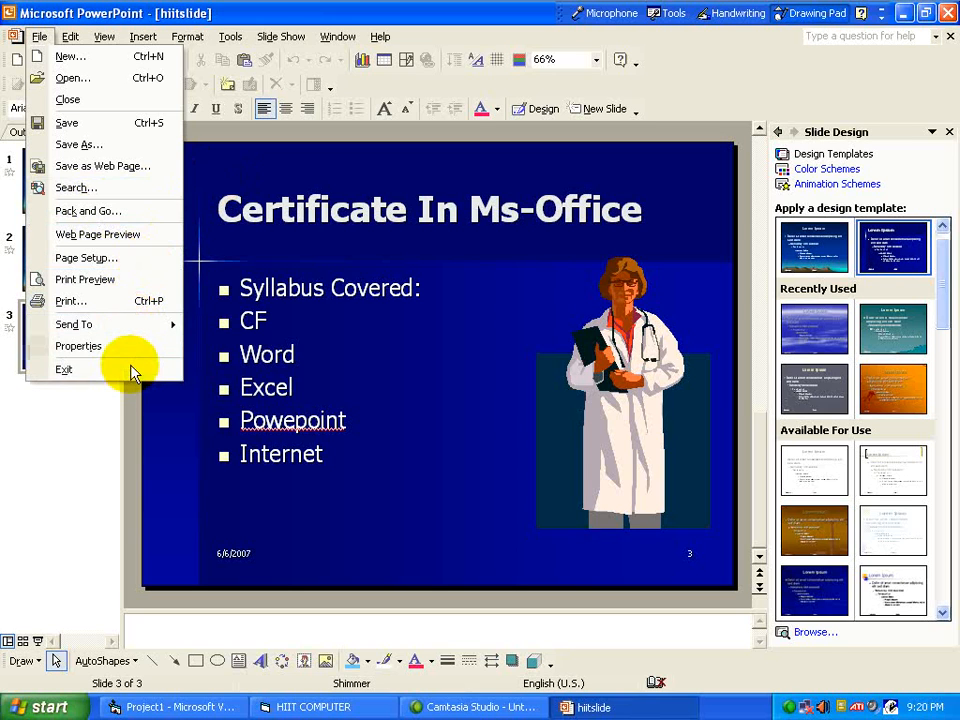
pyautogui.moveTo(80, 144)
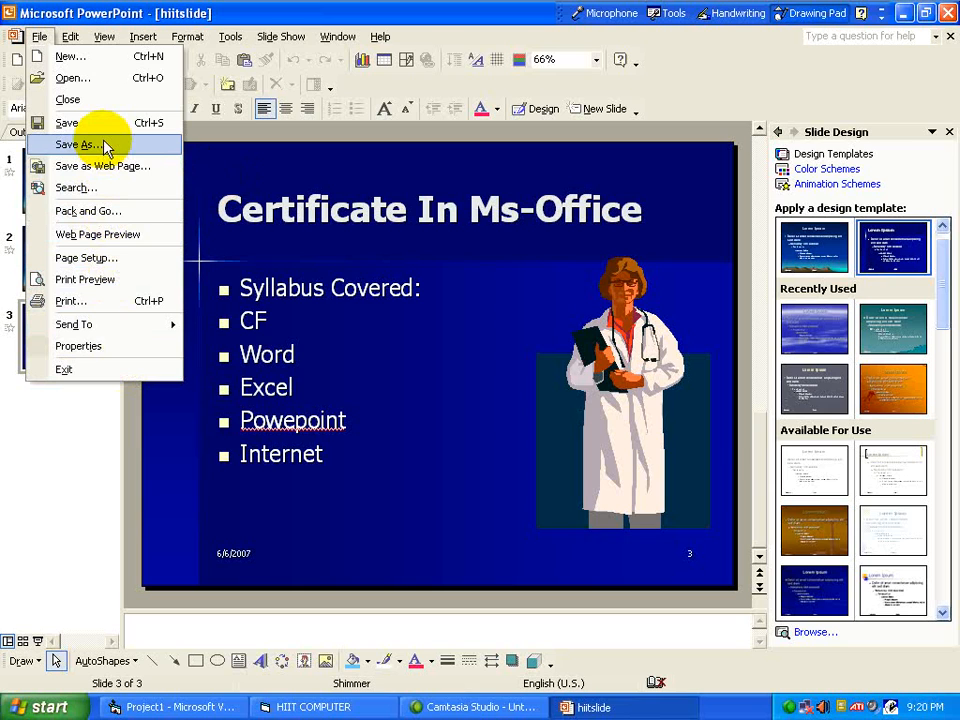
pyautogui.moveTo(95, 122)
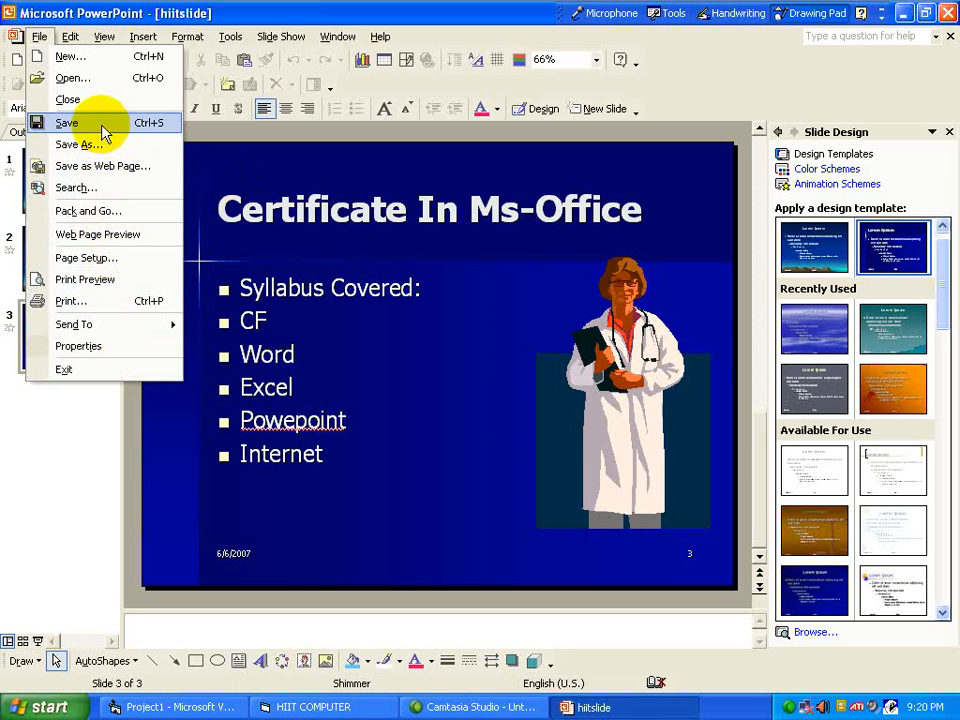
pyautogui.moveTo(105, 56)
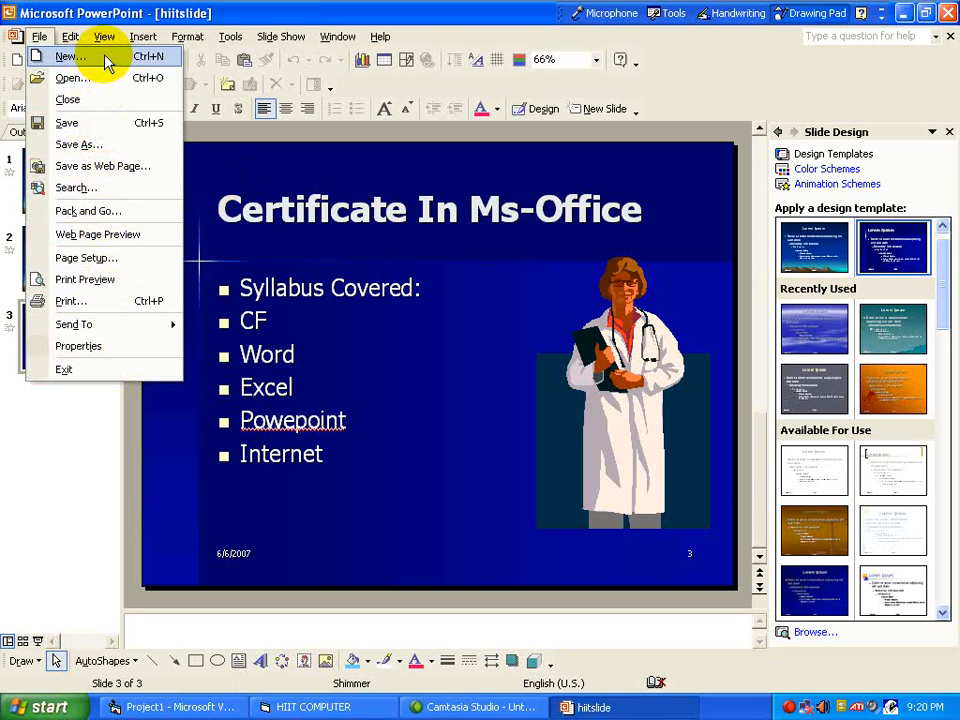